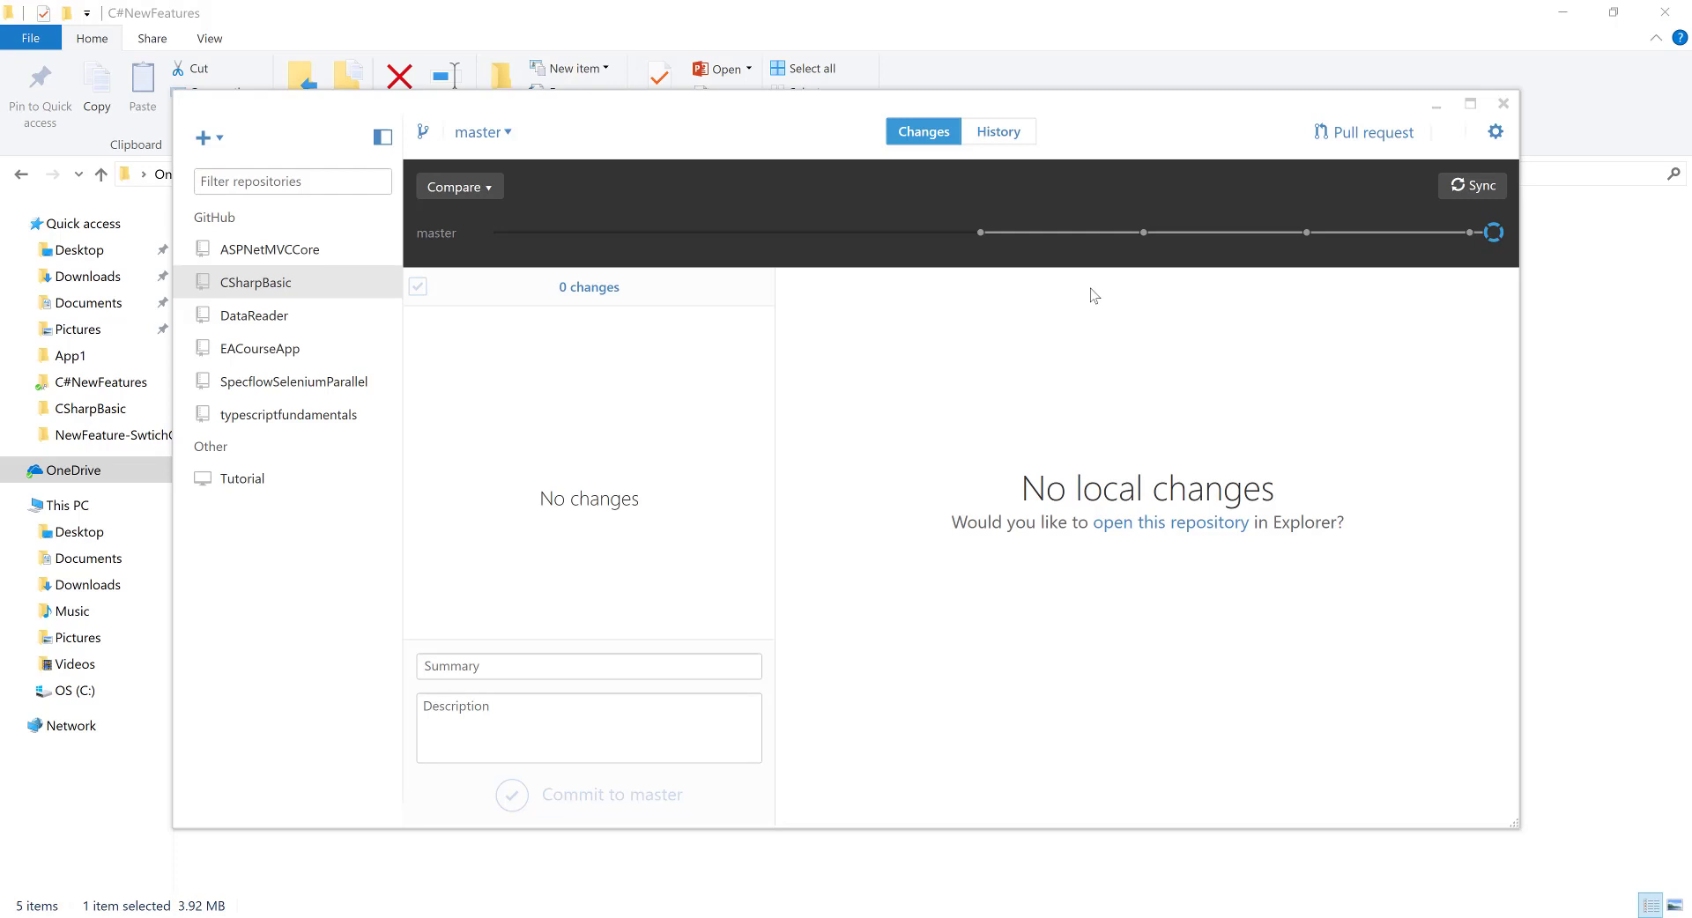
- Show the CSharpBasic commit history with the out variables commit listed first
{"action": "left_click", "coordinate": [996, 130]}
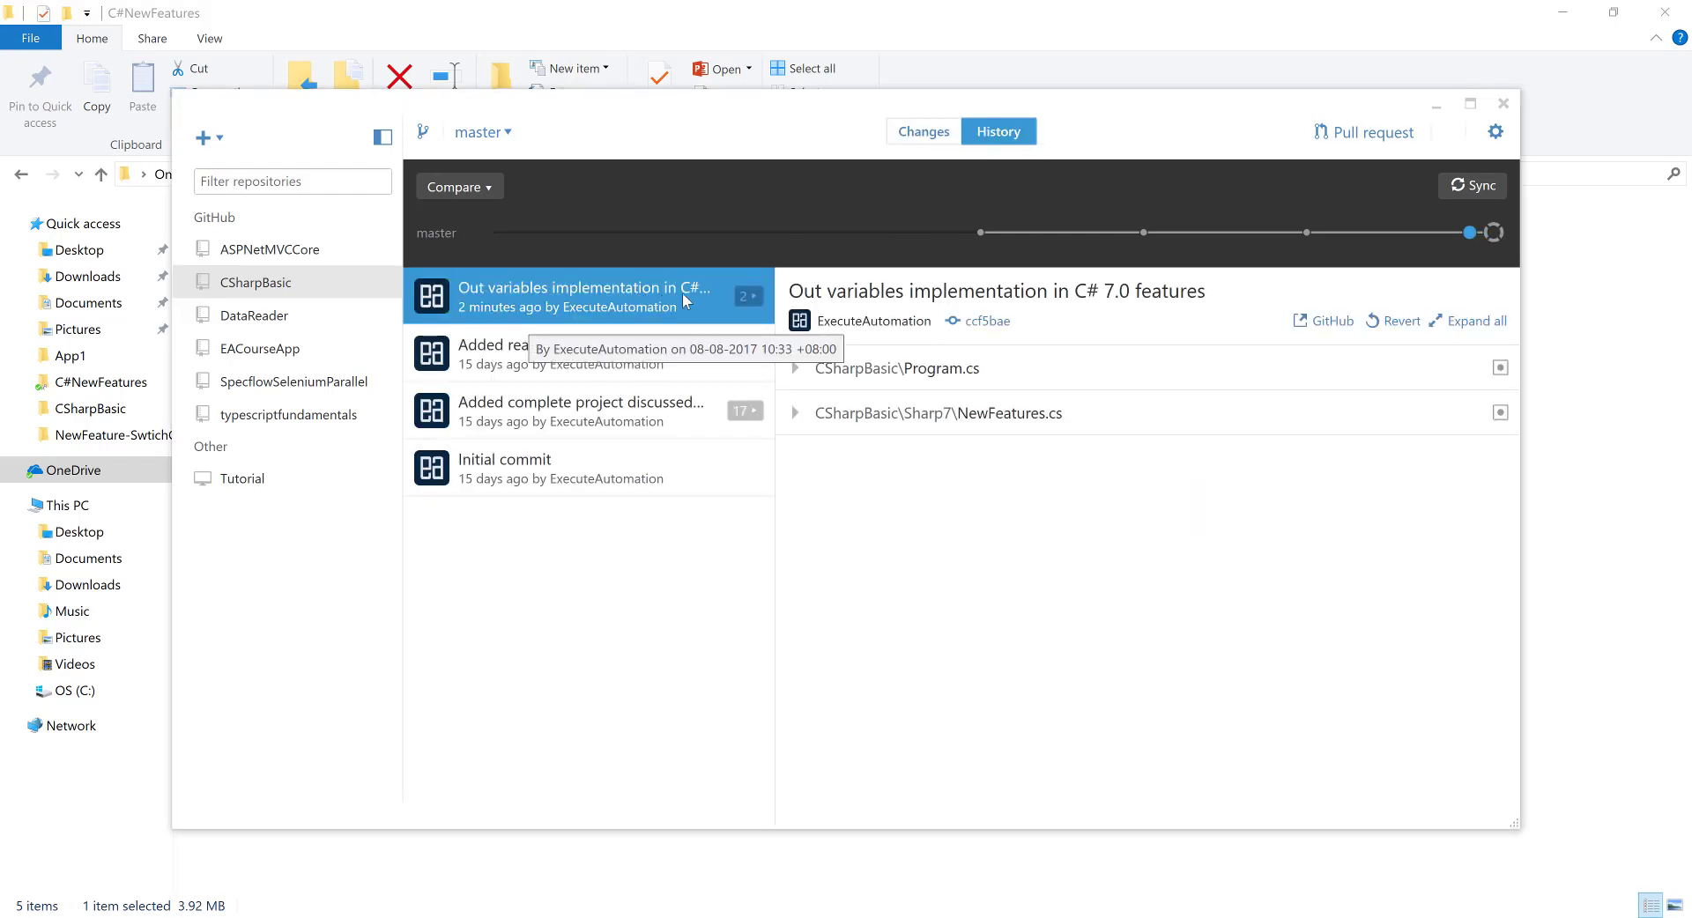
{"action": "mouse_move", "coordinate": [545, 321]}
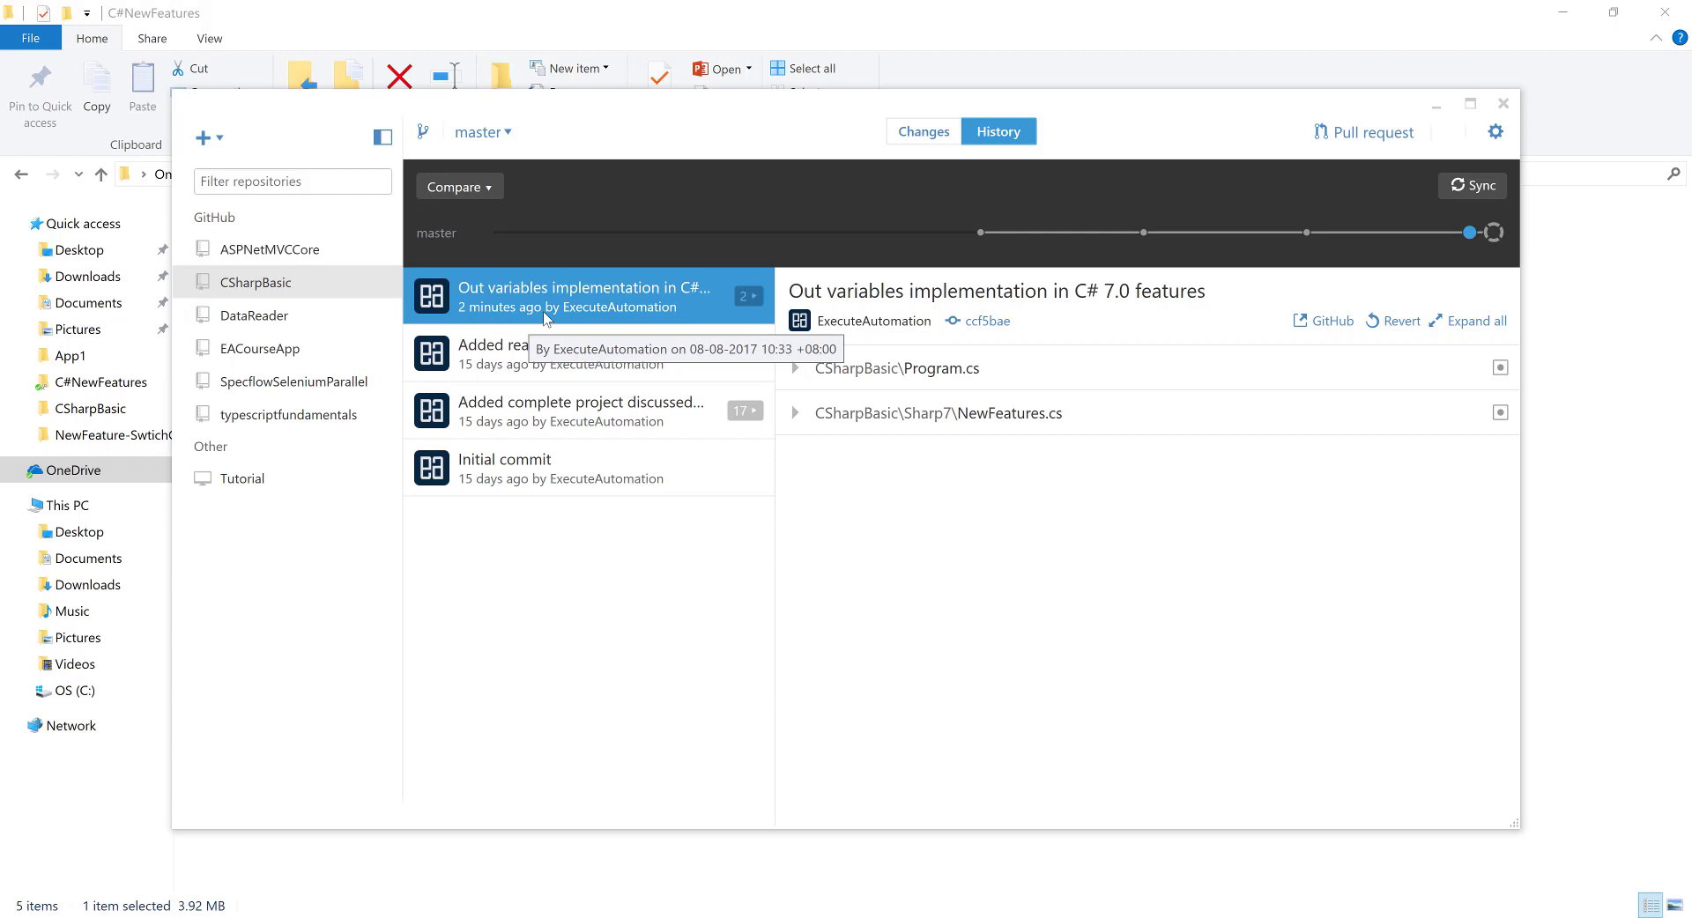
{"action": "mouse_move", "coordinate": [256, 767]}
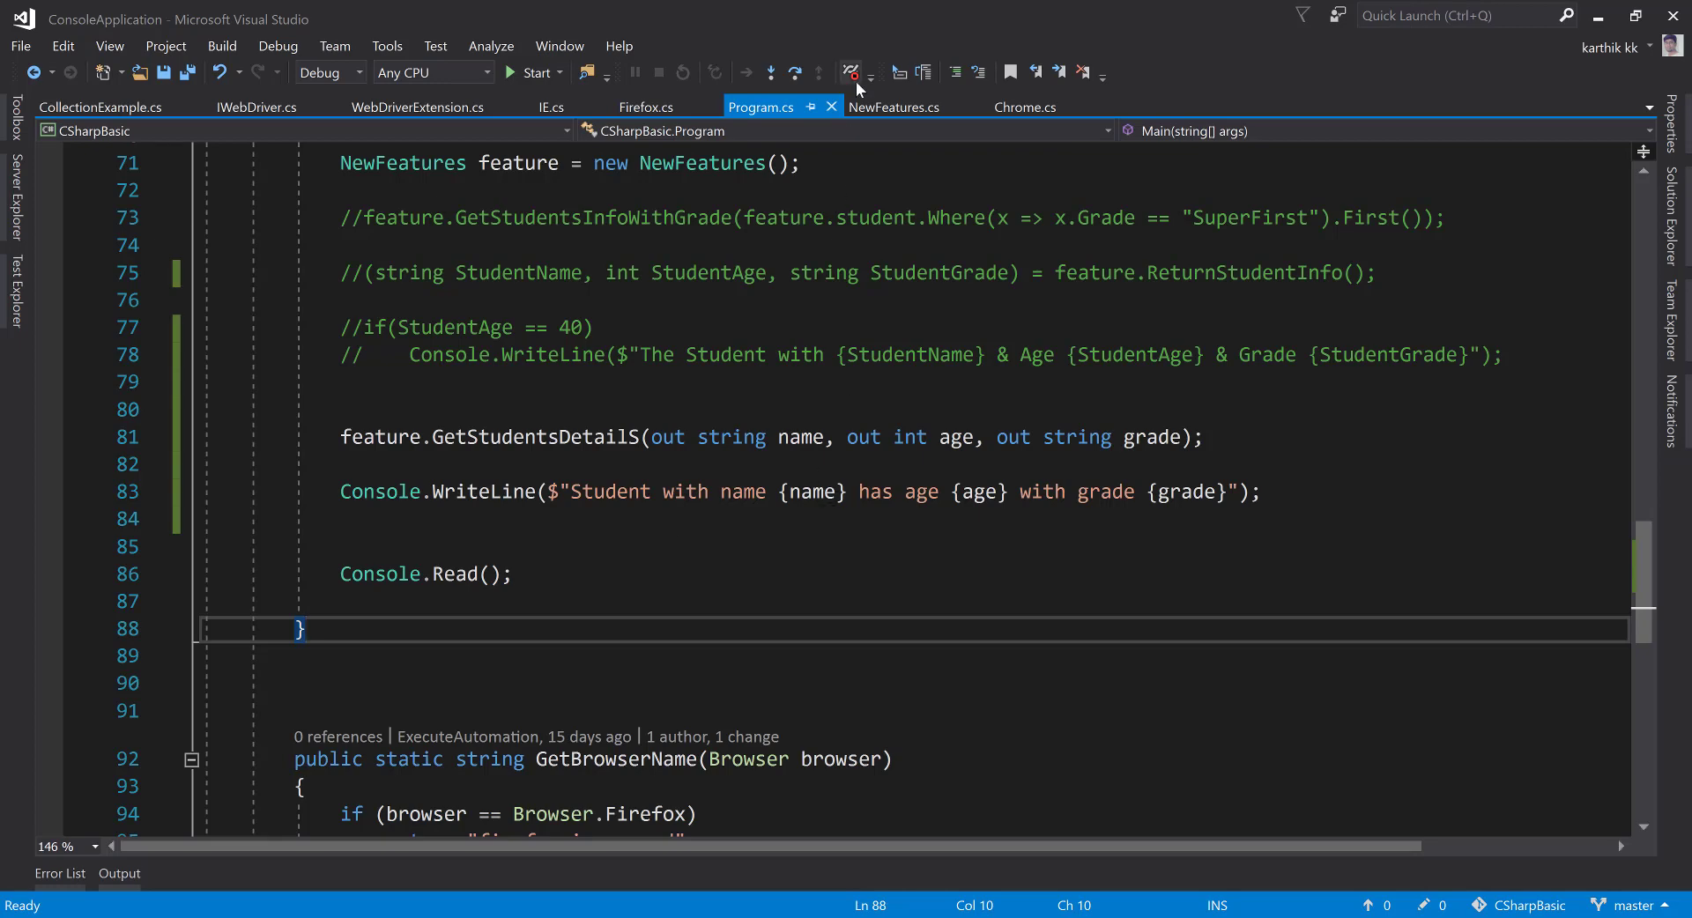
- In NewFeatures.cs, write a GetStudentName() method in Students that returns Name
{"action": "left_click", "coordinate": [892, 108]}
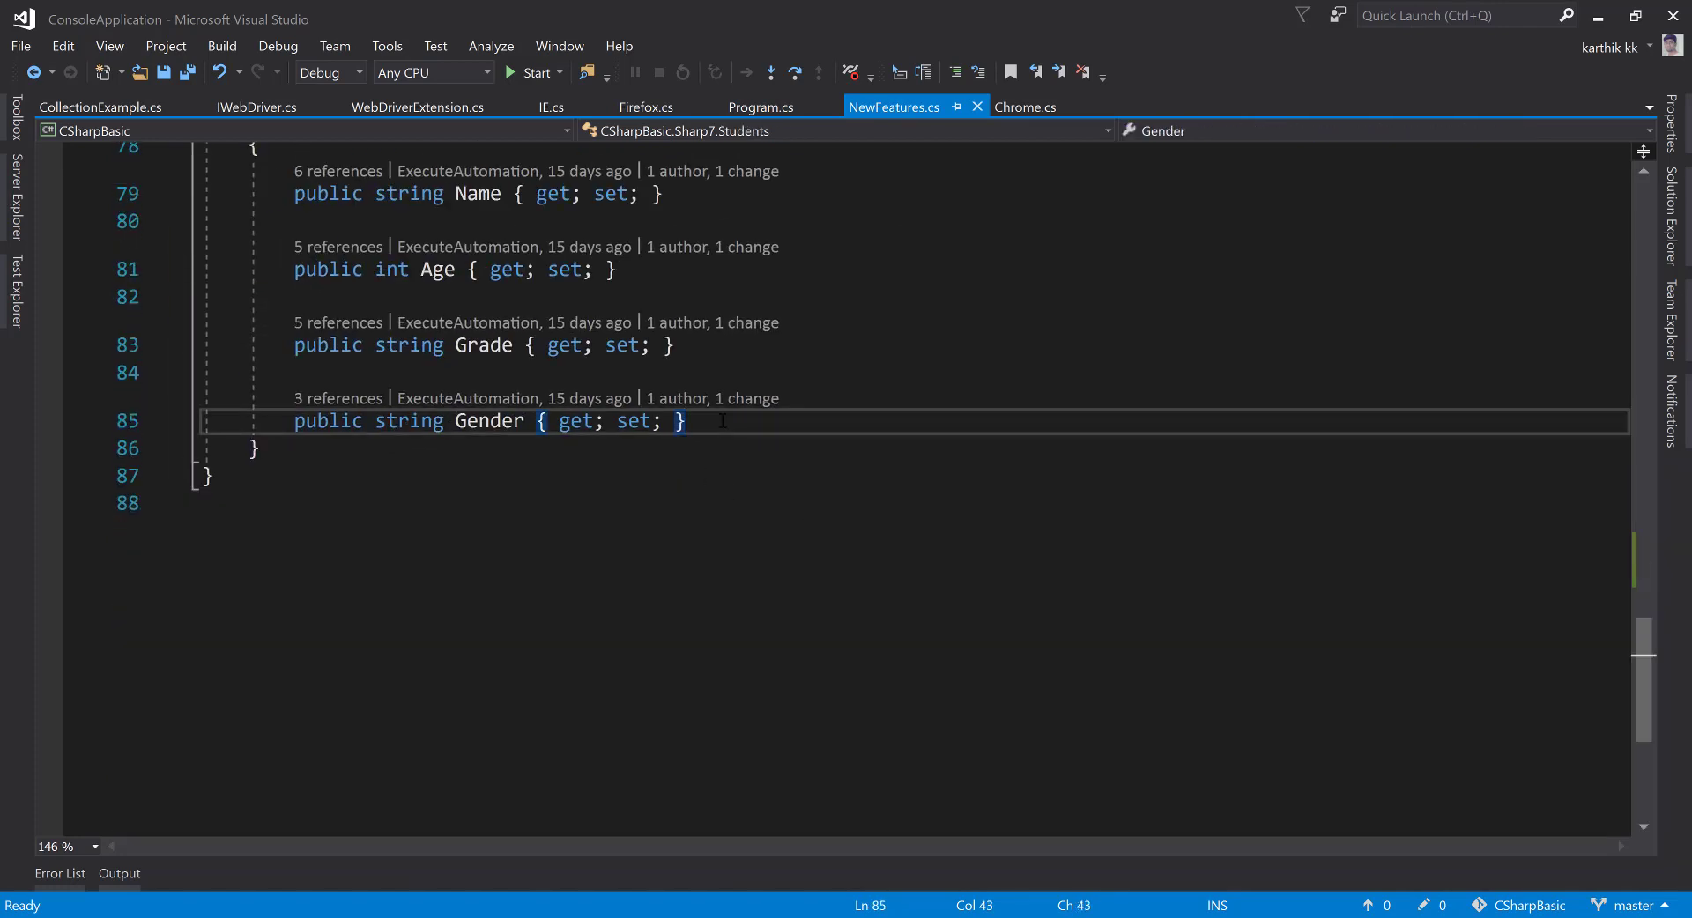
{"action": "type", "text": "p"}
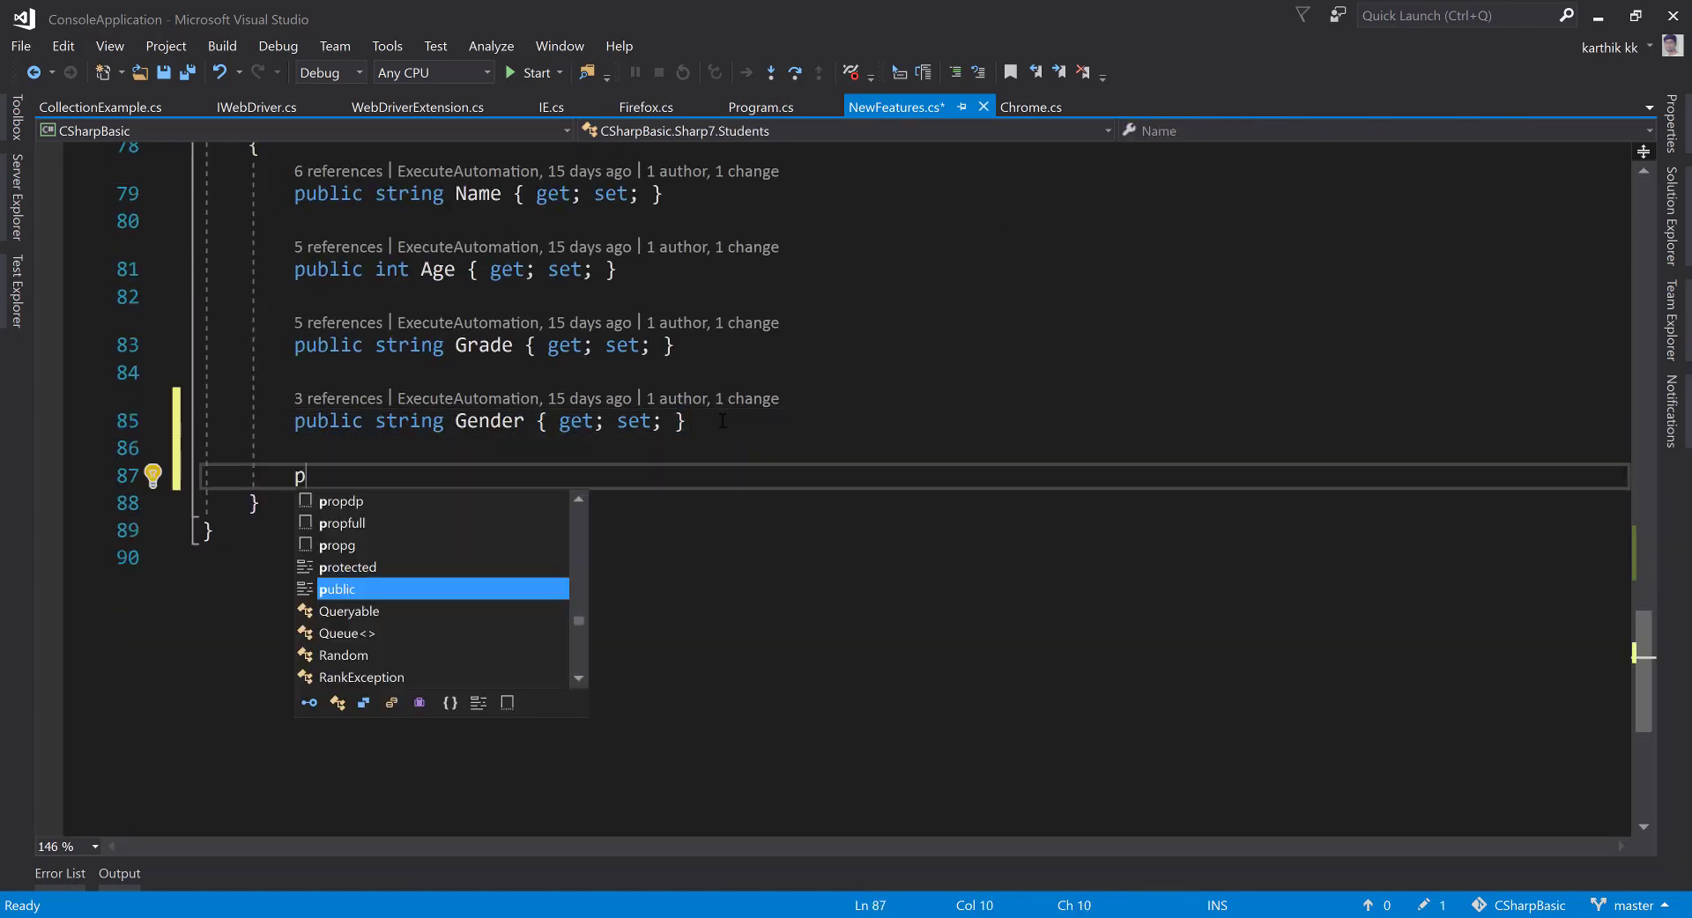
{"action": "type", "text": "ro"}
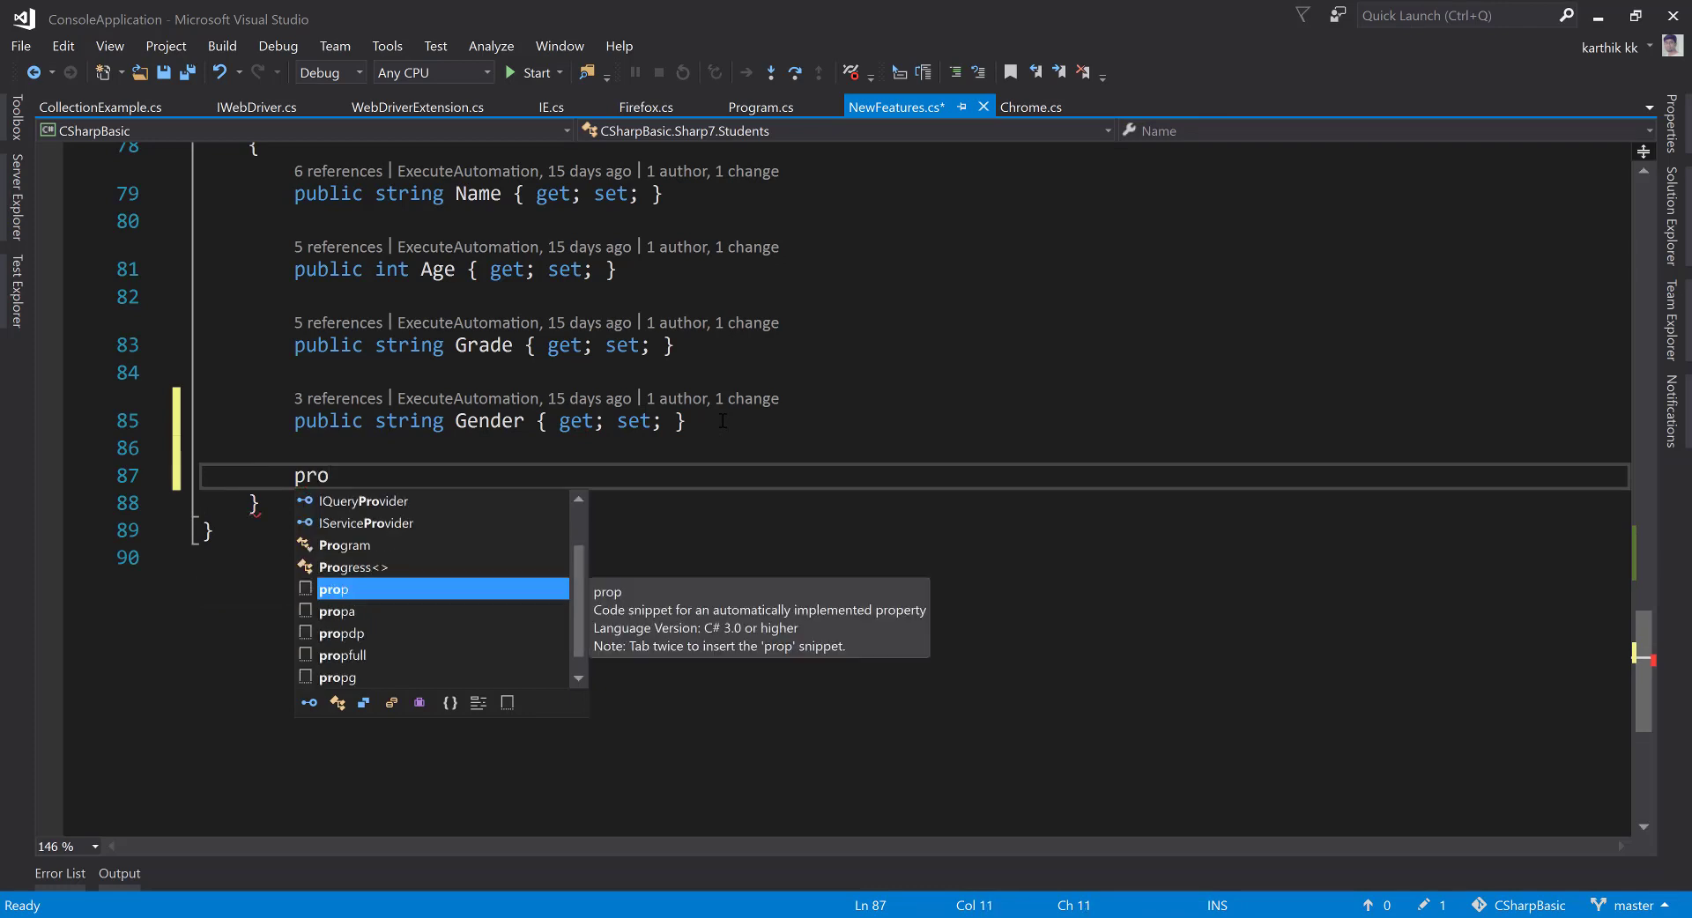
{"action": "type", "text": "public static void GetStud"}
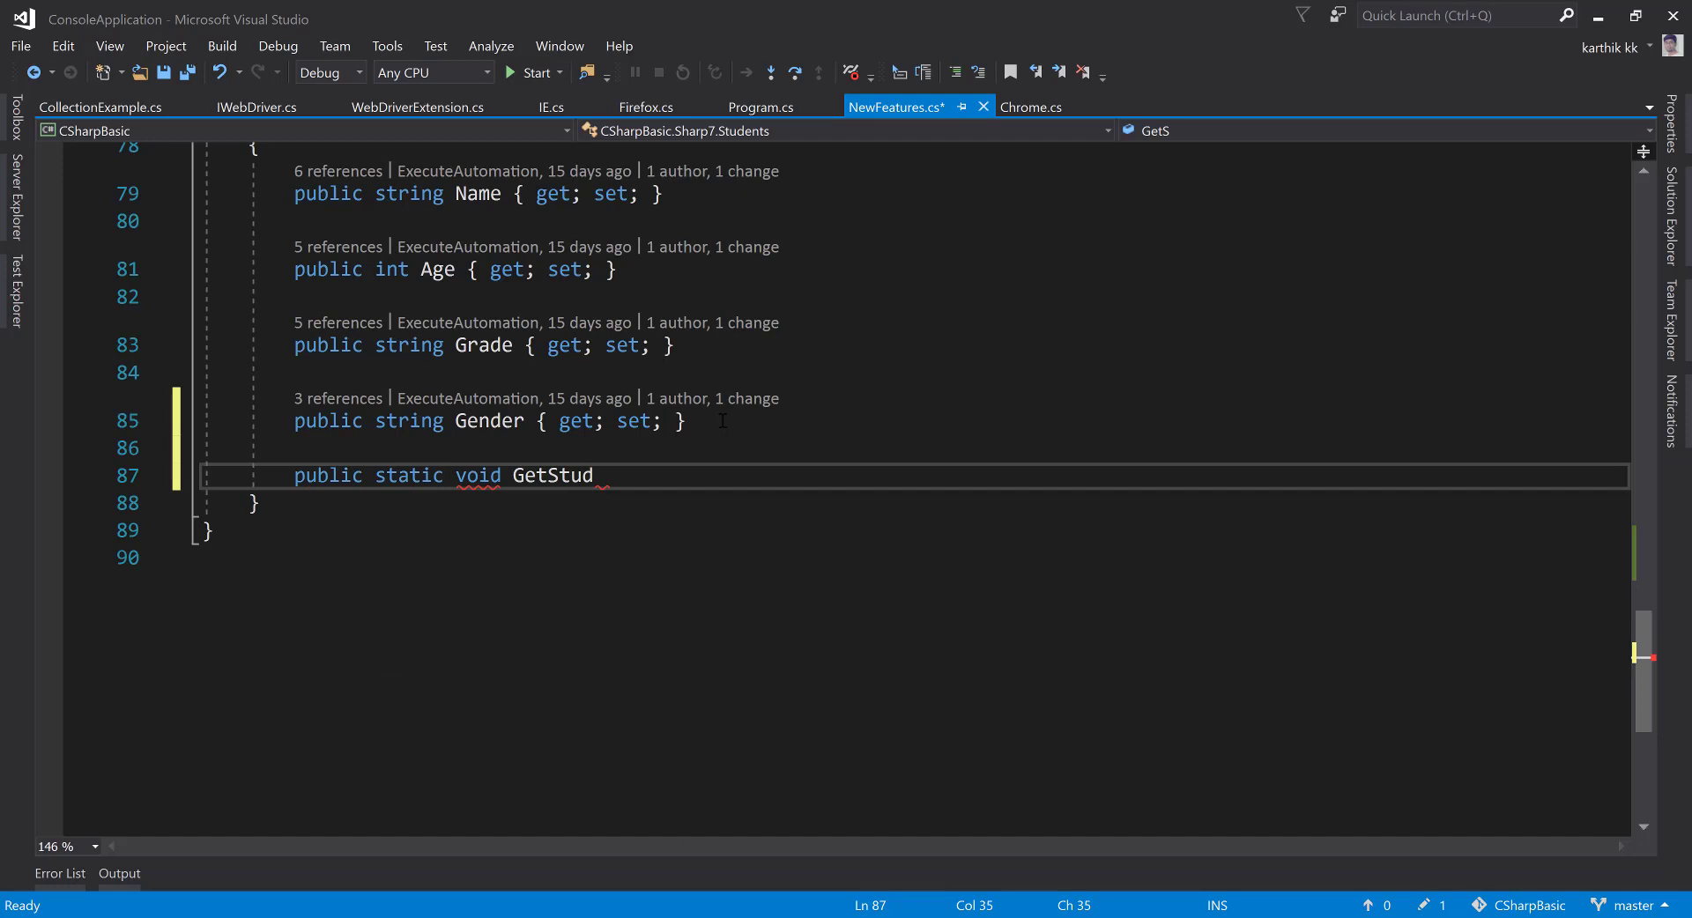
{"action": "type", "text": "entName"}
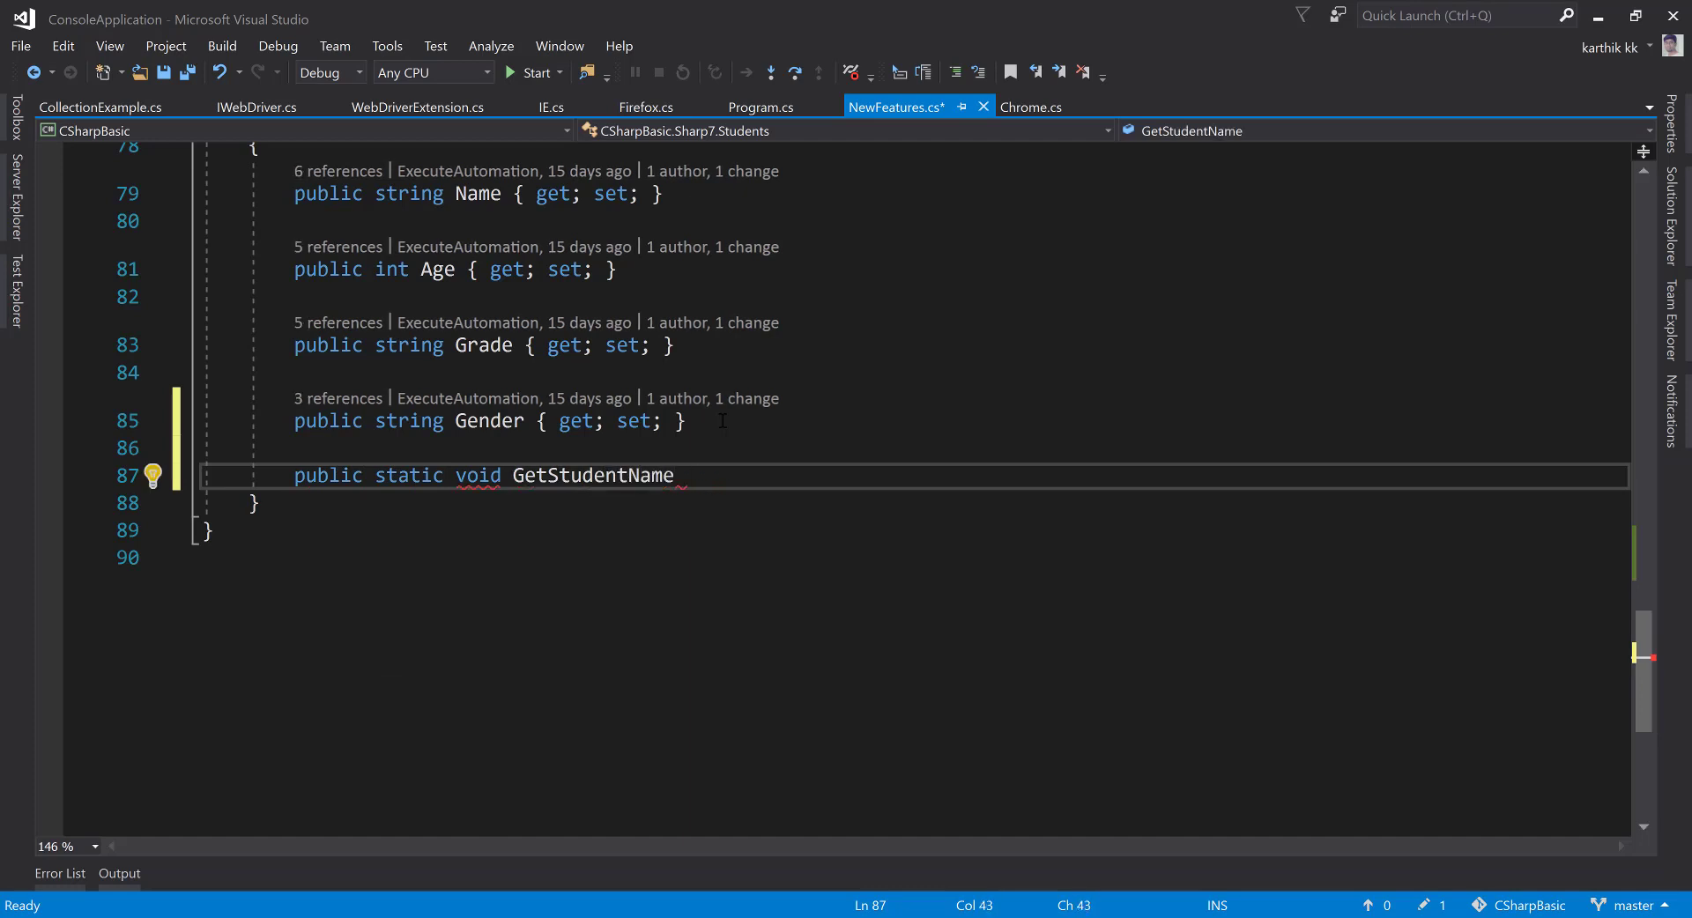
{"action": "type", "text": "()"}
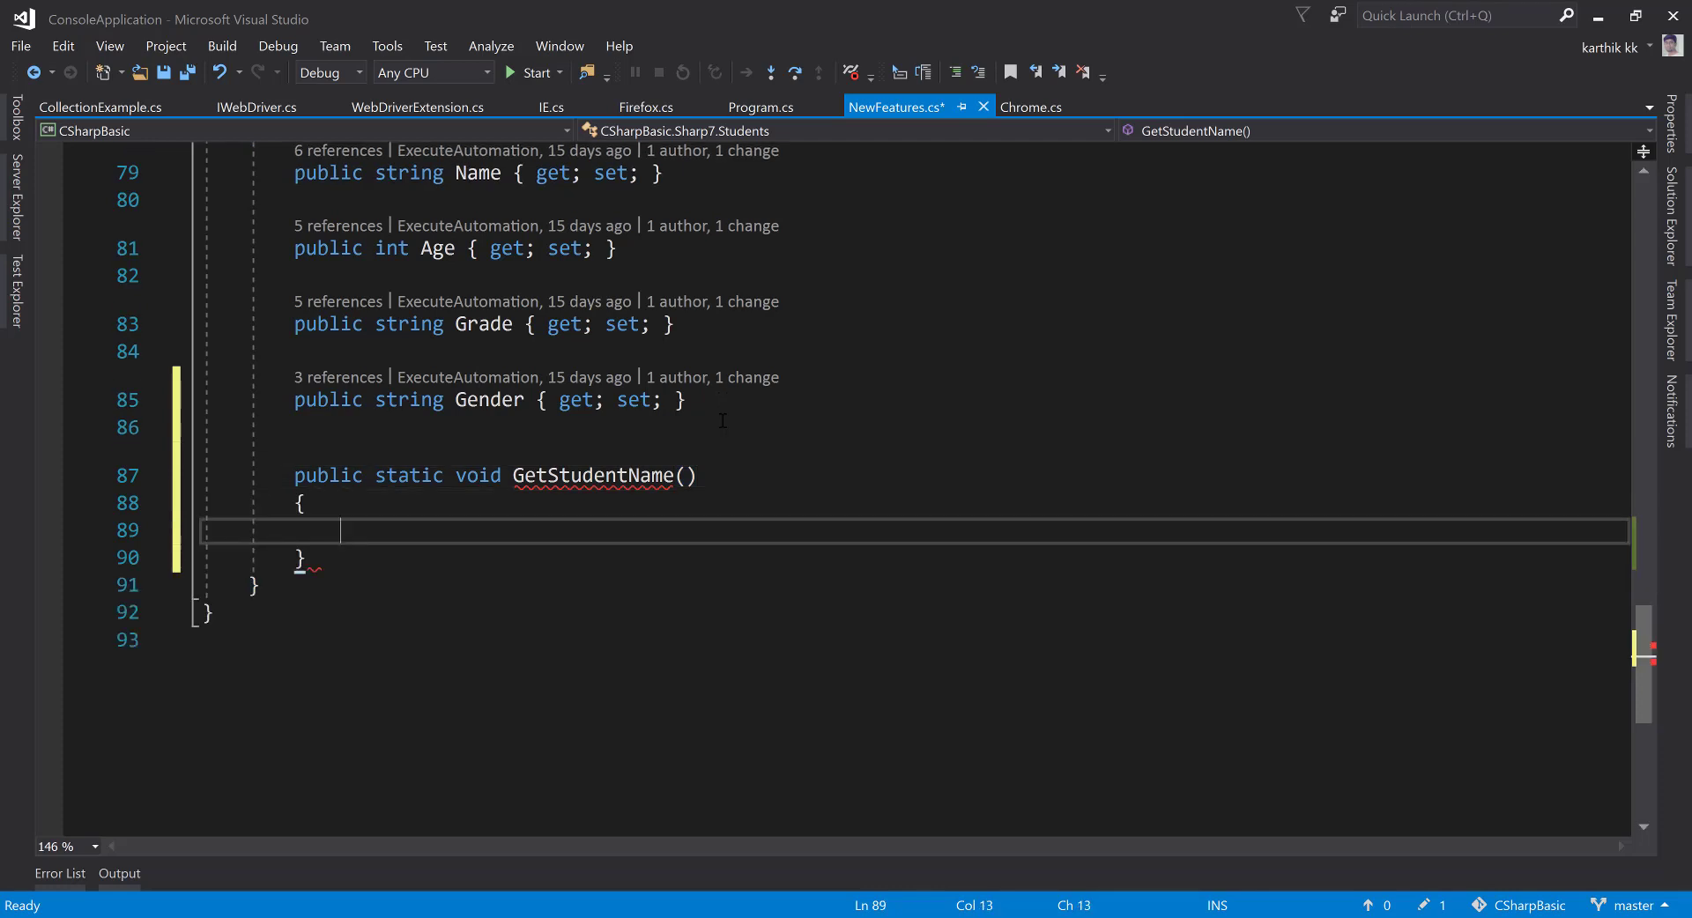
{"action": "type", "text": "return"}
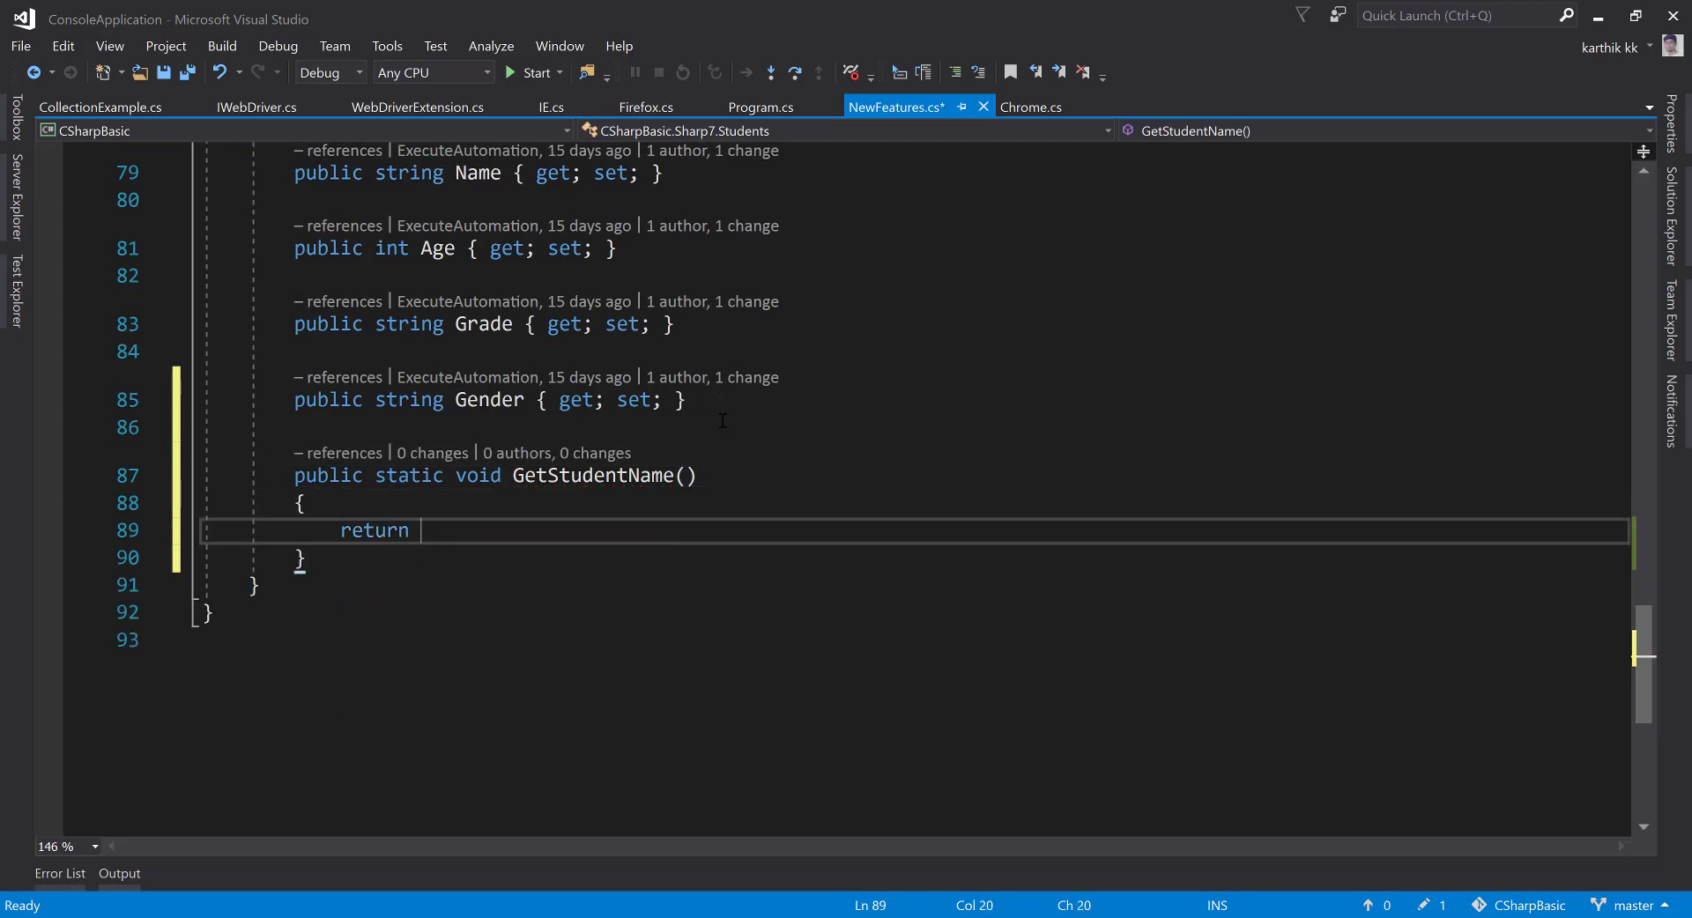
{"action": "type", "text": "Name;"}
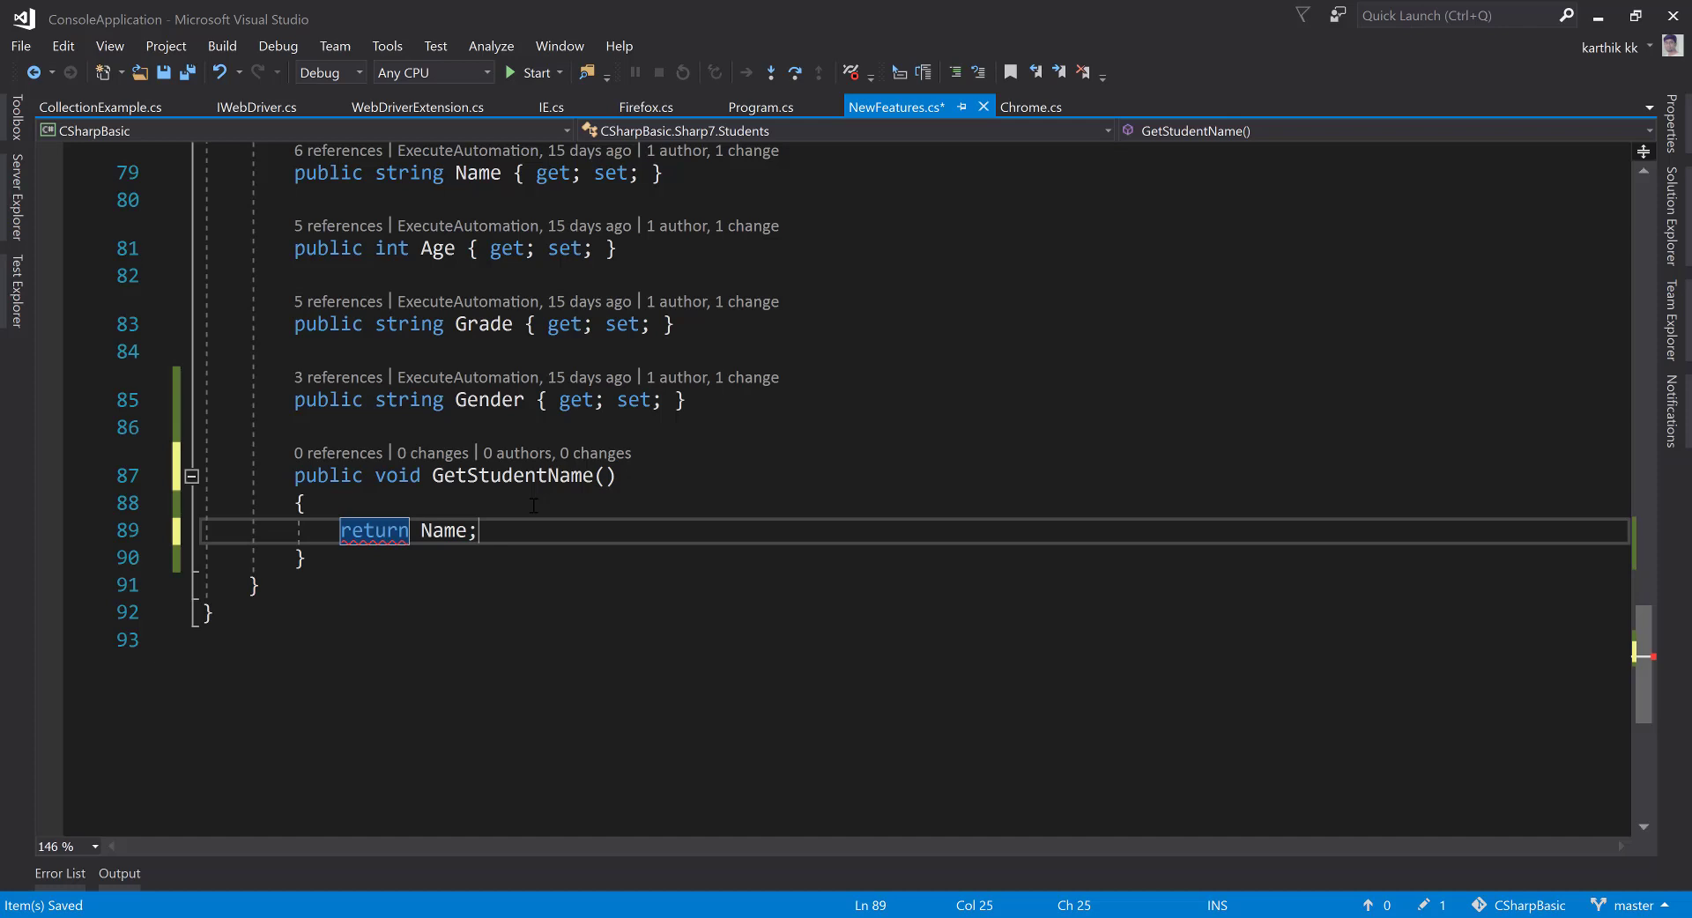
- Change GetStudentName's return type to string, then return to Program.cs
{"action": "left_click", "coordinate": [402, 476]}
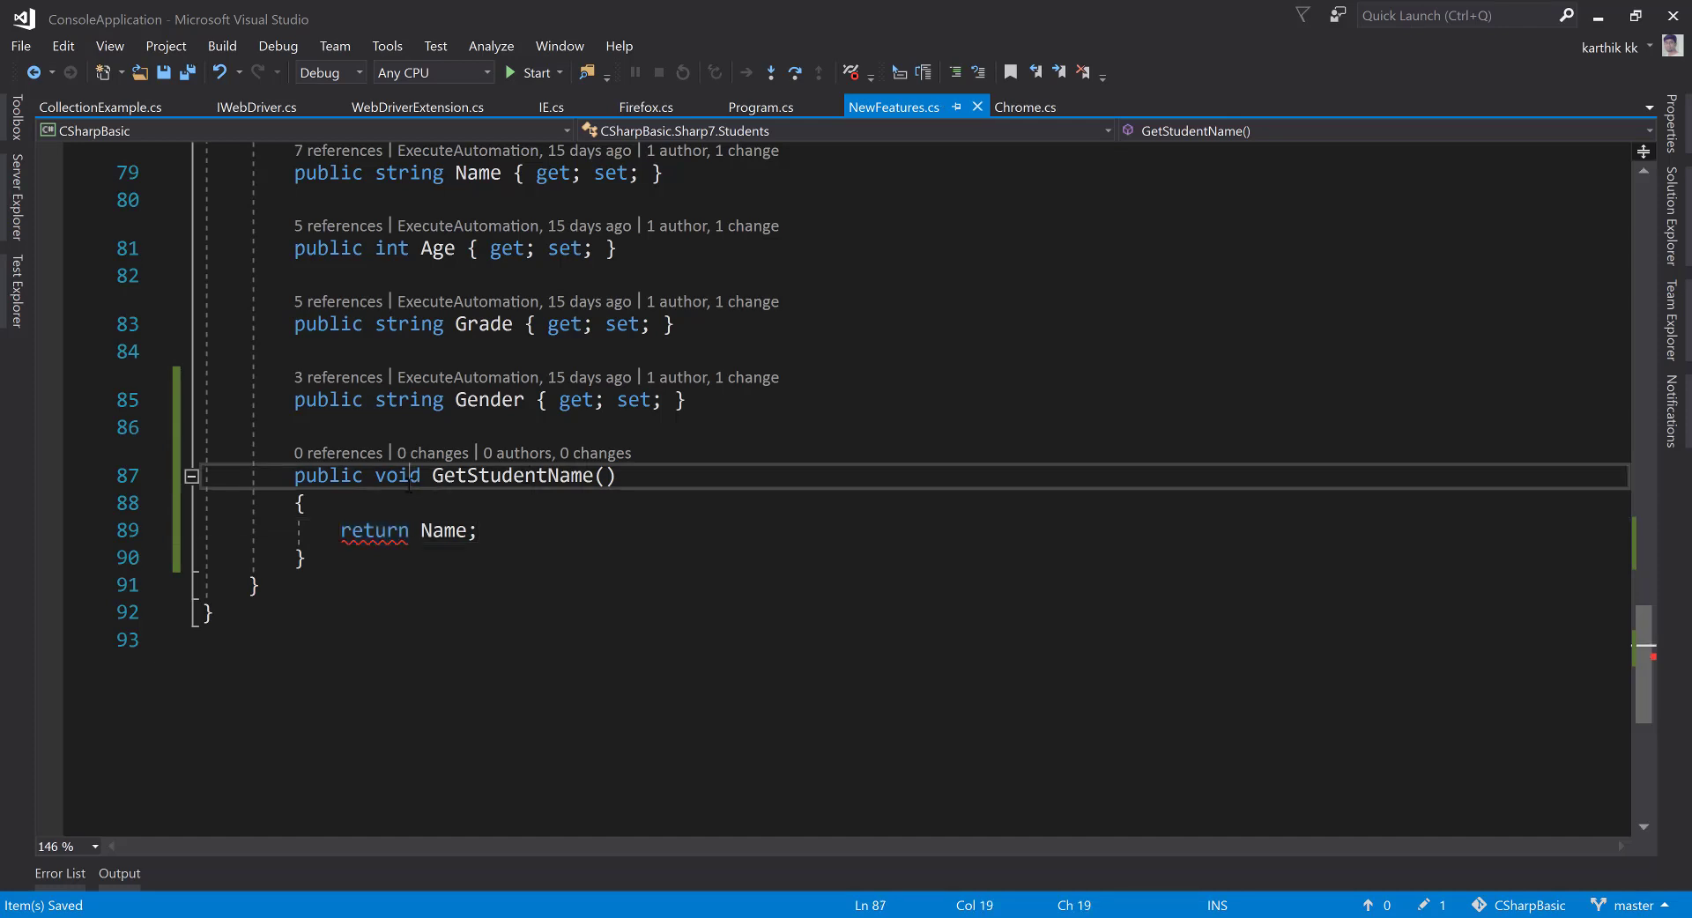
{"action": "type", "text": "string"}
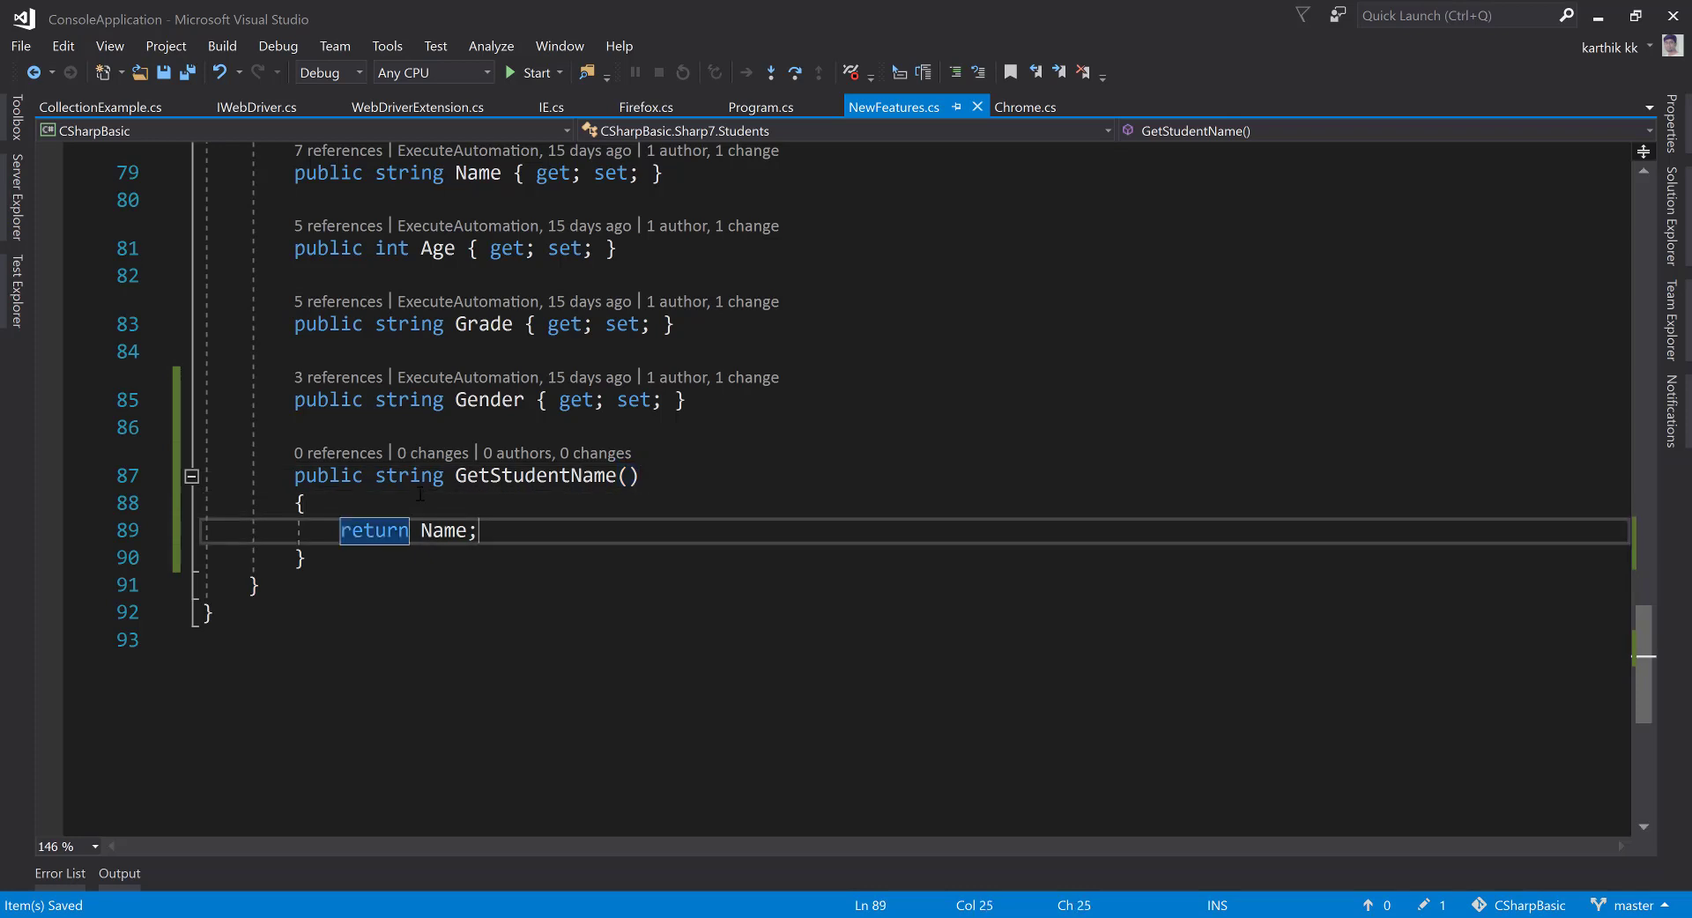
{"action": "double_click", "coordinate": [536, 475]}
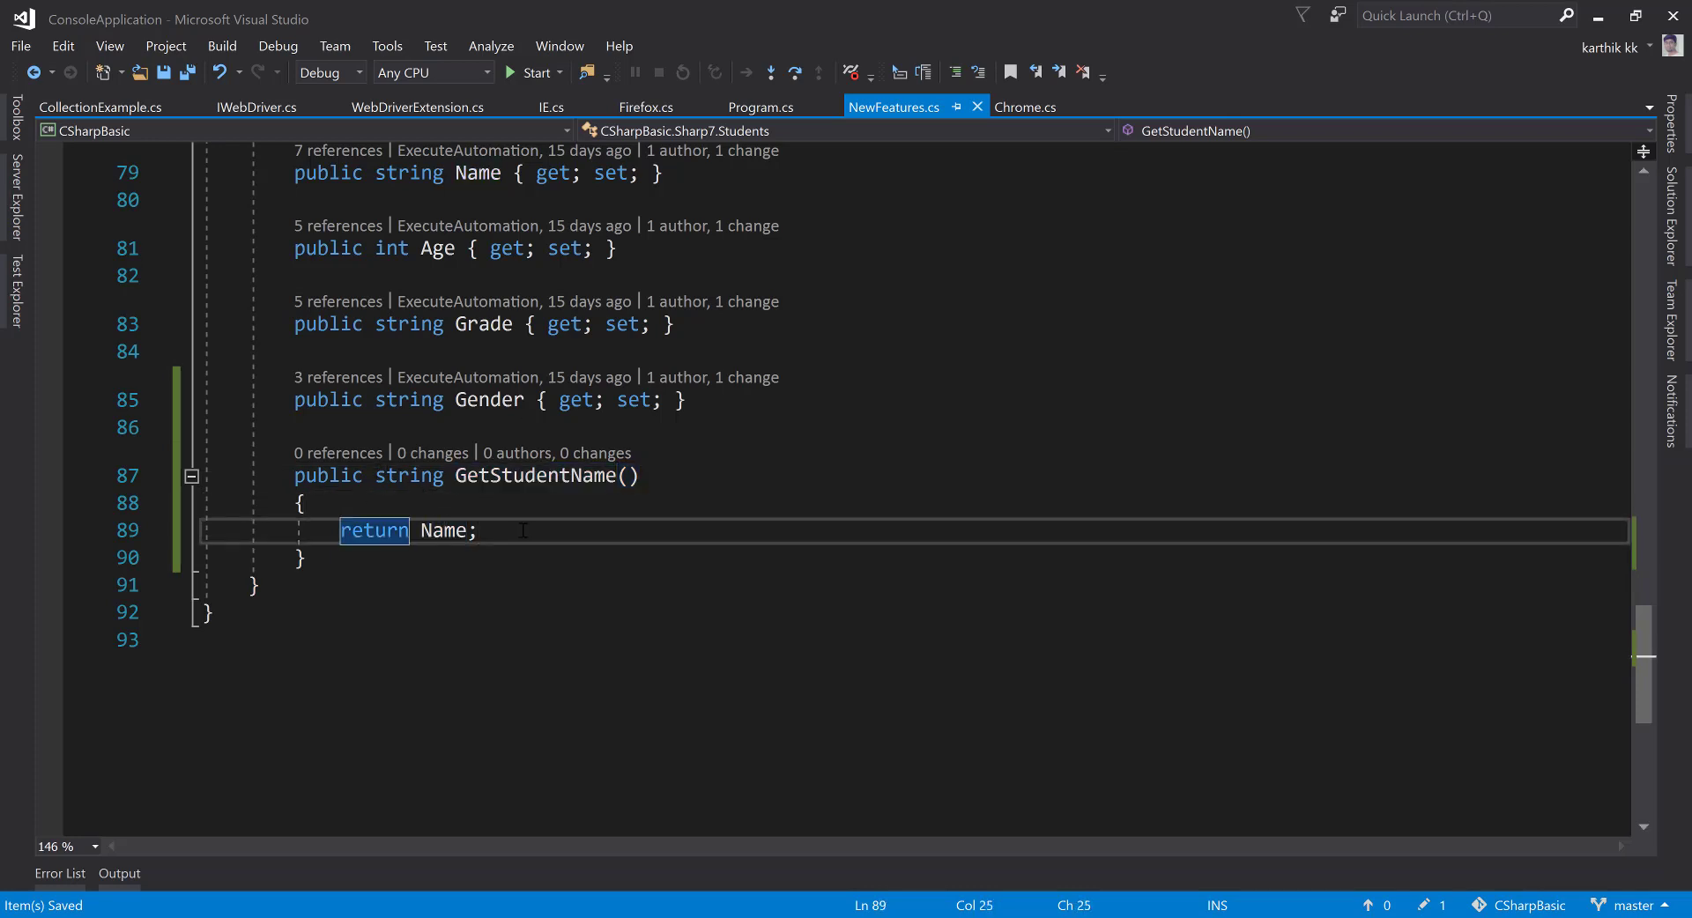
{"action": "left_click", "coordinate": [759, 108]}
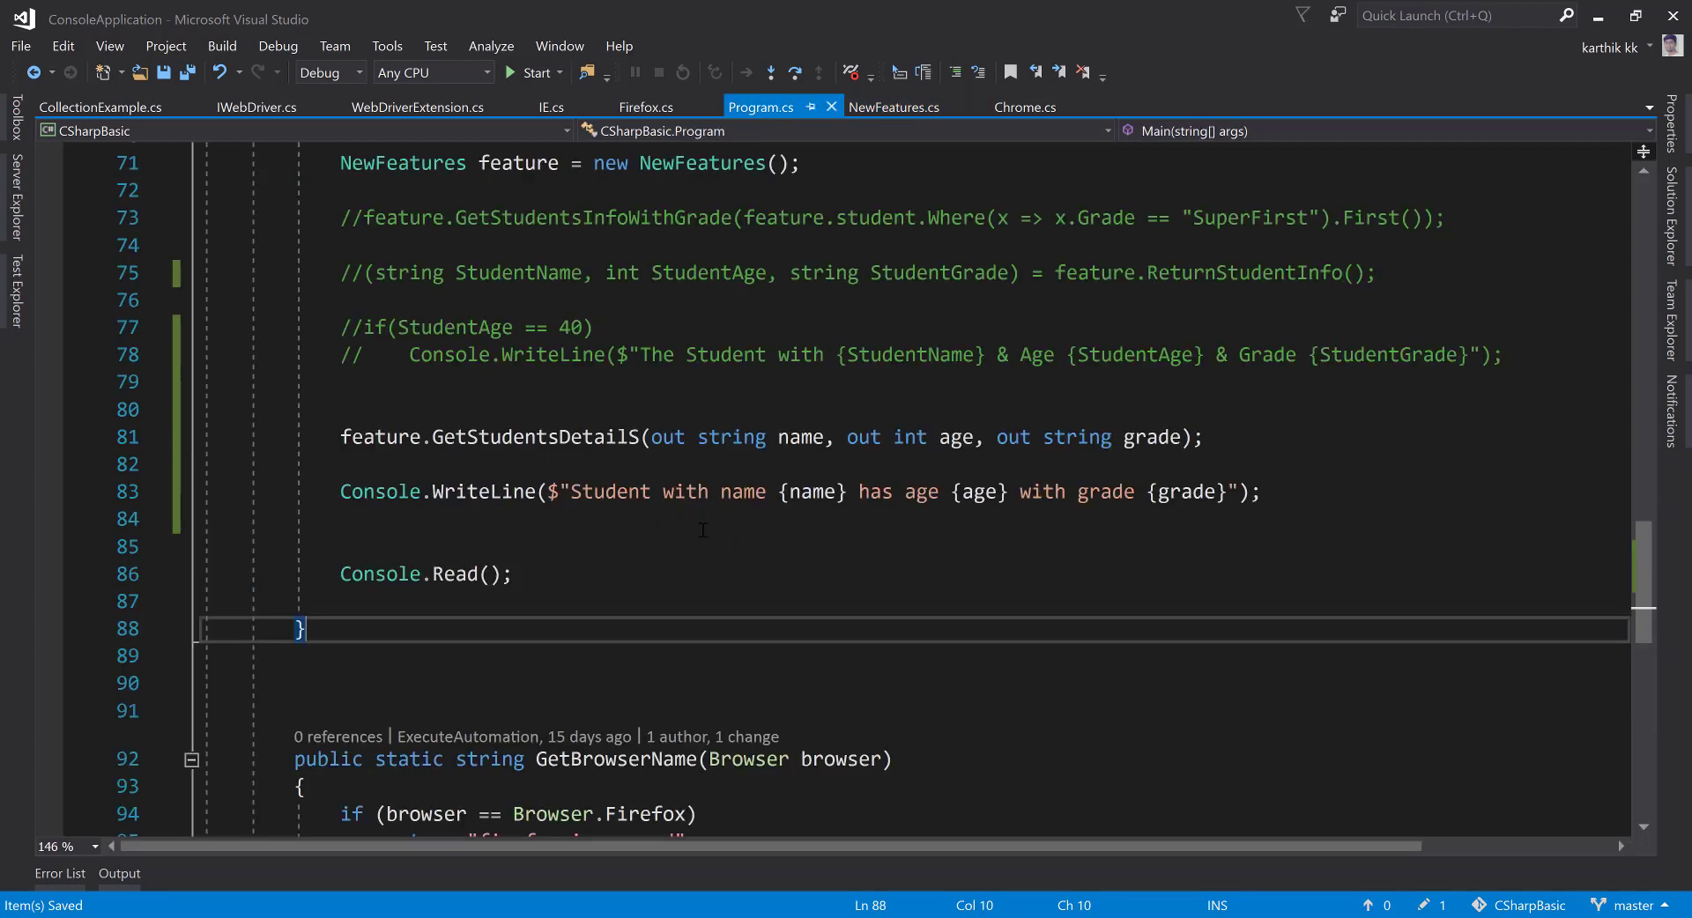
- Comment out the GetStudentsDetailS lines and create a Students object with Name "Karthik"
{"action": "left_click_drag", "start_coordinate": [339, 437], "coordinate": [1259, 492]}
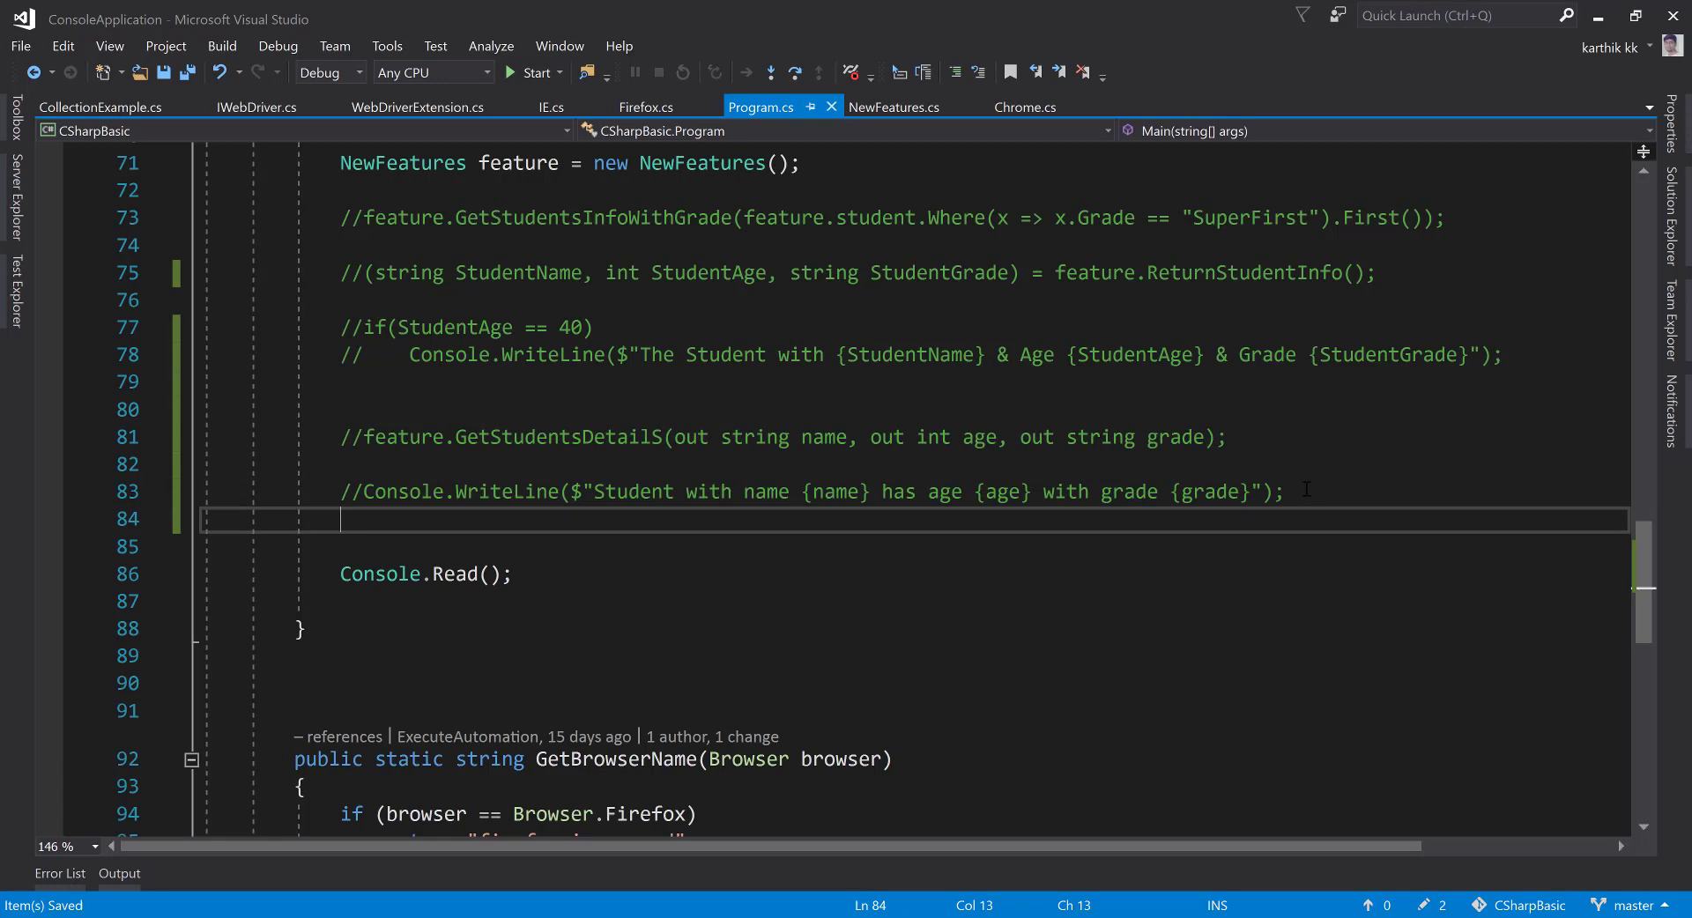
{"action": "left_click", "coordinate": [896, 108]}
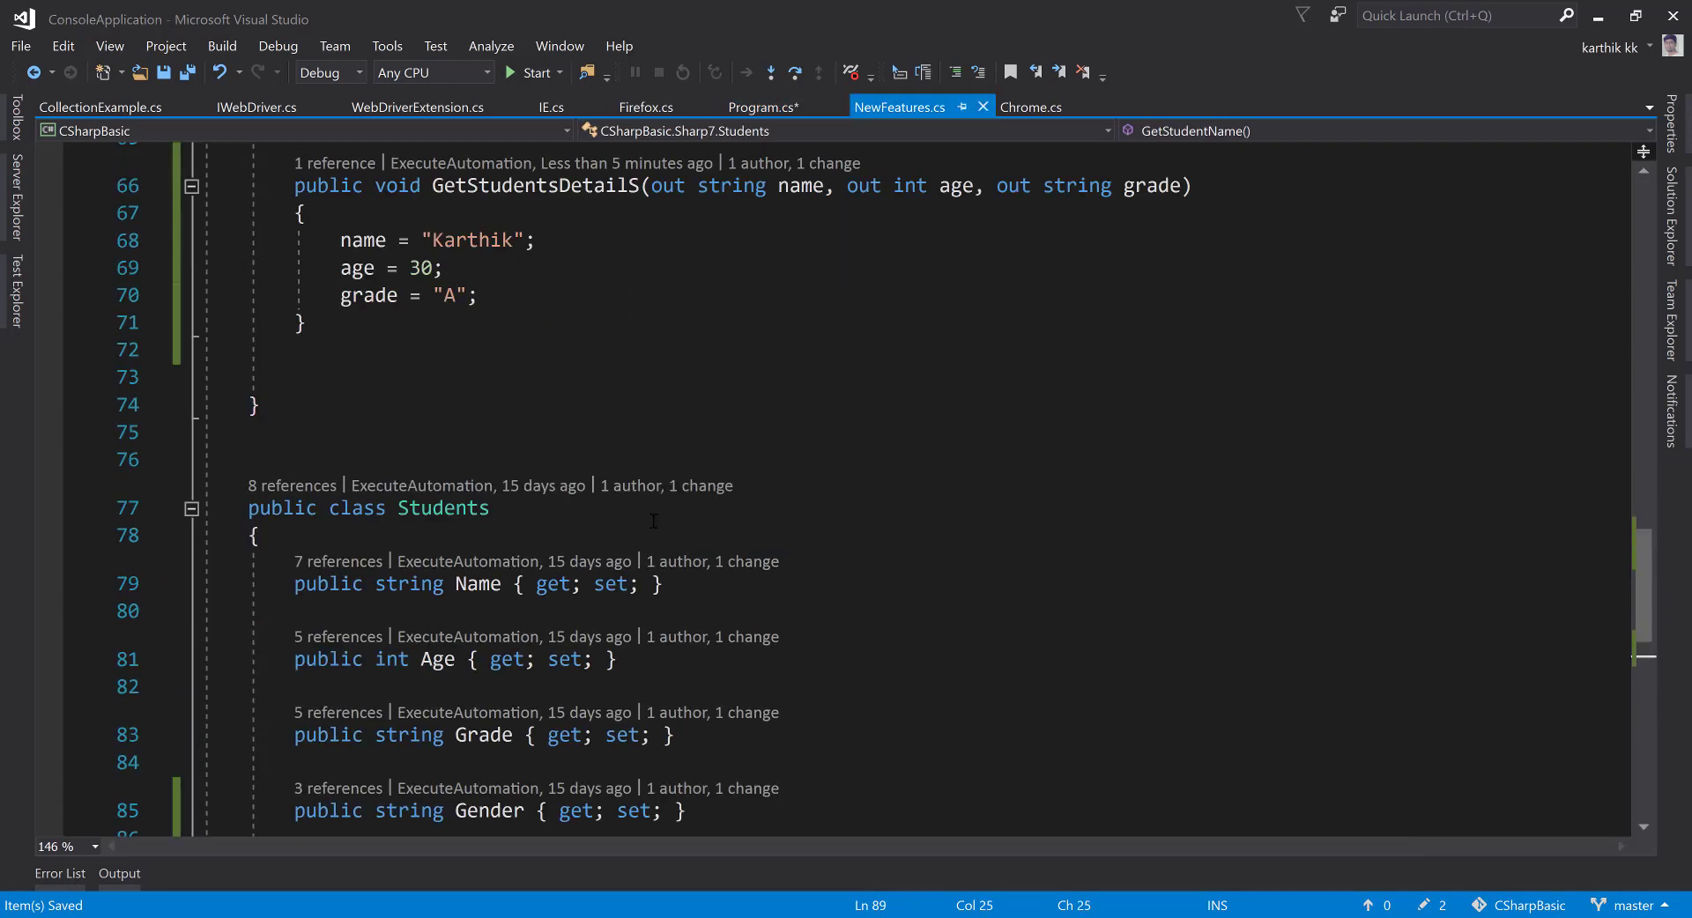
{"action": "left_click", "coordinate": [763, 107]}
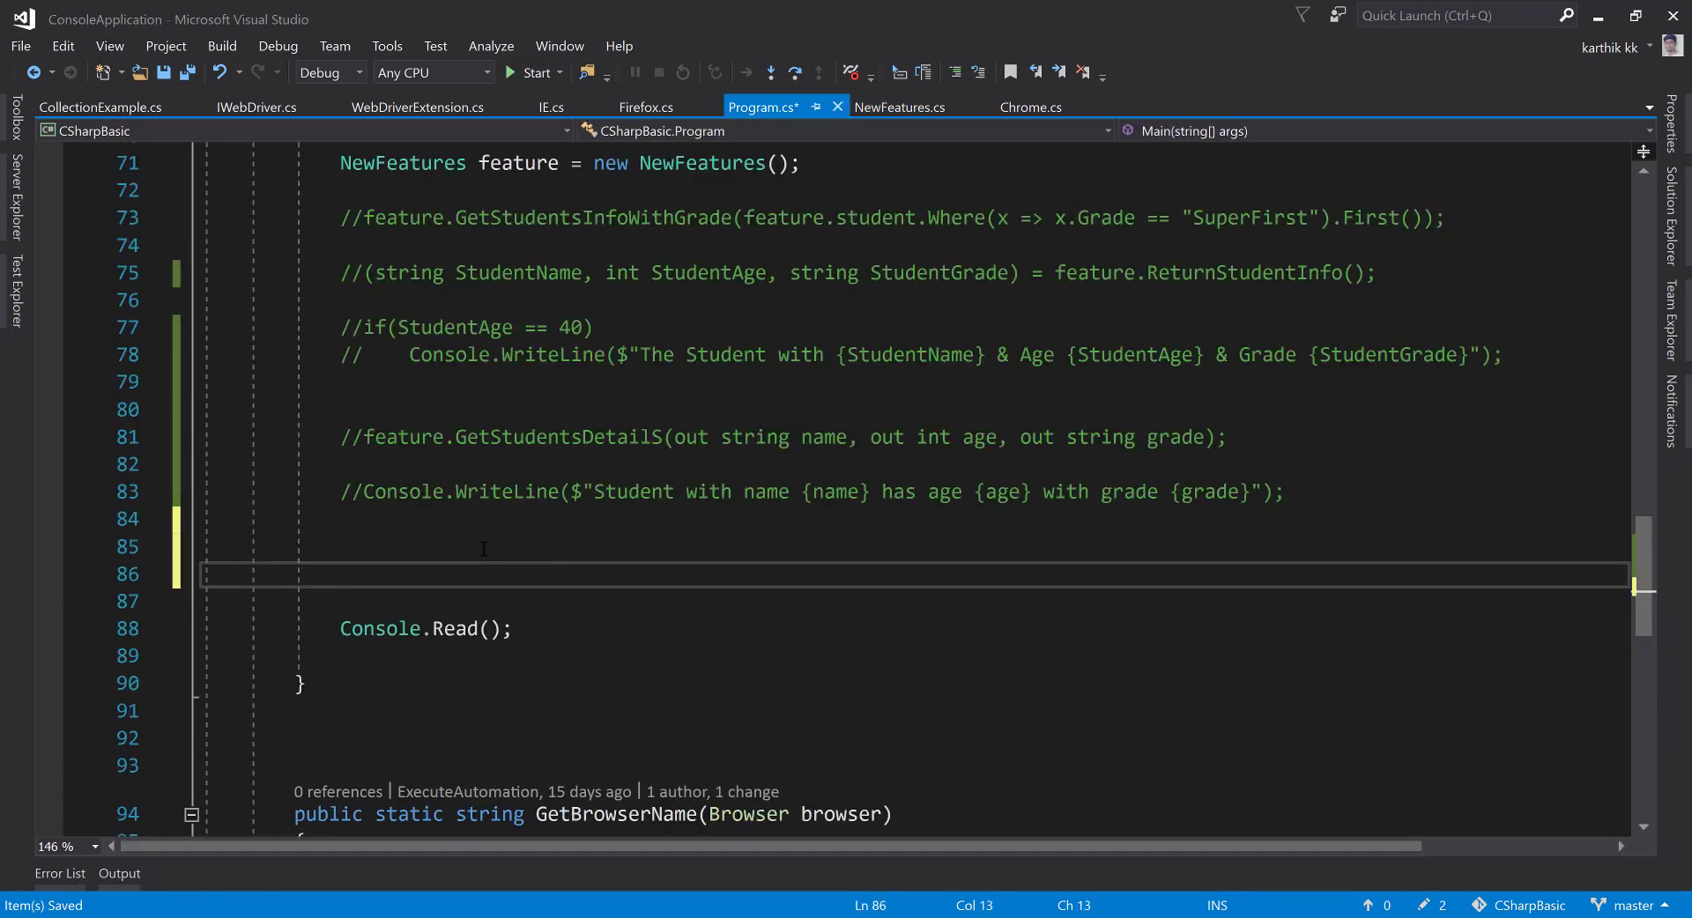
{"action": "type", "text": "Students"}
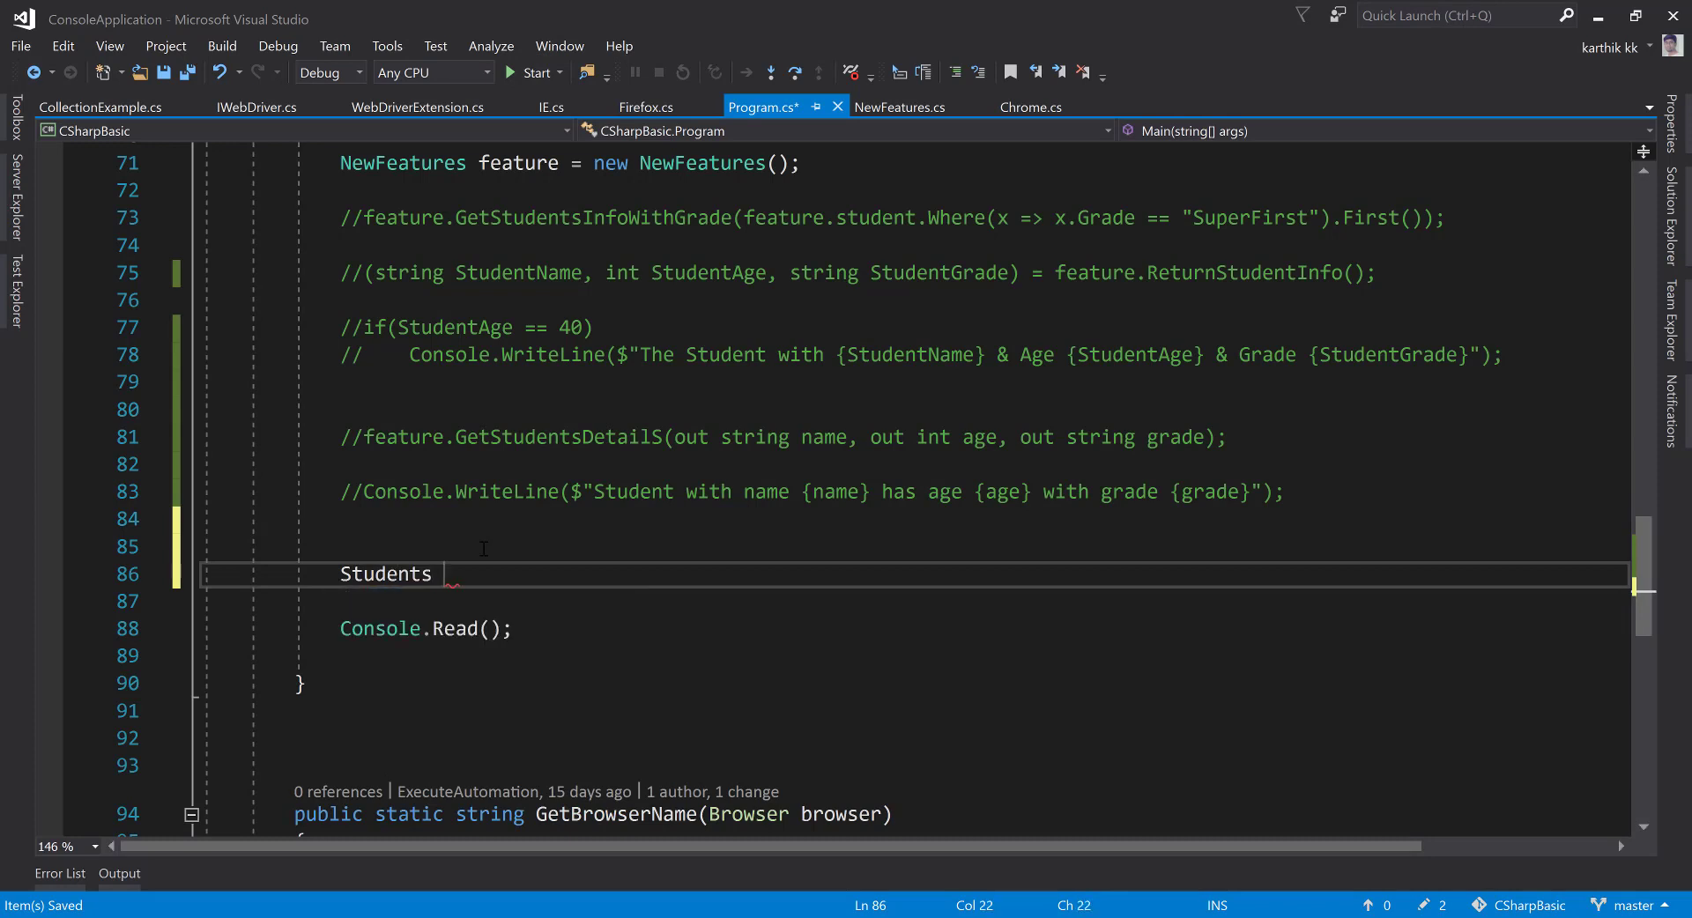
{"action": "type", "text": "s = new"}
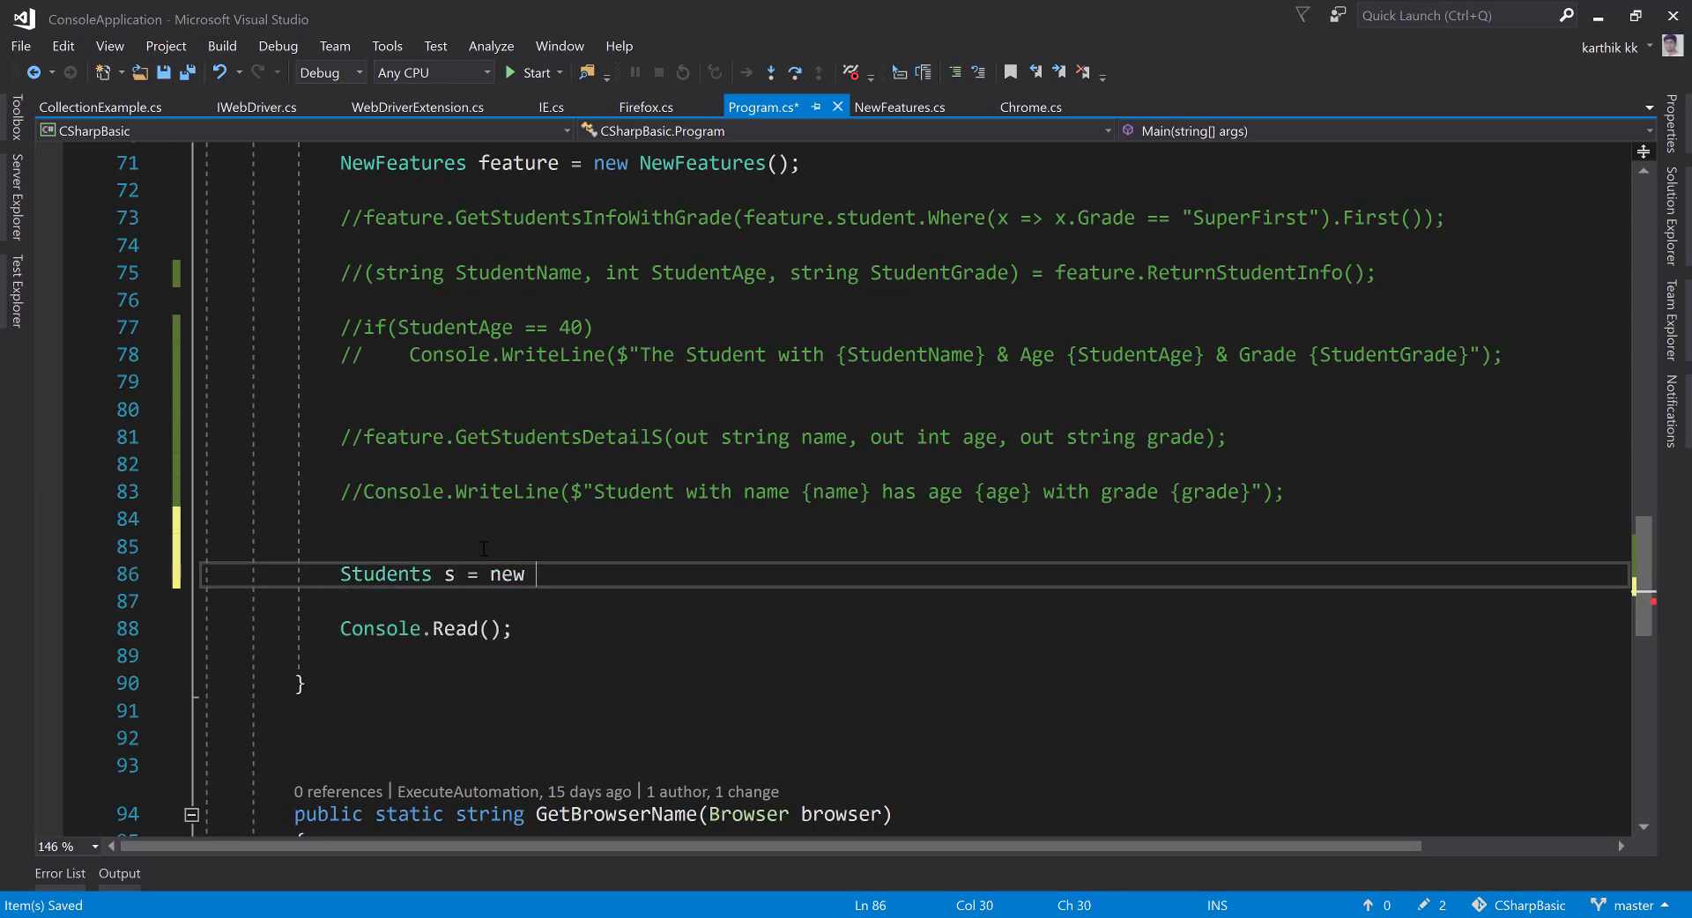
{"action": "type", "text": "Students();"}
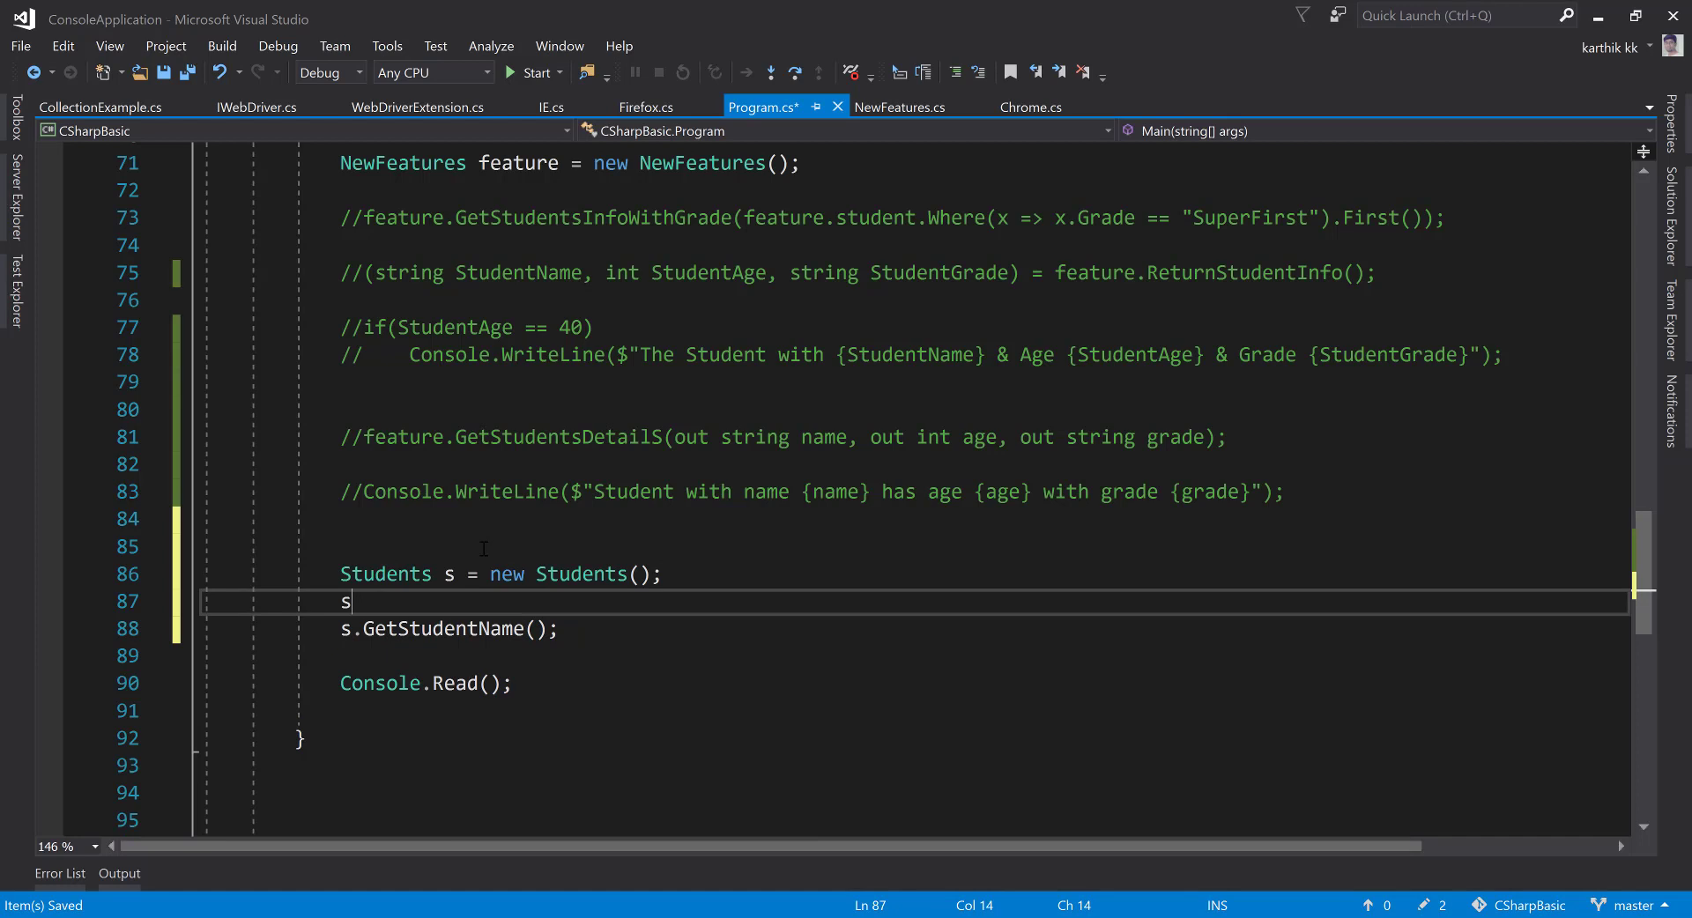
{"action": "type", "text": ".Name ="}
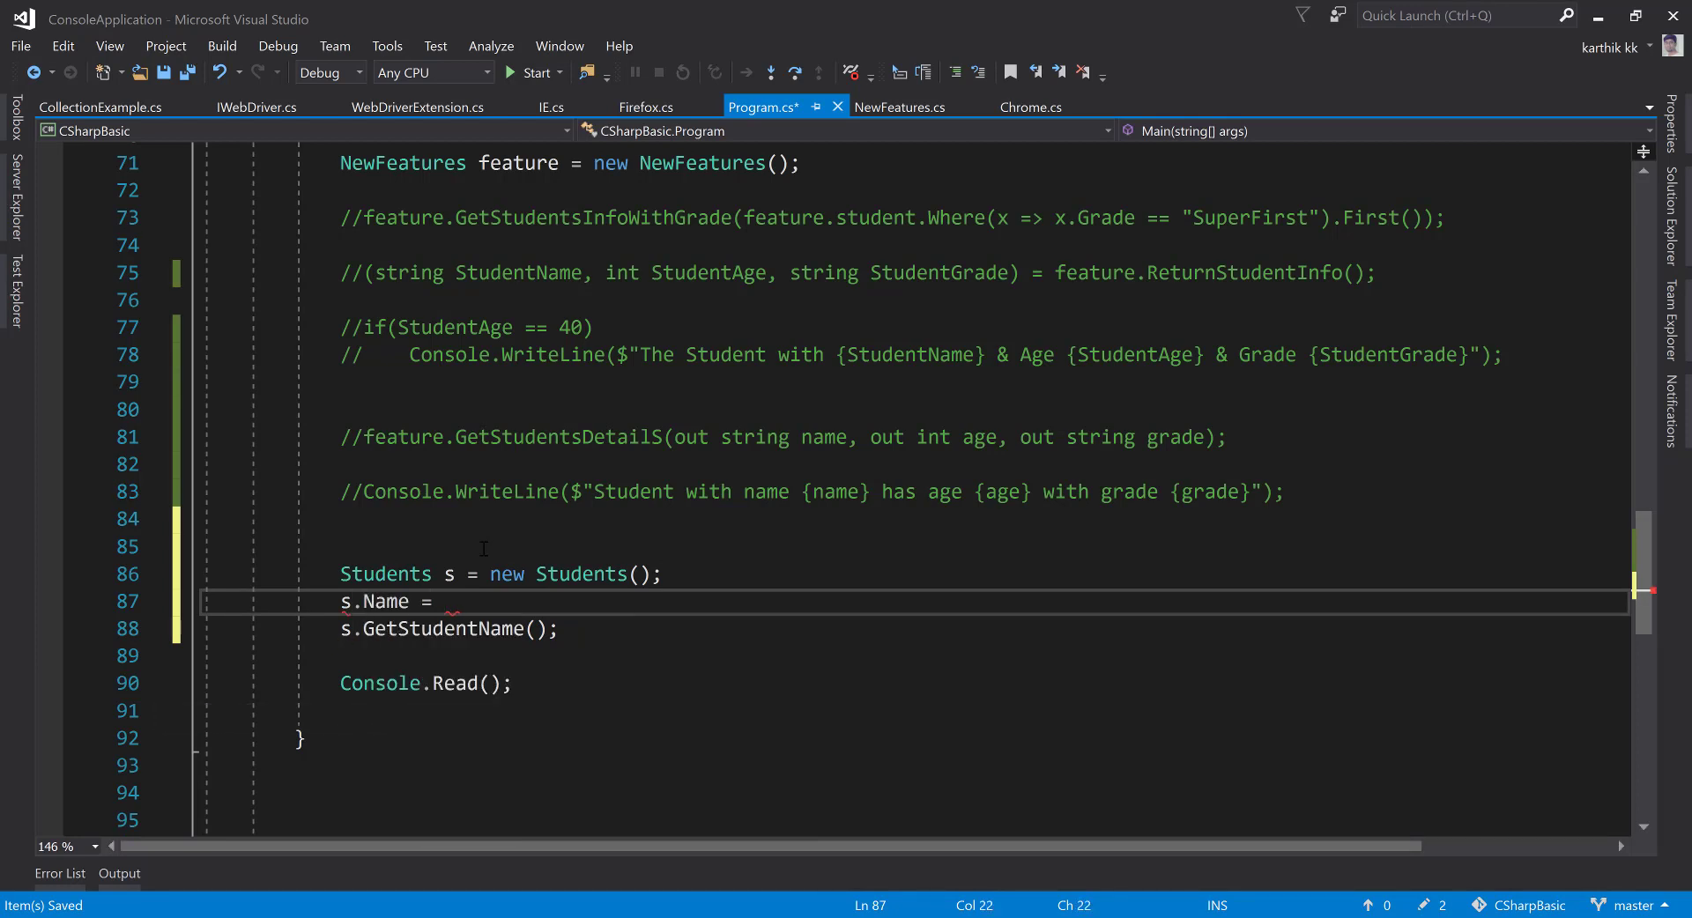
{"action": "type", "text": "\"Karthik\";"}
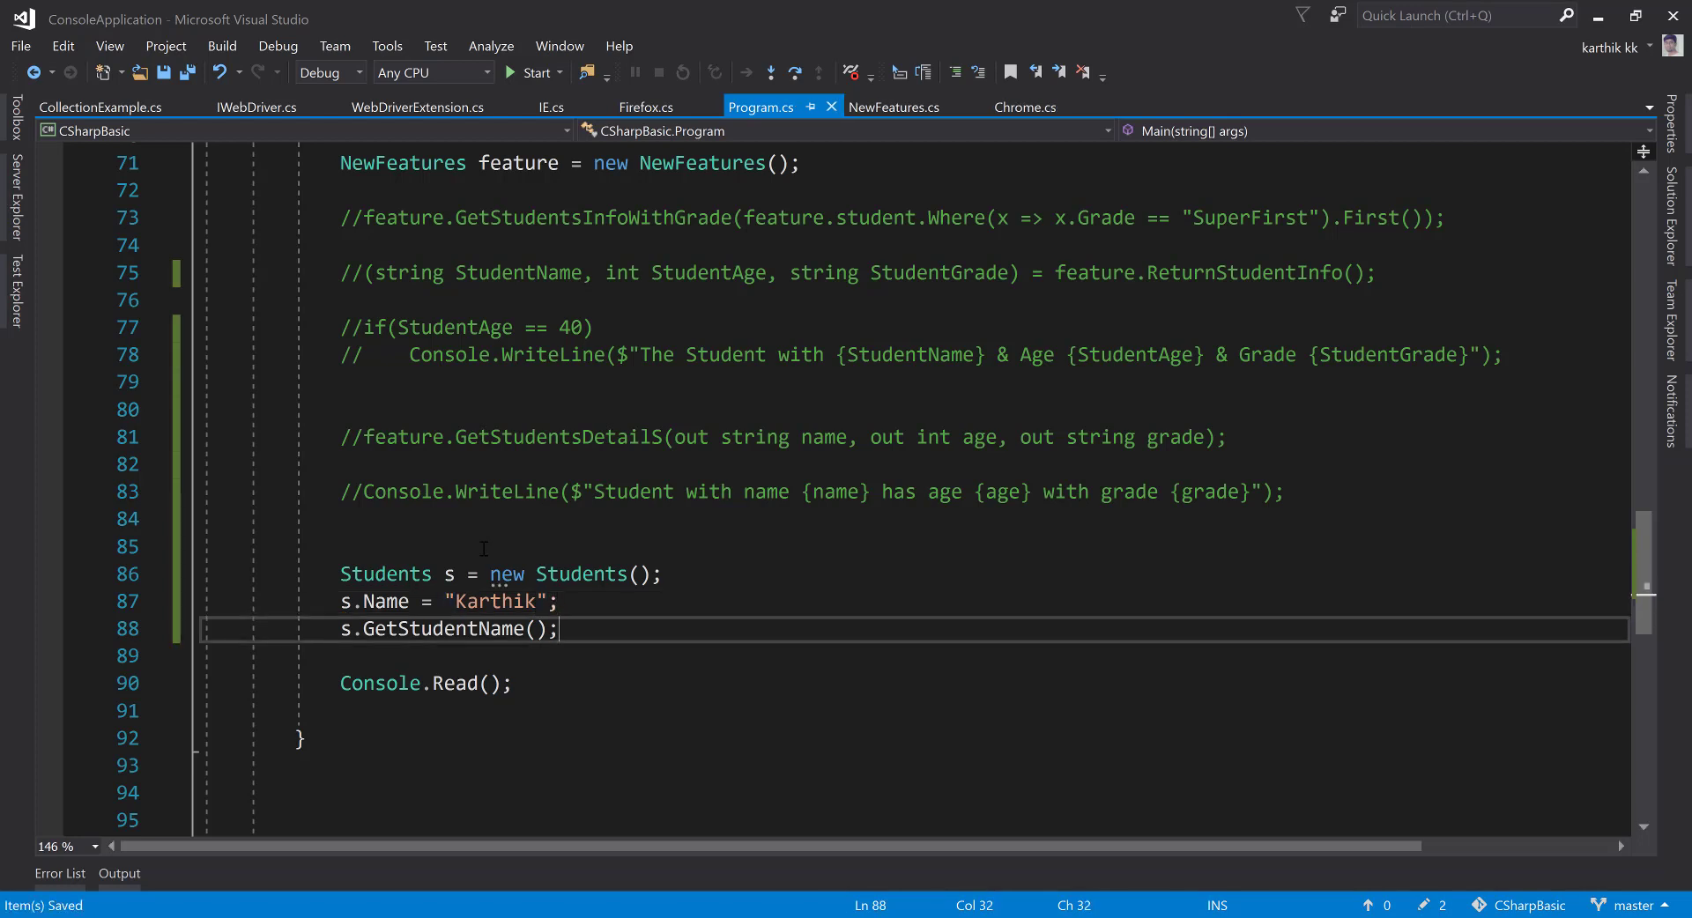
- Add an interpolated Console.WriteLine printing "Name of student is:" with GetStudentName()
{"action": "key", "text": "enter"}
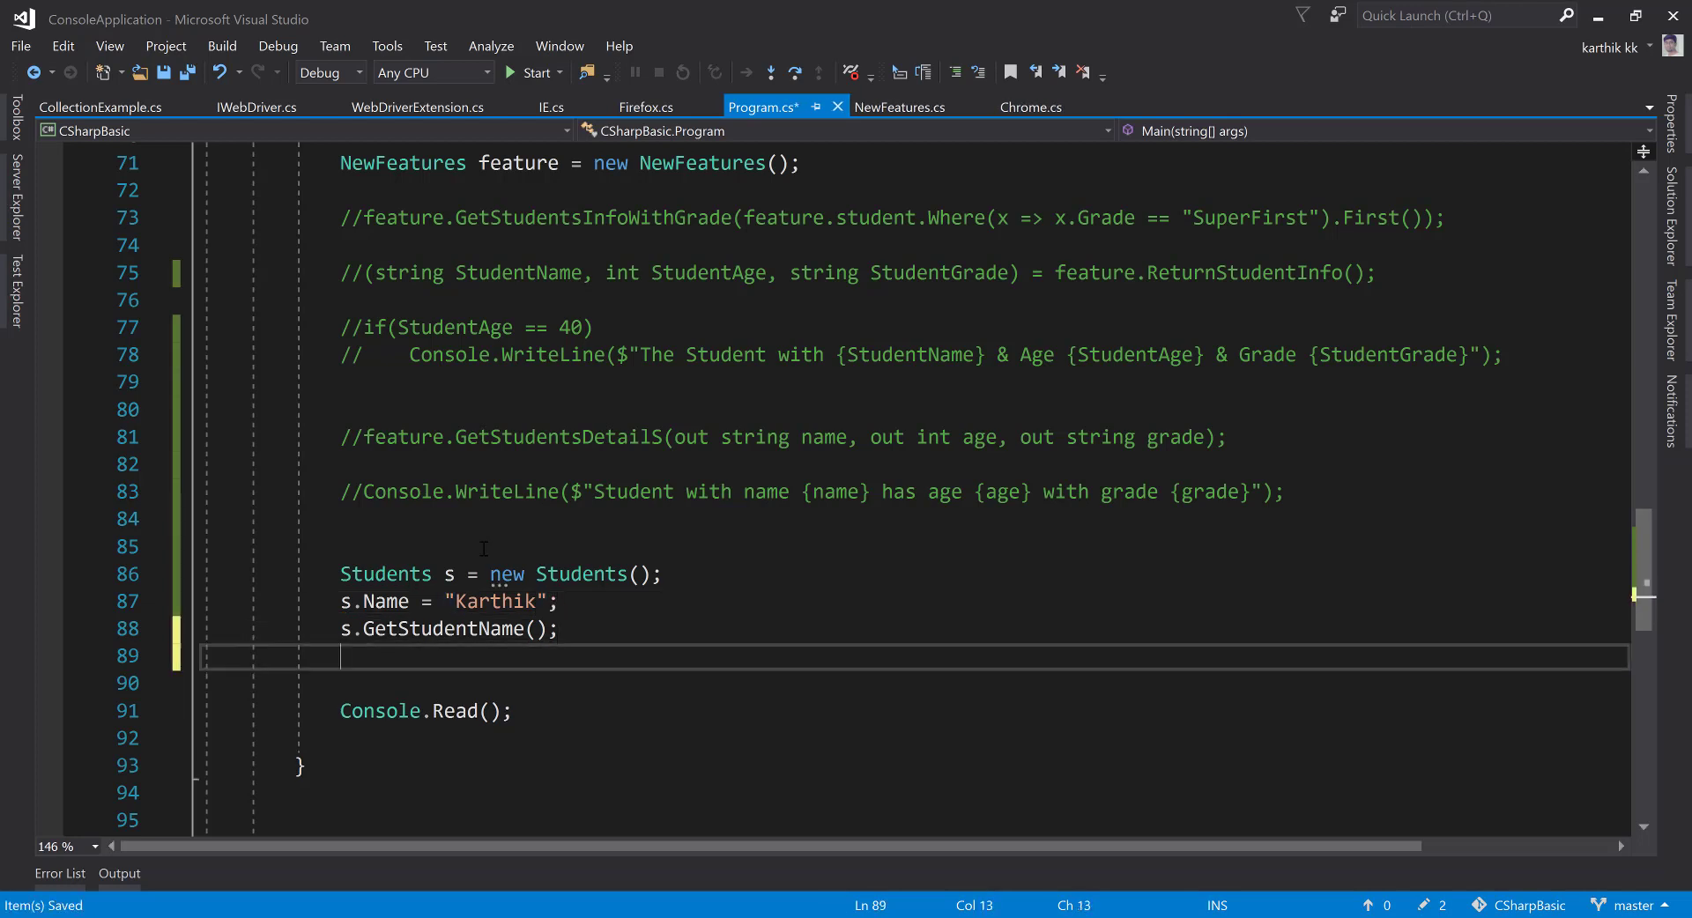
{"action": "type", "text": "Console.WriteLine();"}
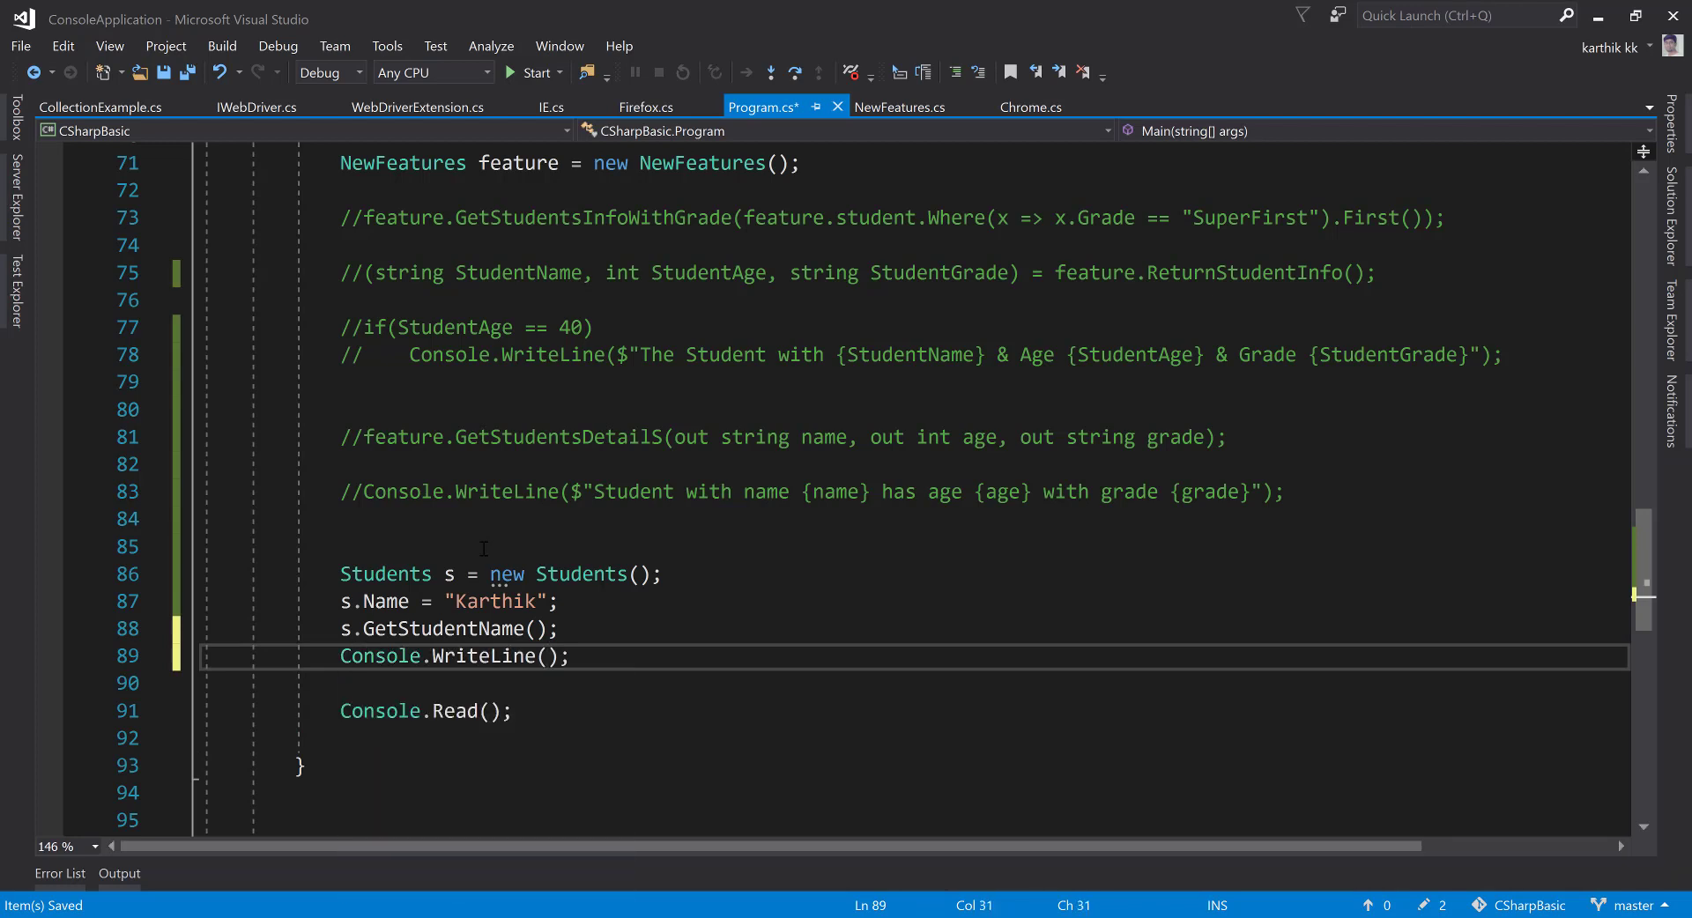
{"action": "type", "text": "$"}
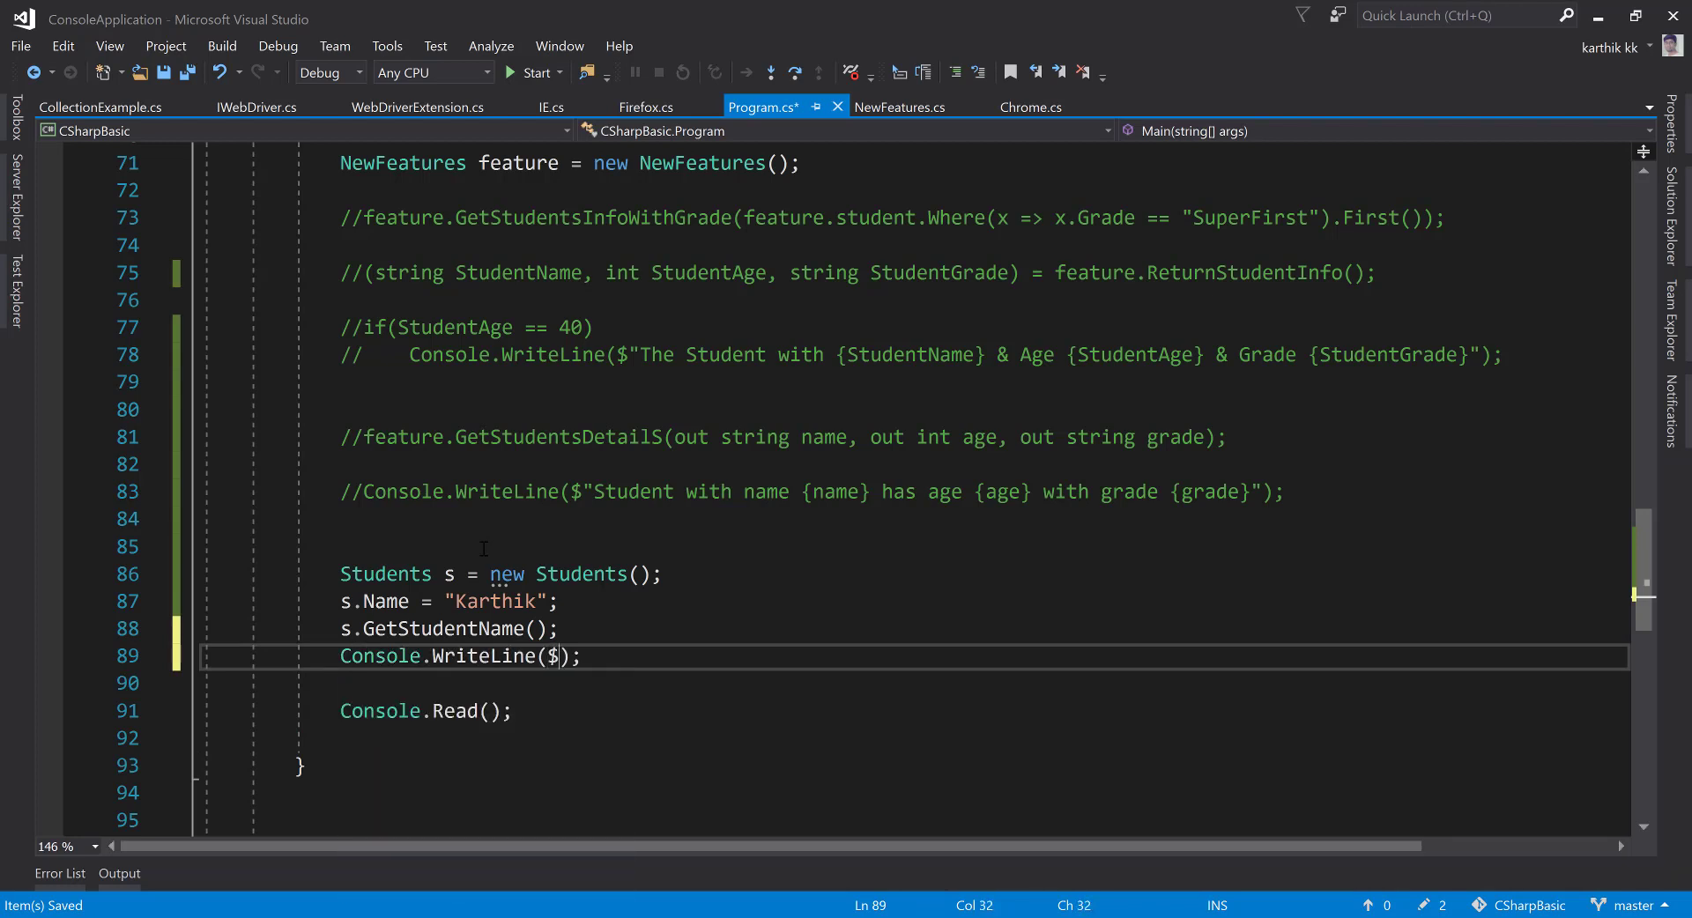
{"action": "type", "text": "\"Name of student i"}
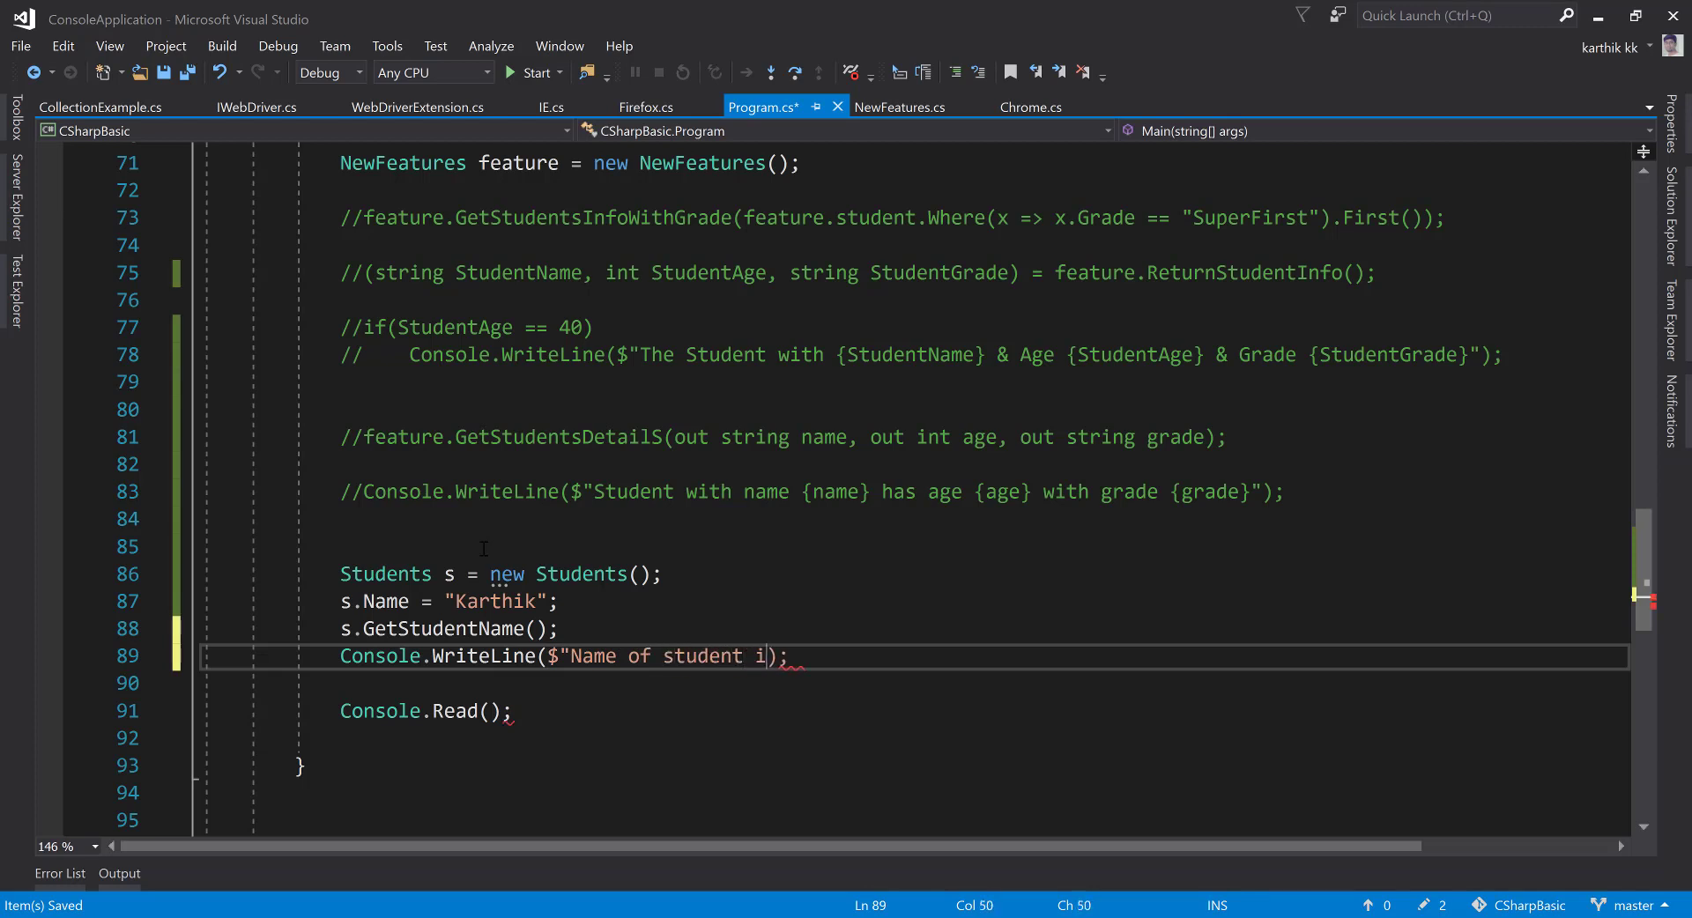
{"action": "type", "text": "s: {s.GetStudentName("}
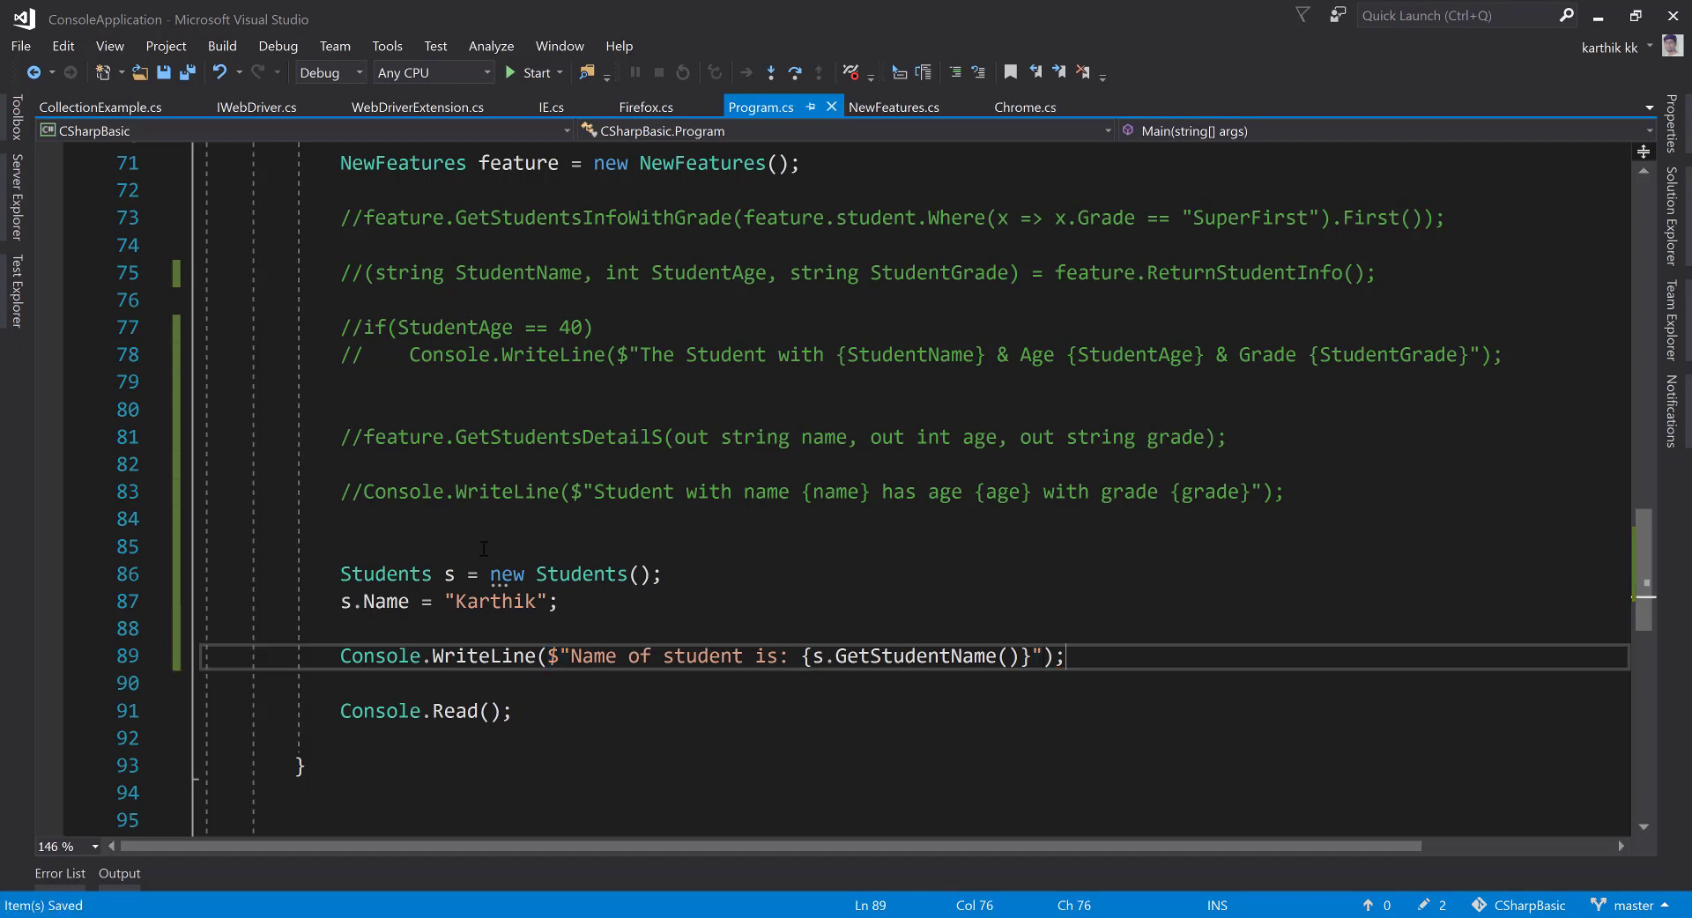
- Comment out the Name = "Karthik" assignment, run the program printing no name, and save
{"action": "left_click", "coordinate": [536, 73]}
{"action": "type", "text": "//"}
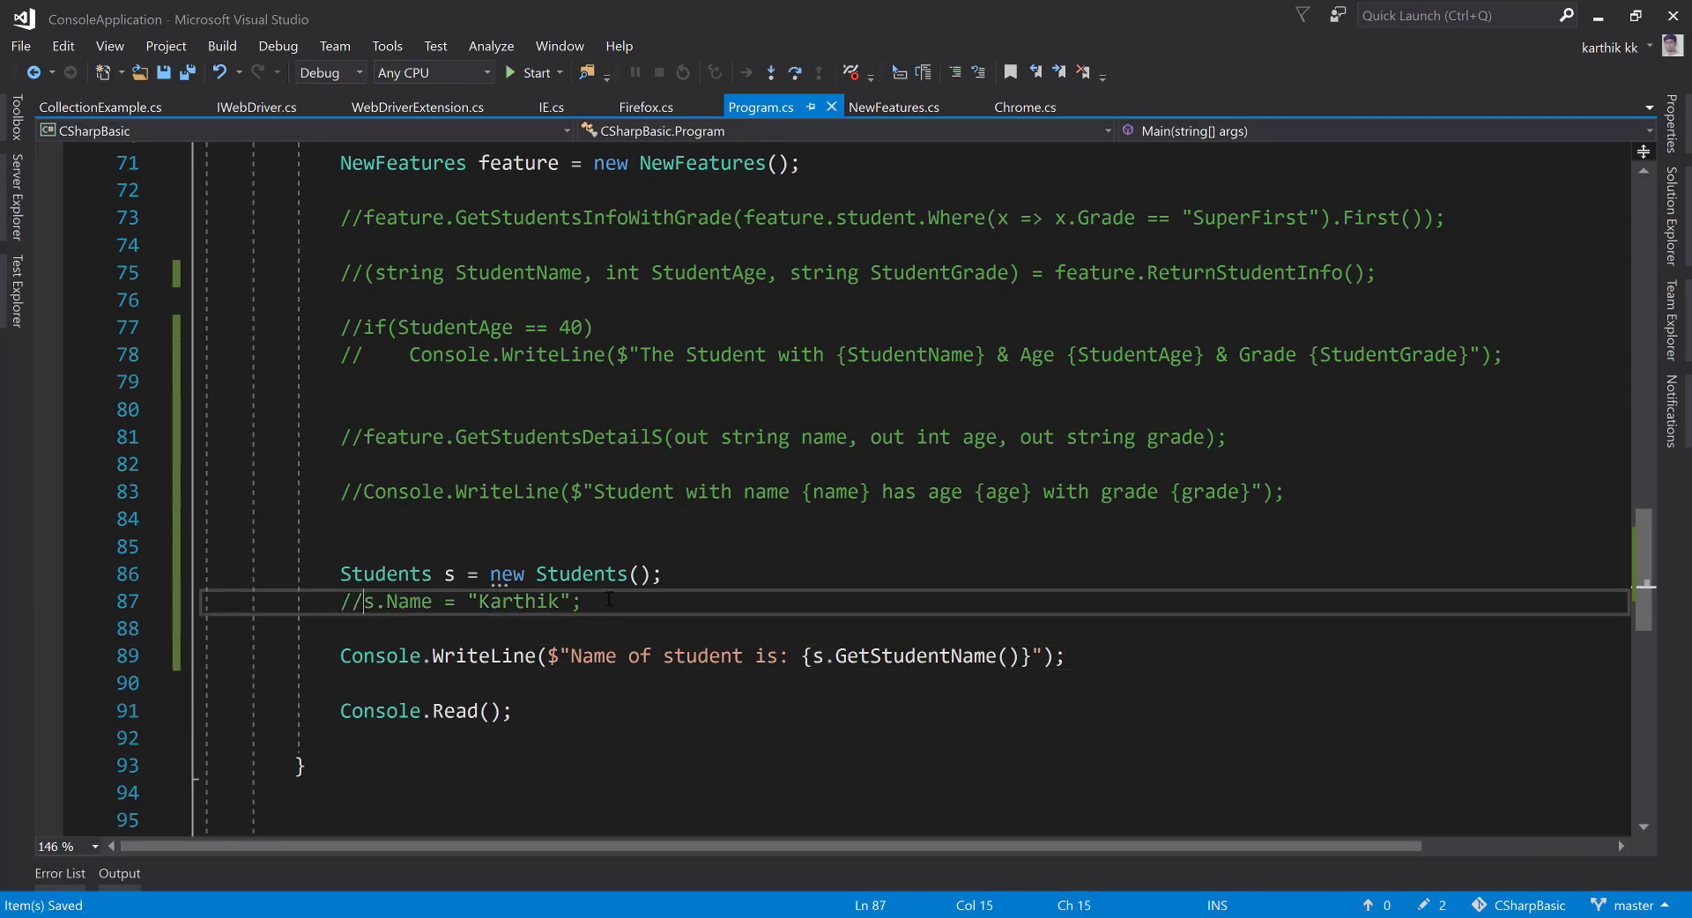
{"action": "left_click", "coordinate": [529, 72]}
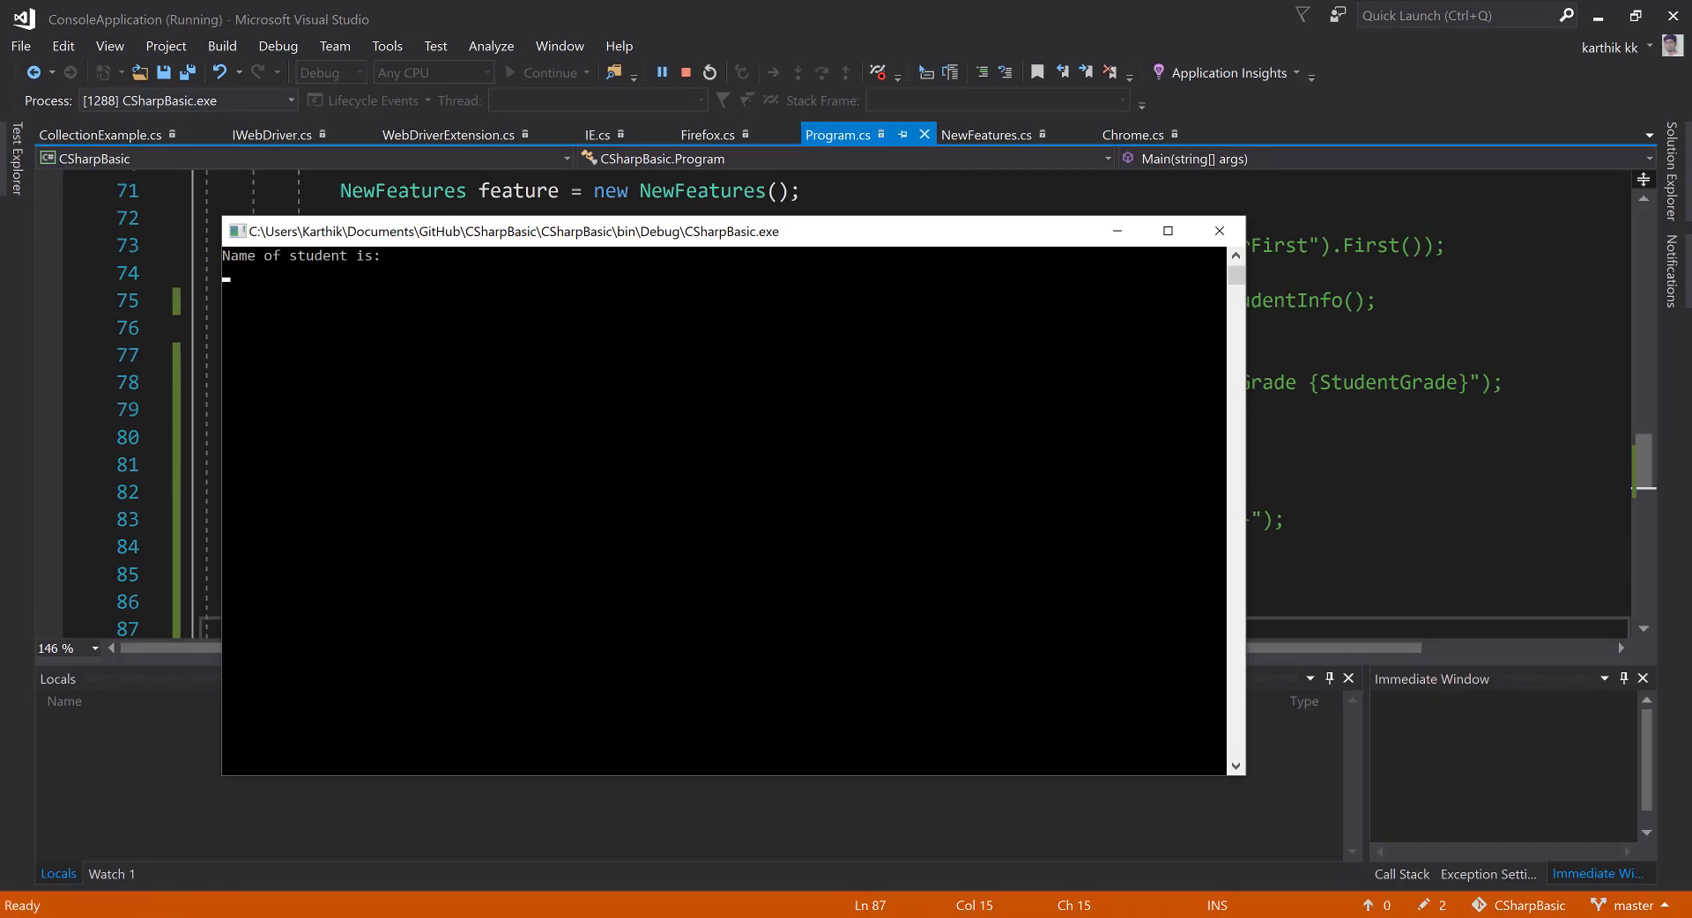
{"action": "left_click", "coordinate": [684, 72]}
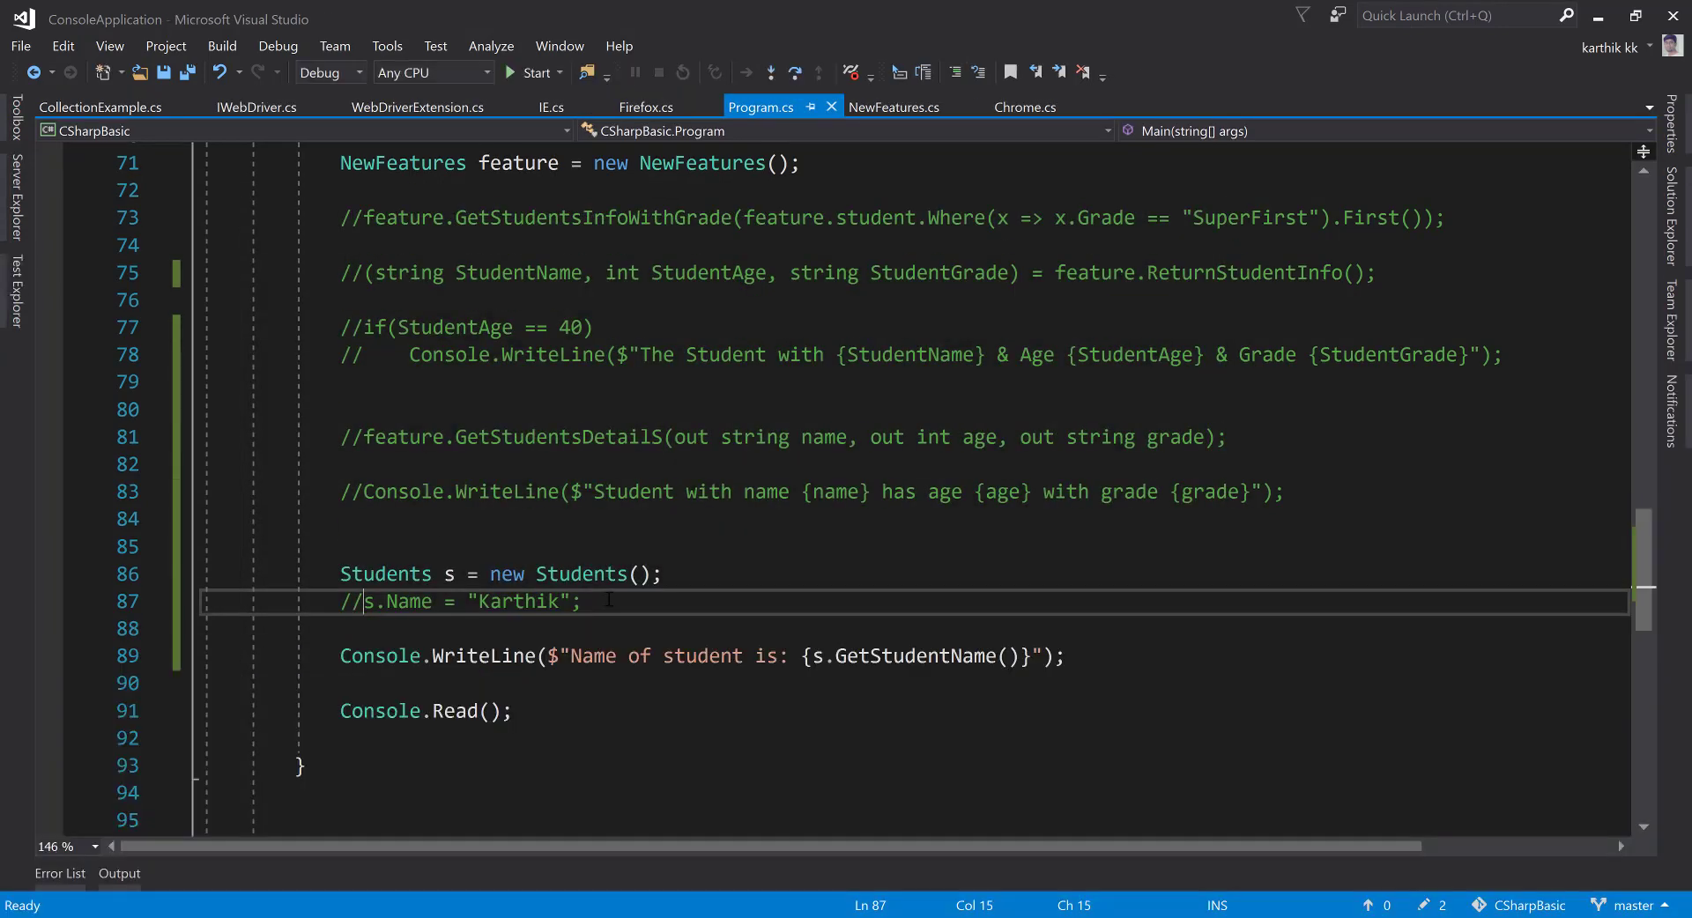
{"action": "key", "text": "ctrl+s"}
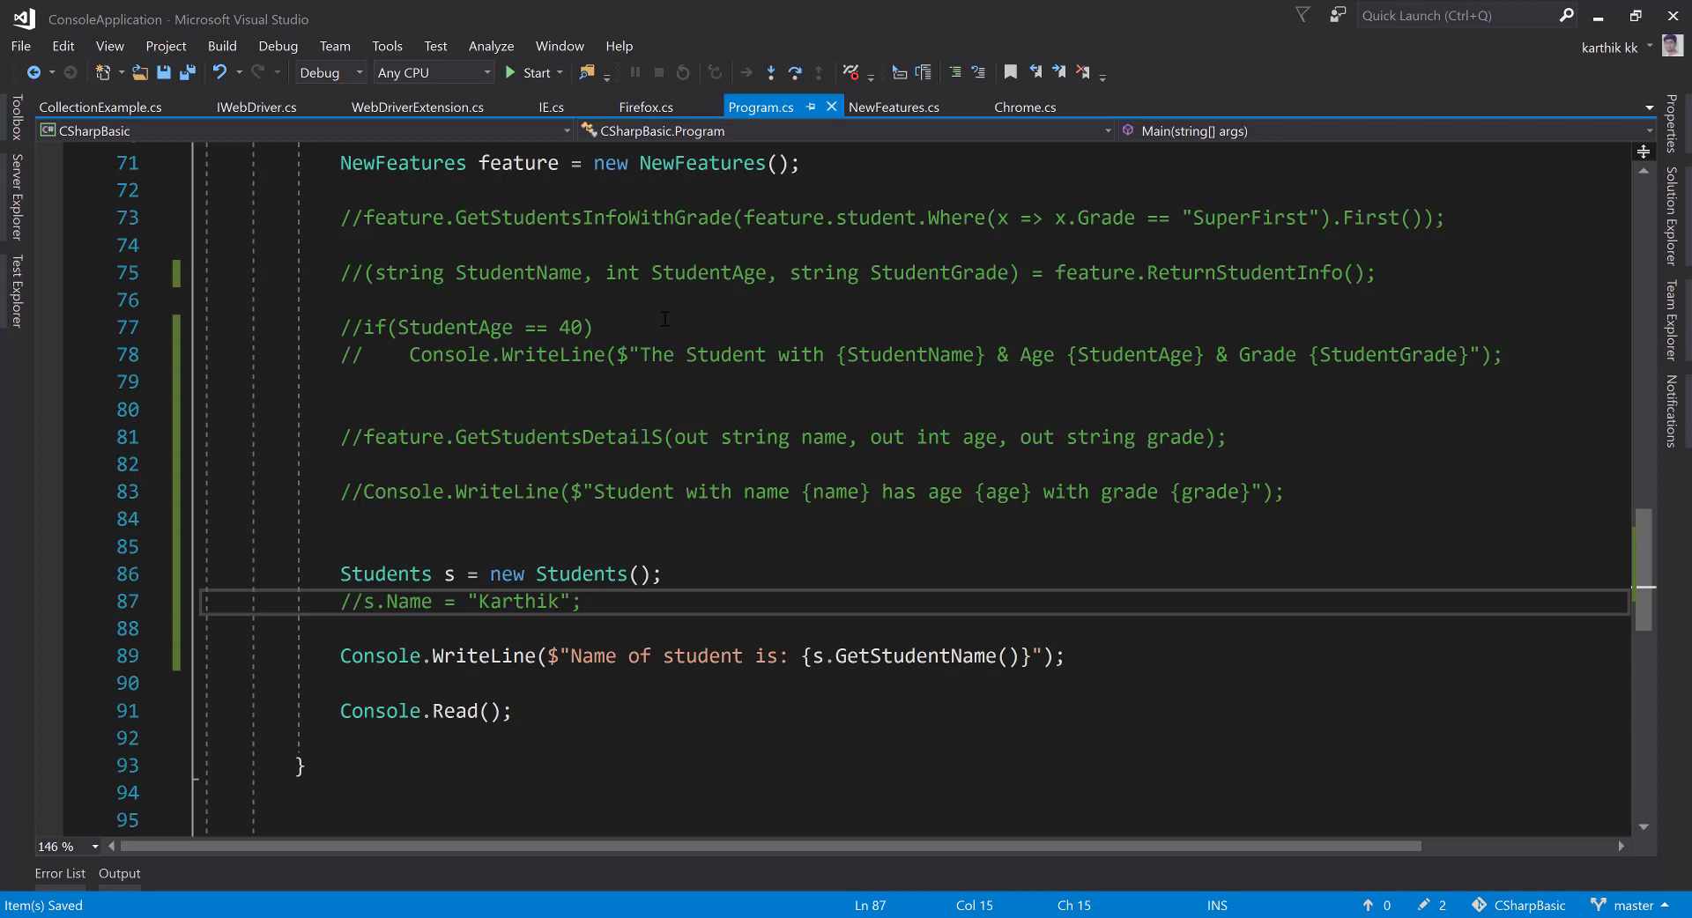
- Make GetStudentName return Name ?? throw new TypeInitializationException("CSharpBasic.Students.Name"...)
{"action": "double_click", "coordinate": [917, 656]}
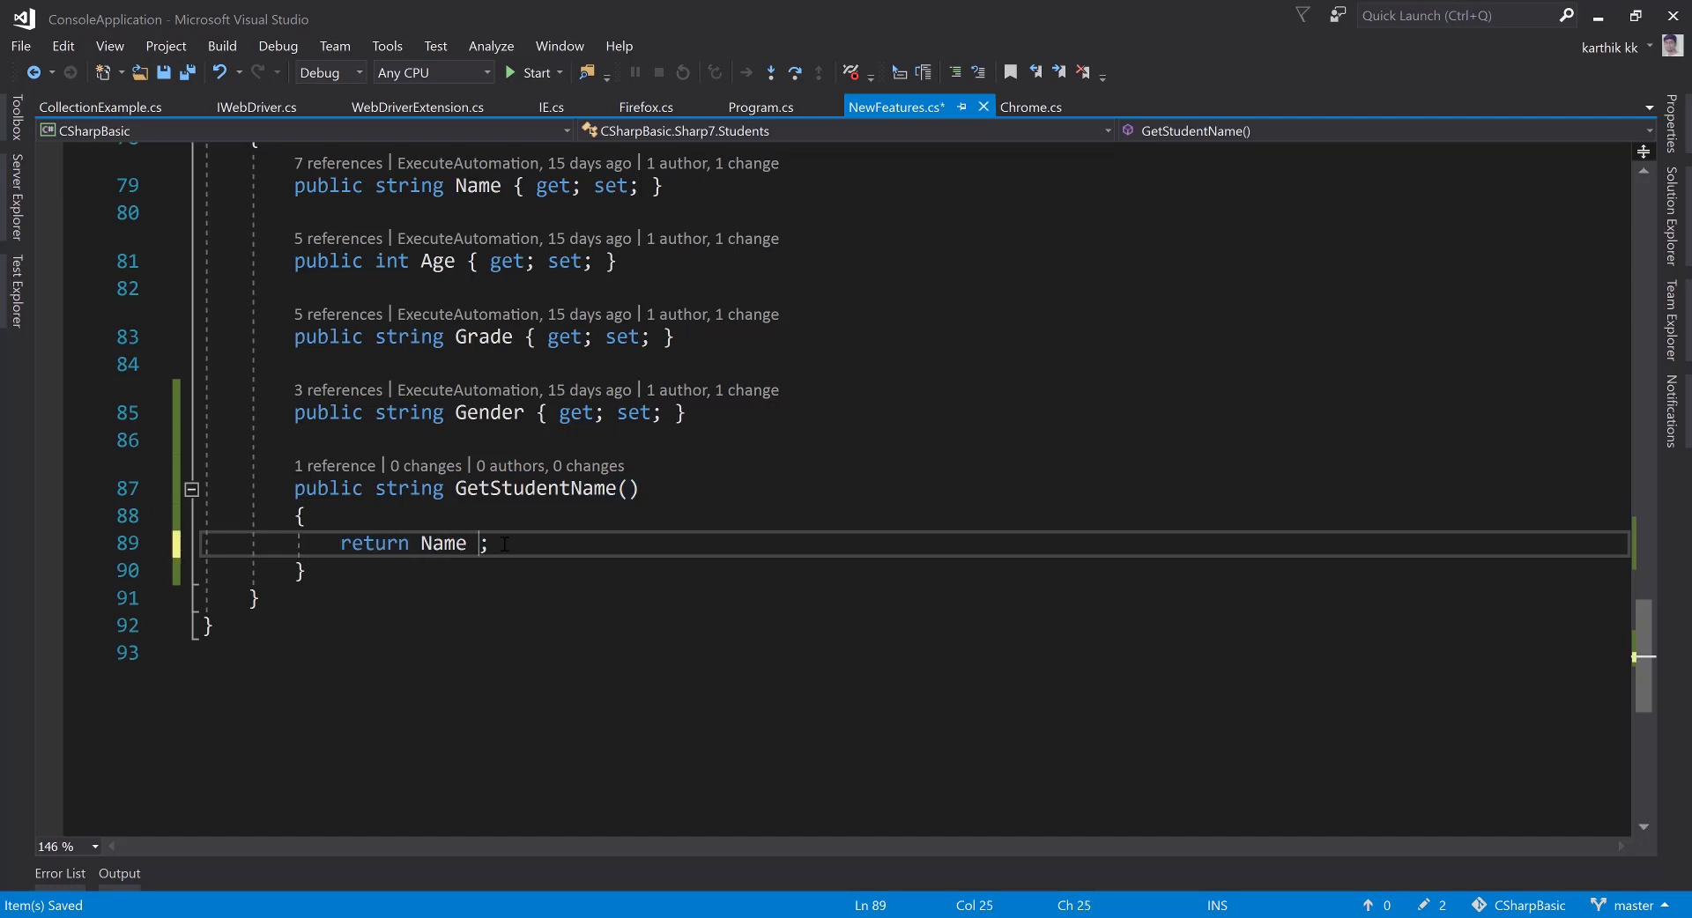
{"action": "type", "text": "??"}
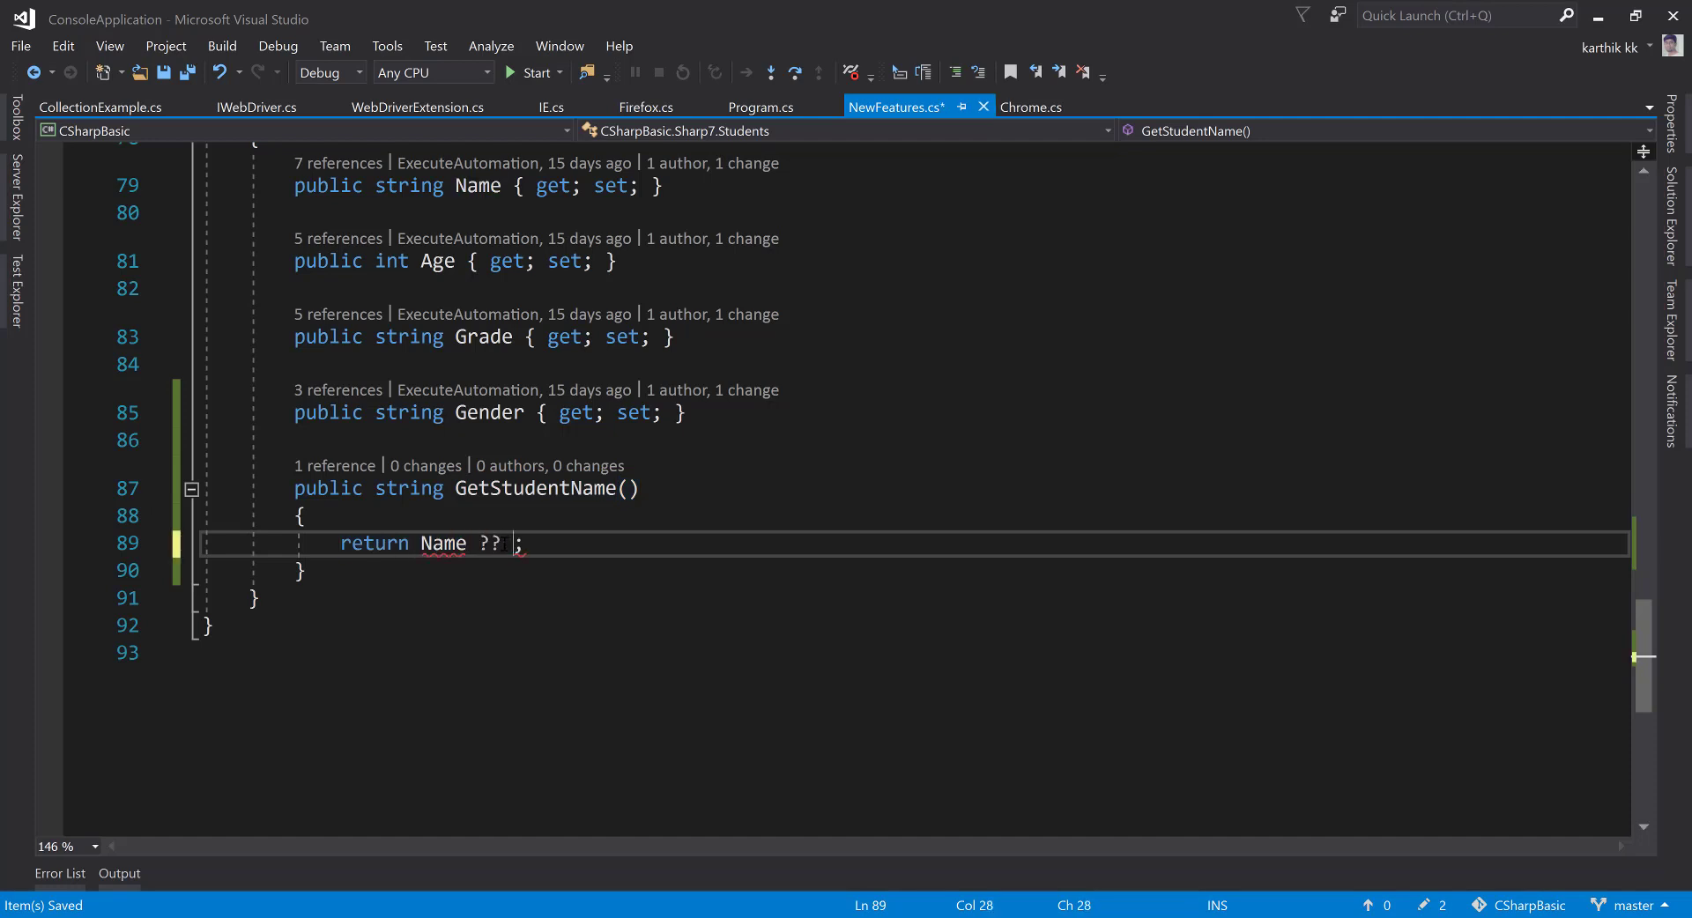
{"action": "type", "text": "throw new TypeInitializationException"}
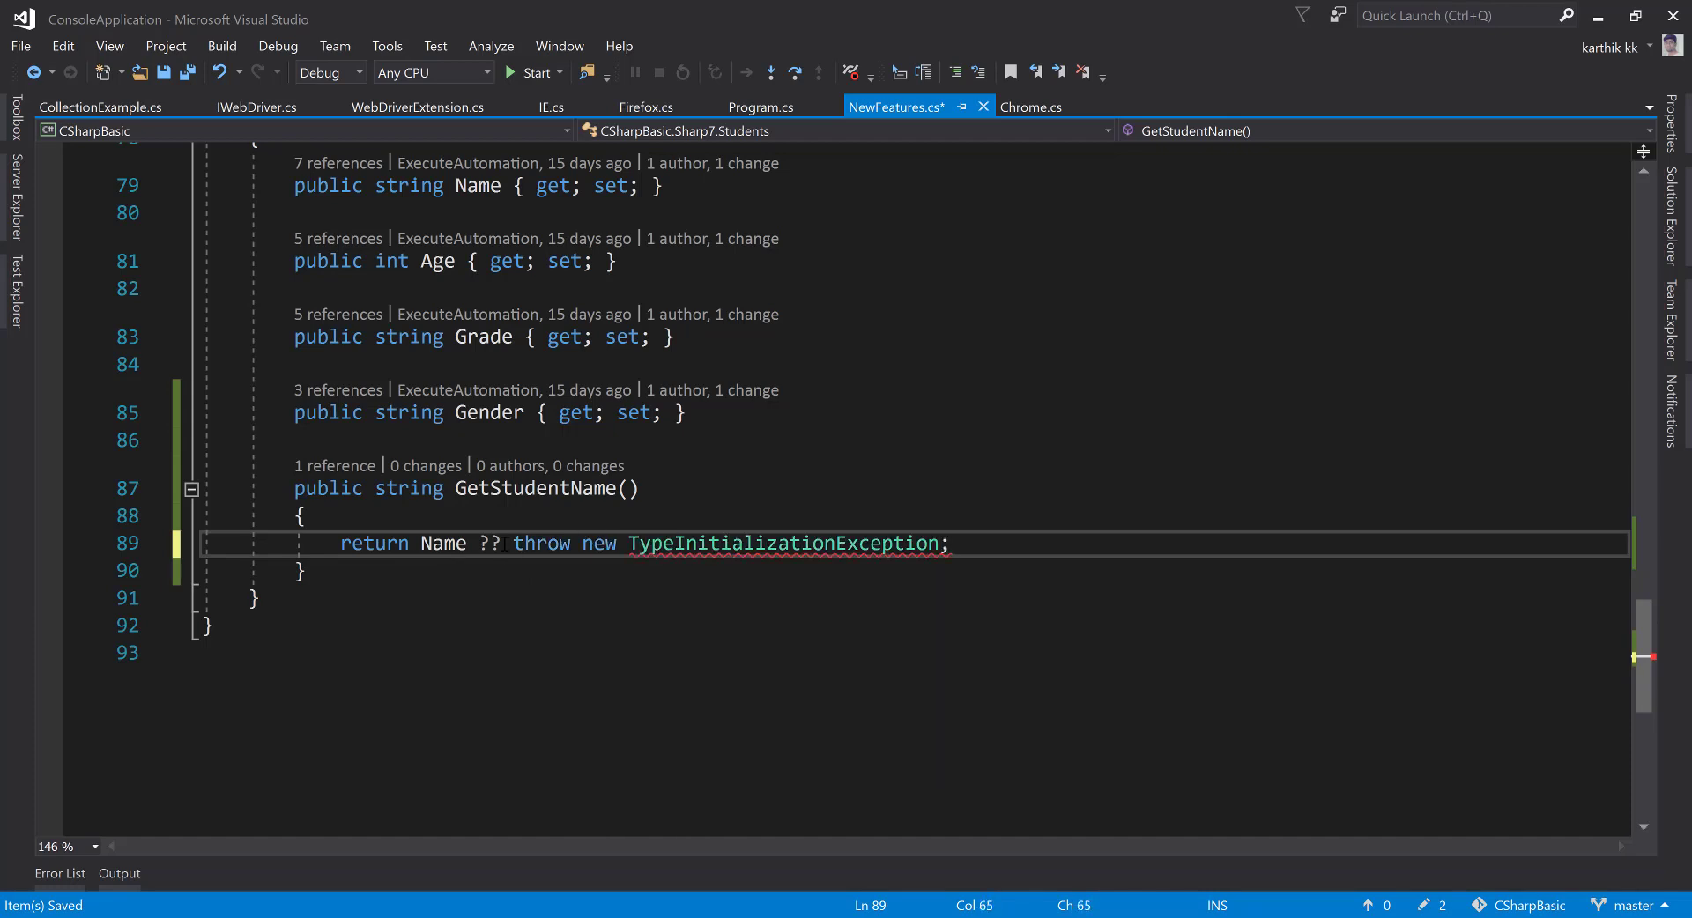
{"action": "type", "text": "("}
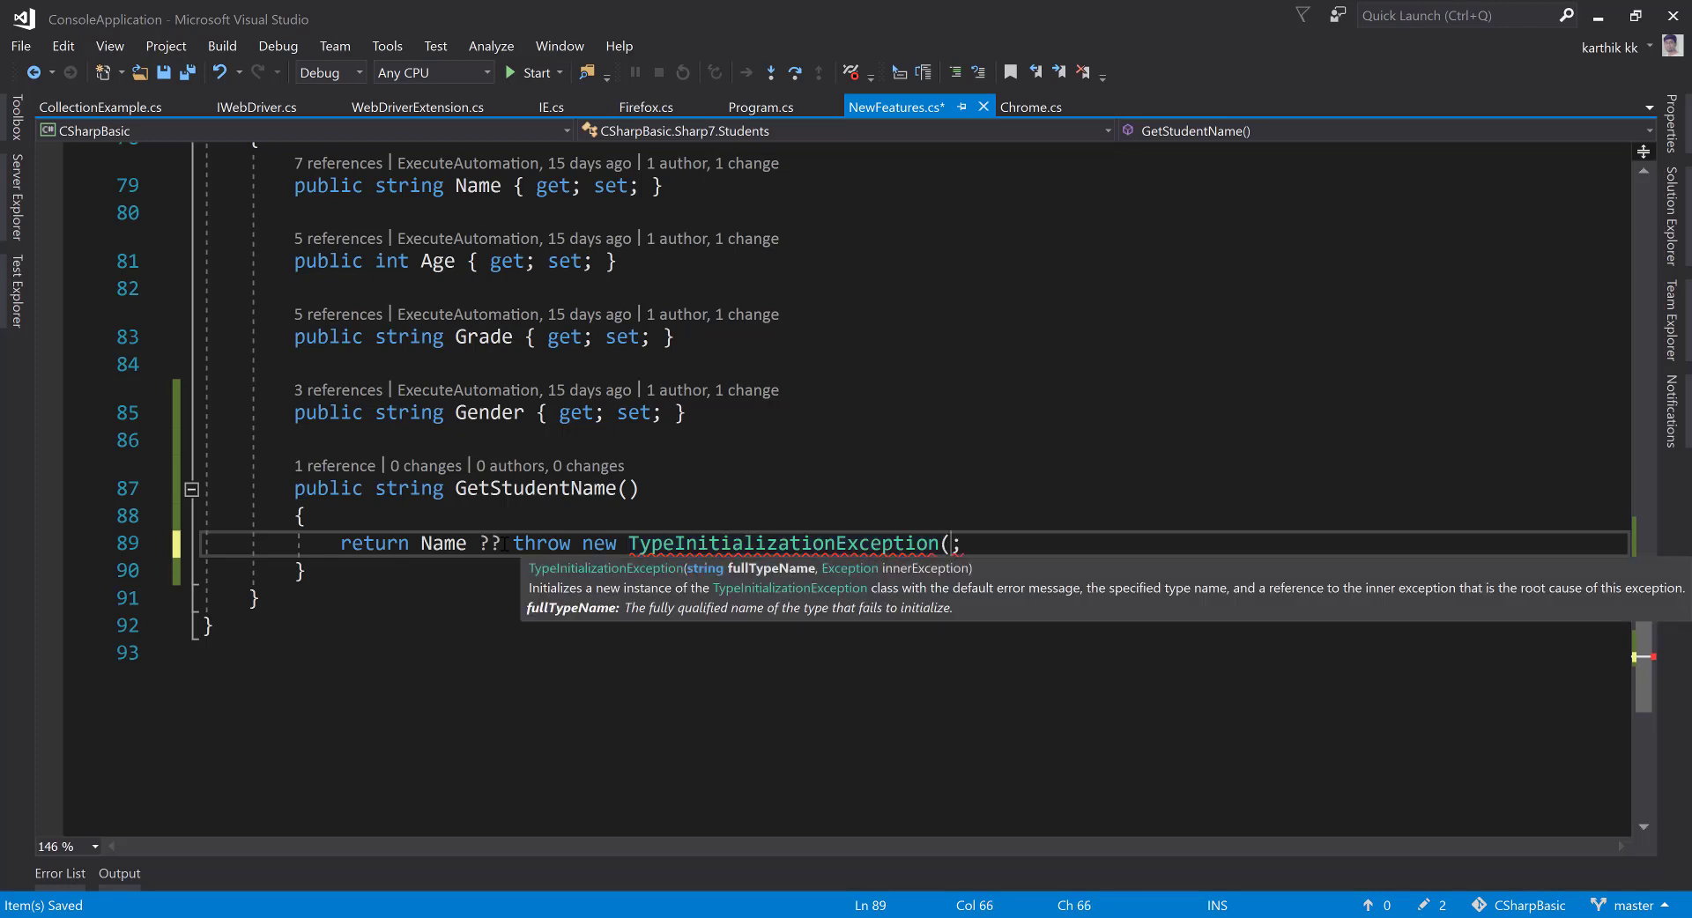
{"action": "type", "text": "\""}
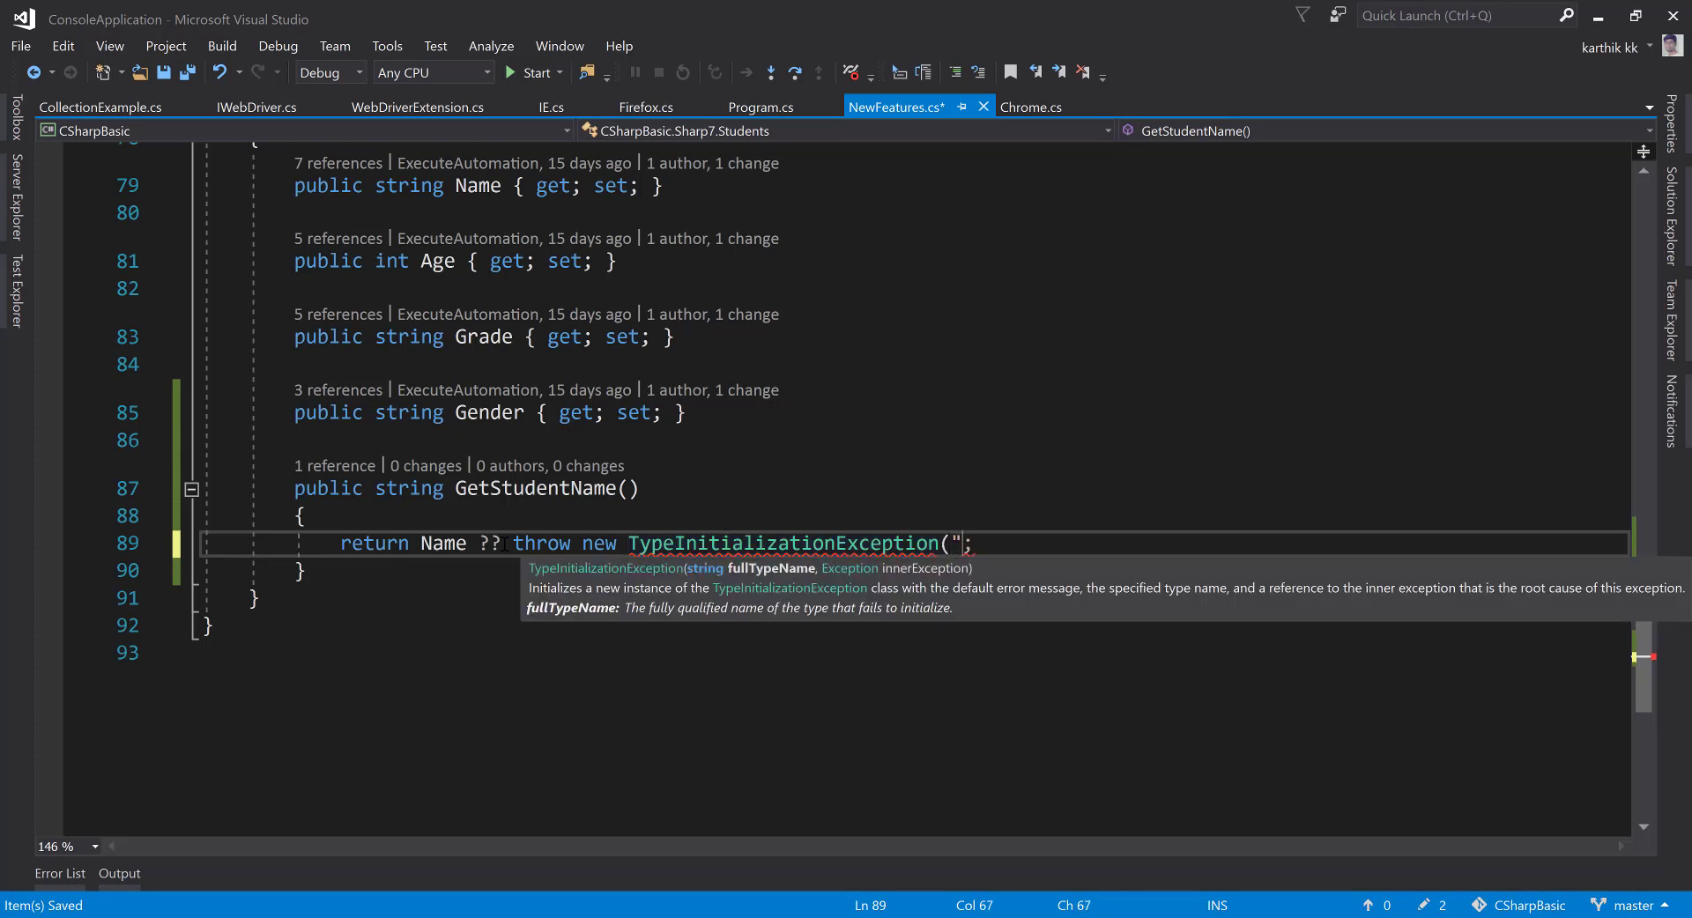
{"action": "type", "text": "Studen"}
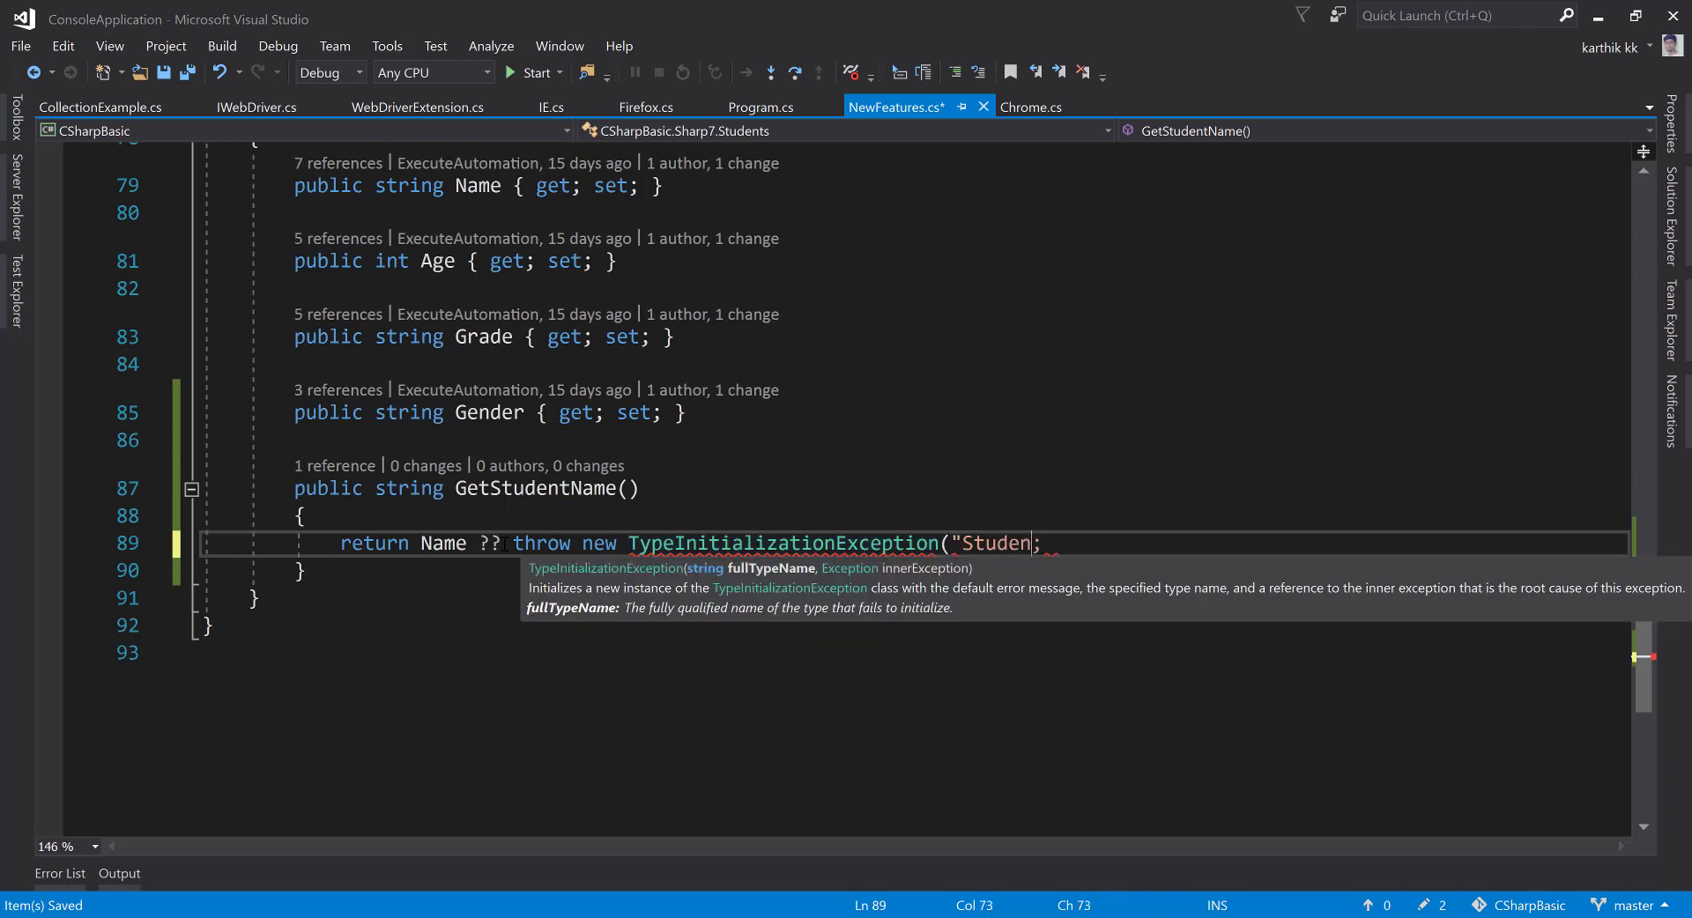
{"action": "type", "text": "ts"}
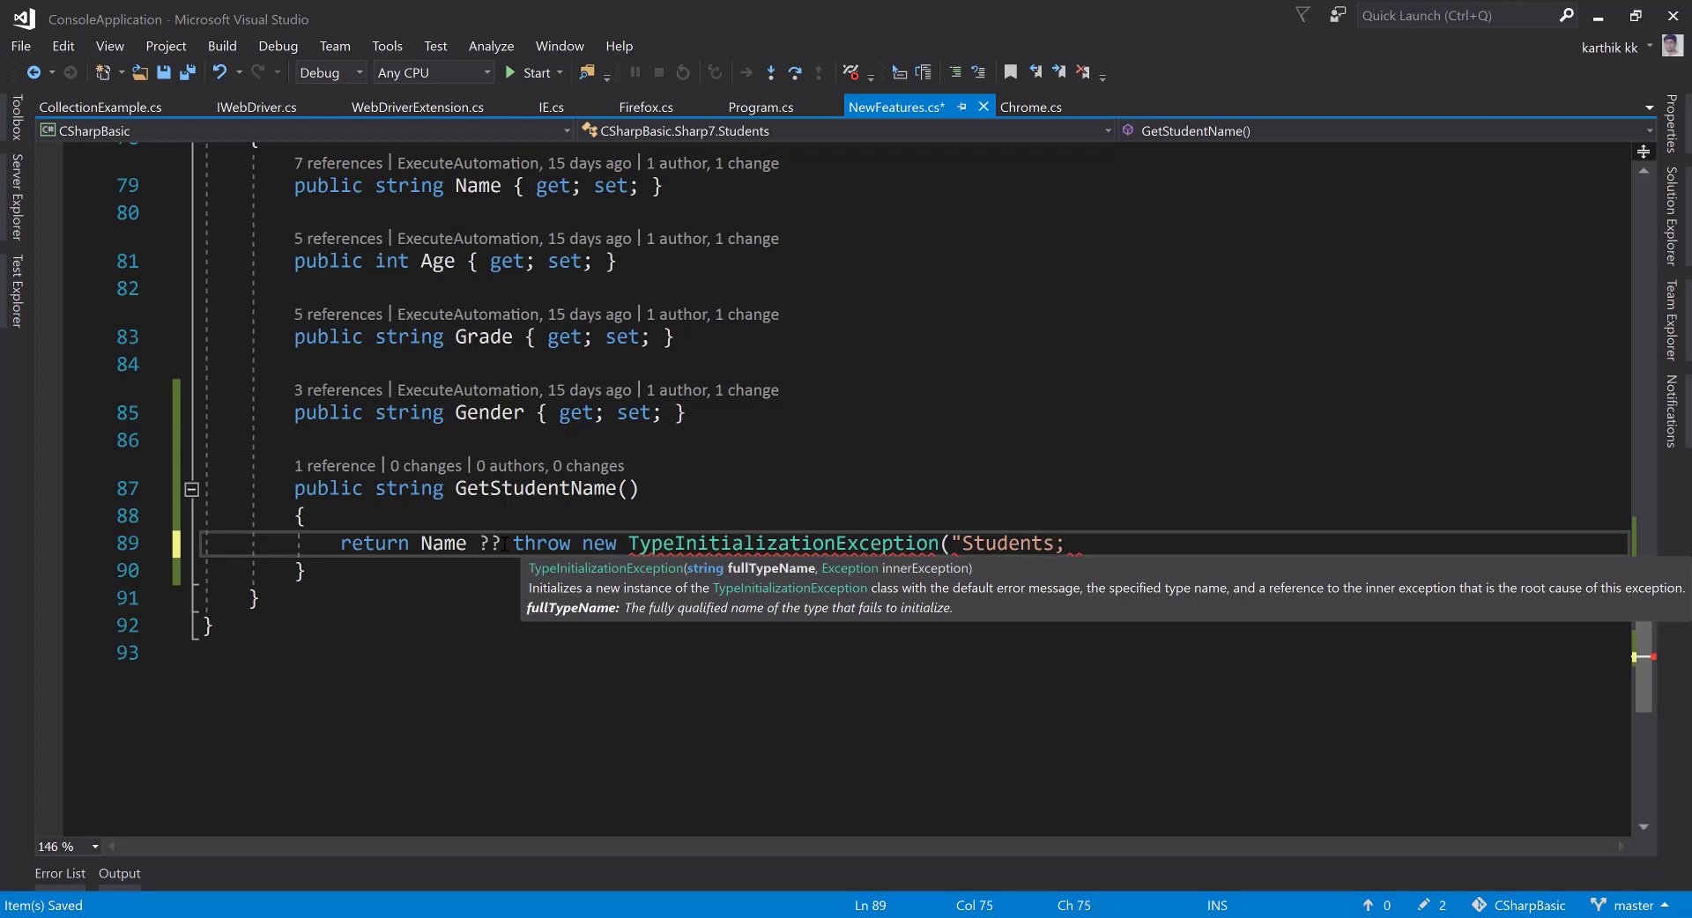
{"action": "type", "text": ".Name"}
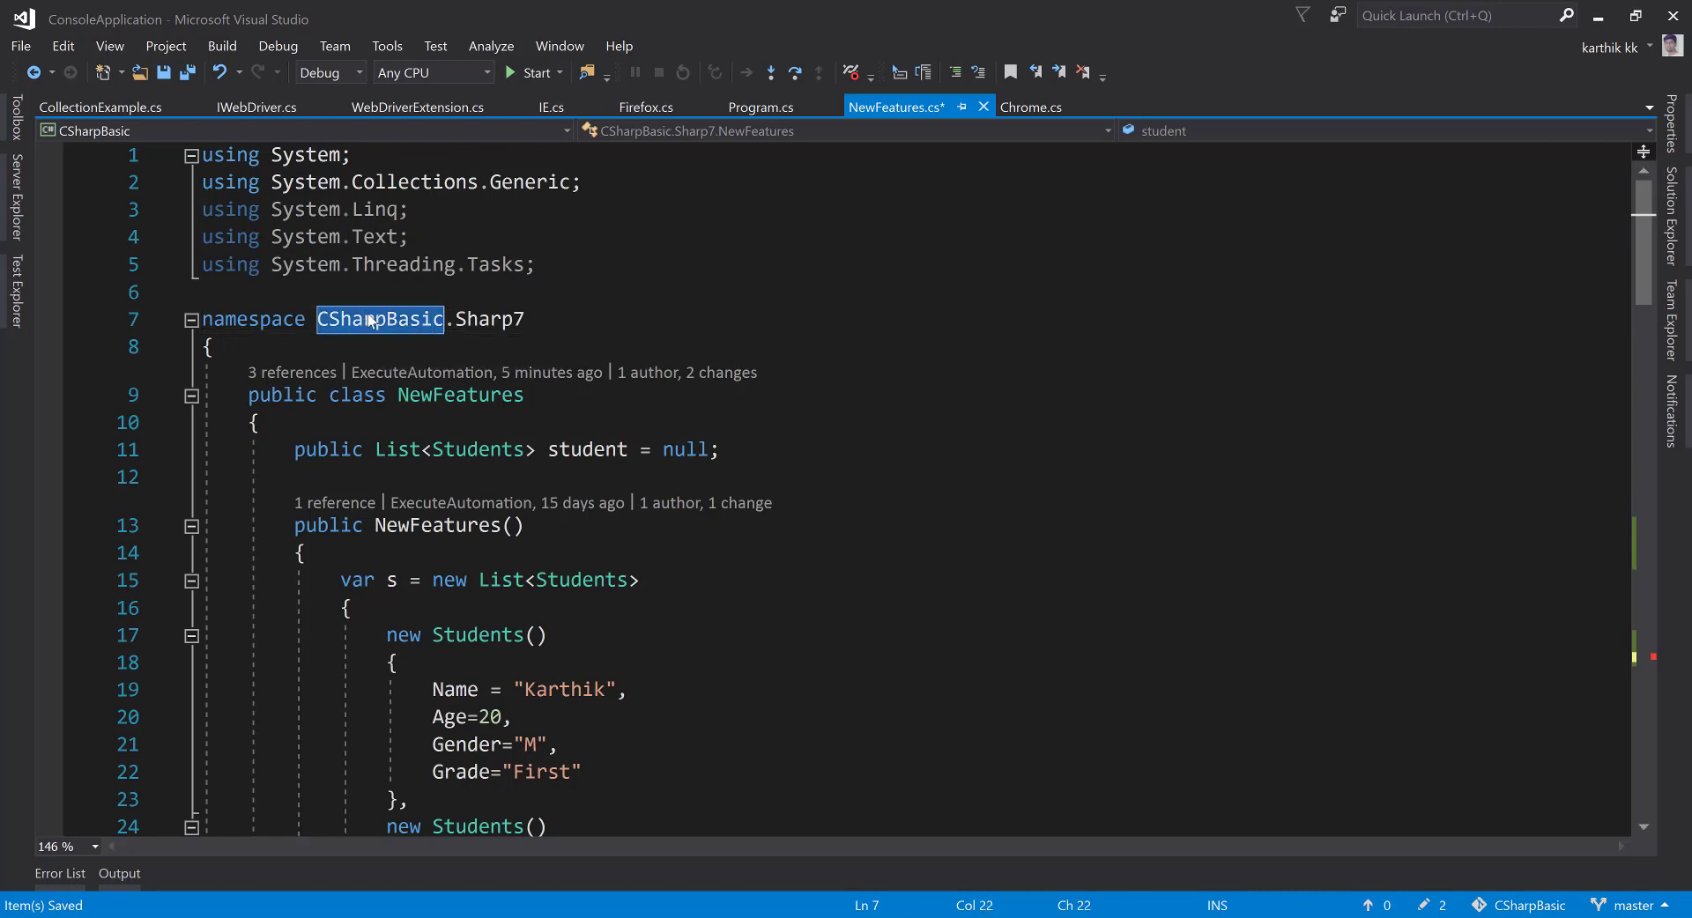
- Add the inner Exception "Name has to be initialized before calling it"
{"action": "scroll", "scroll_direction": "down", "scroll_amount": 3}
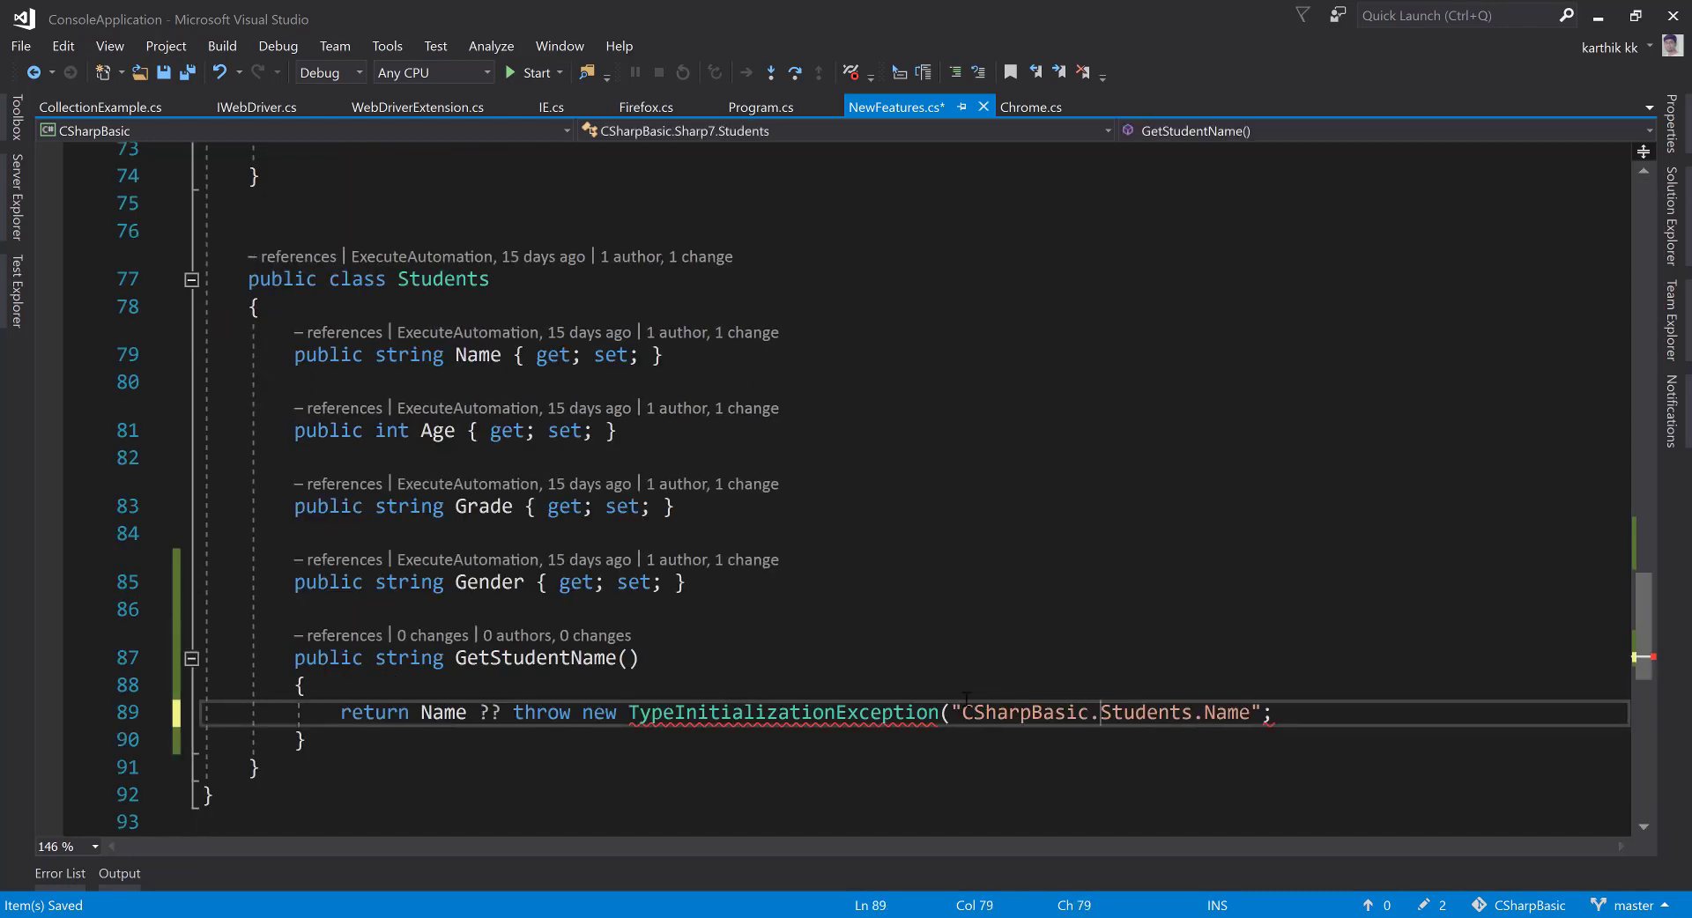
{"action": "type", "text": ","}
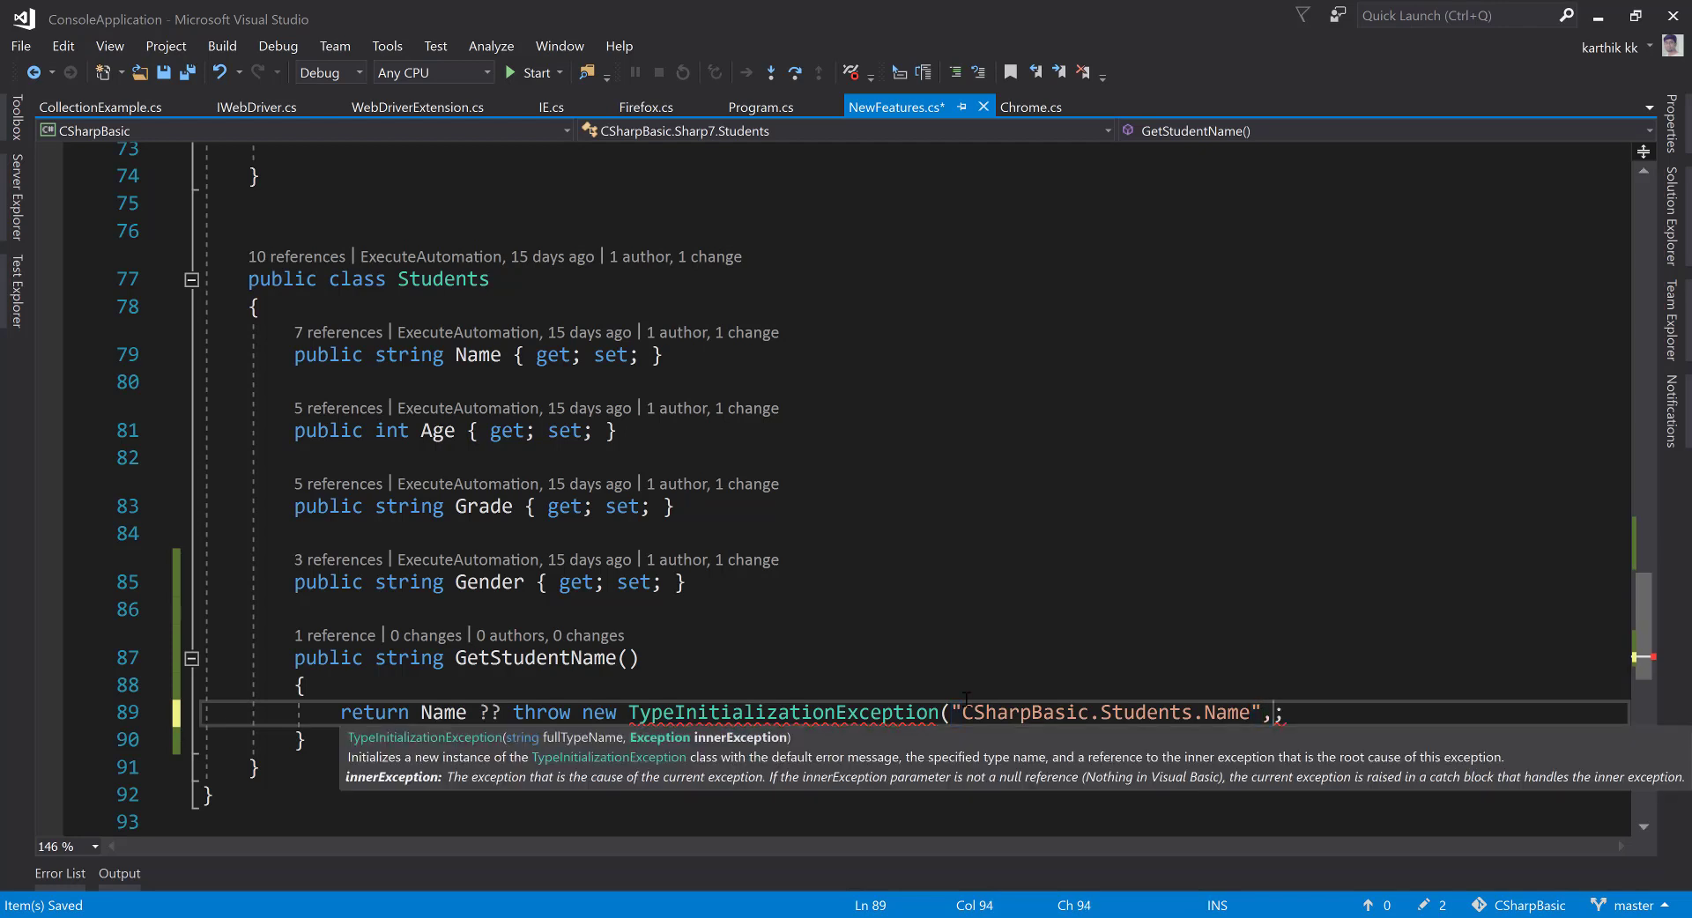
{"action": "type", "text": "\"Name"}
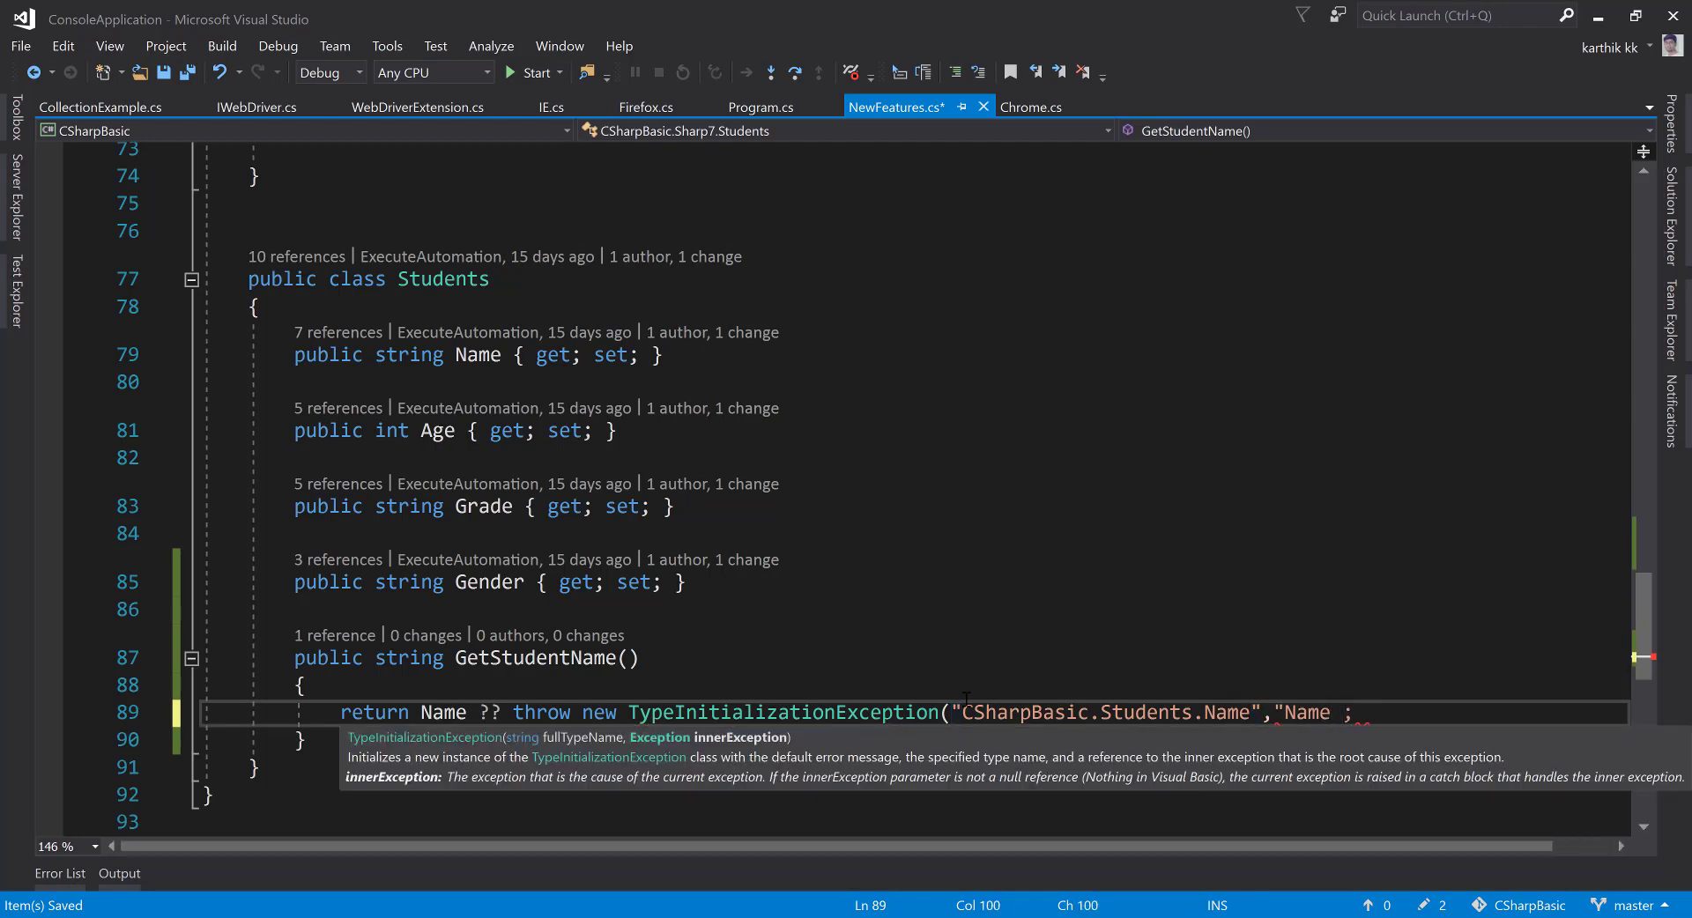
{"action": "type", "text": "has to be initialized befo"}
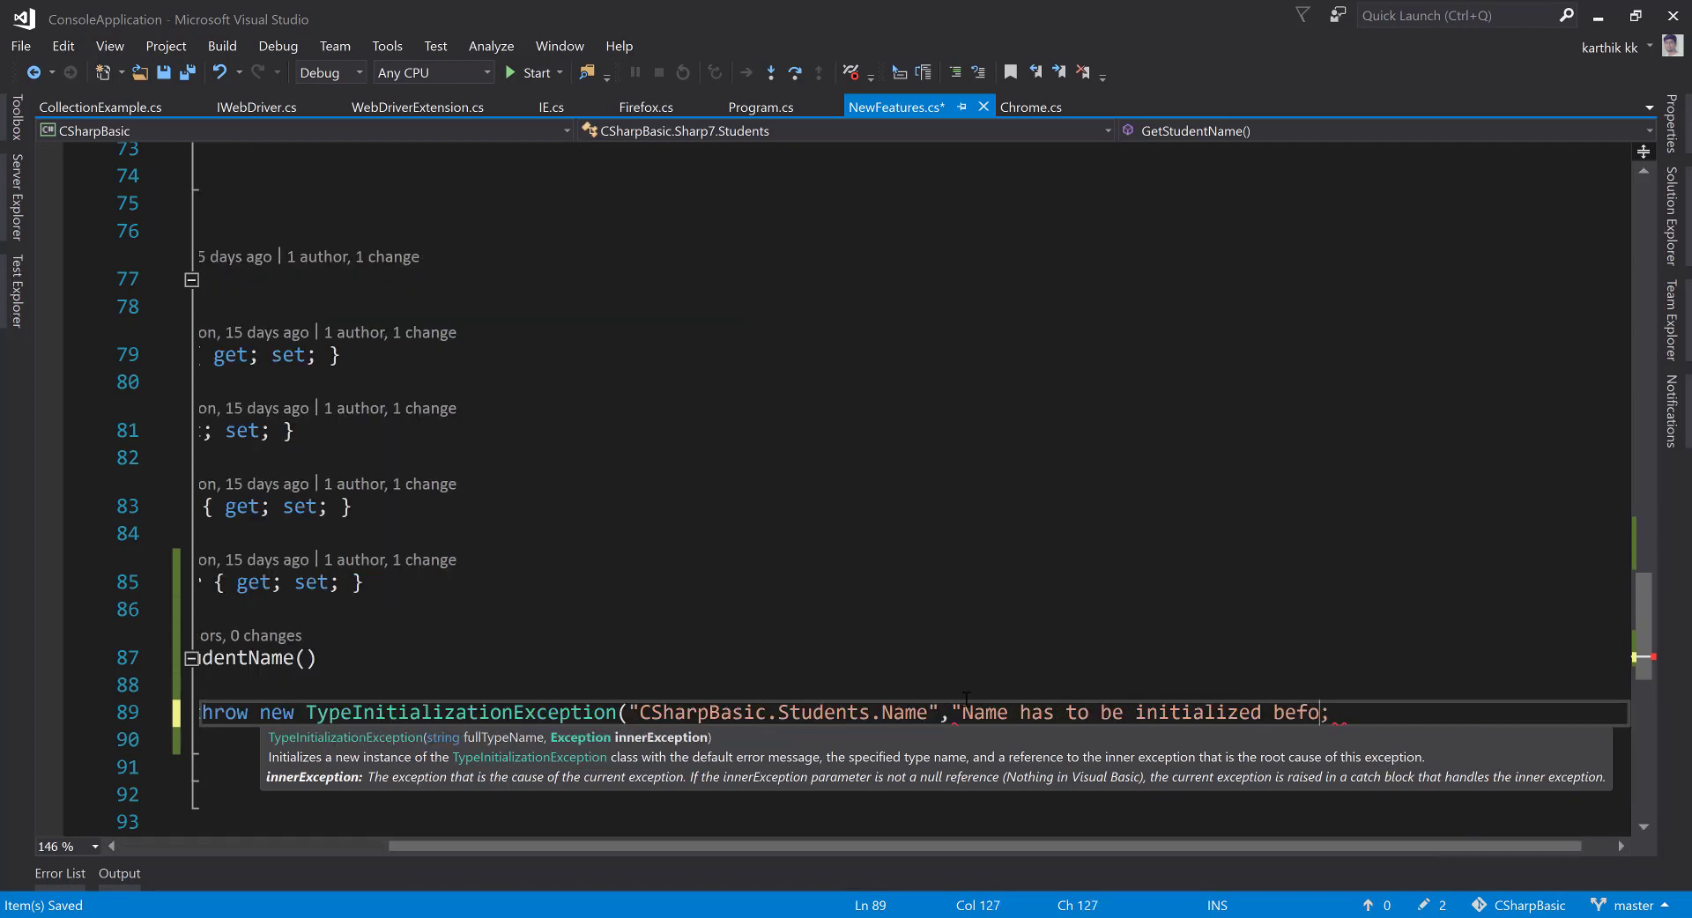
{"action": "type", "text": "calling it\")"}
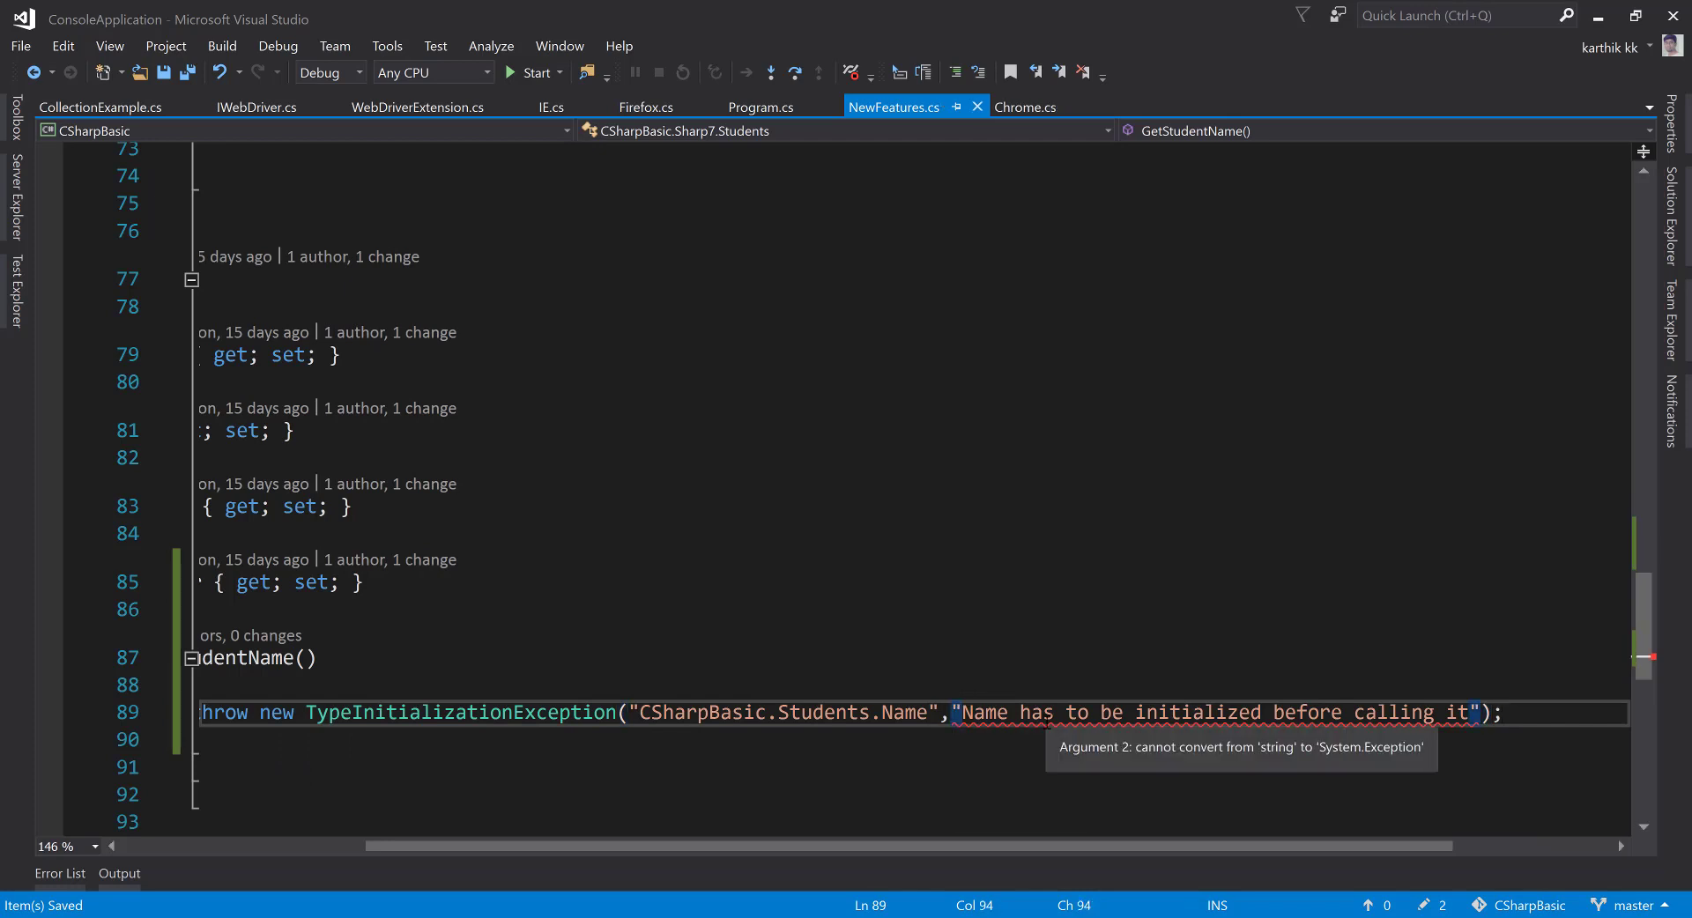
{"action": "type", "text": "new Exception("}
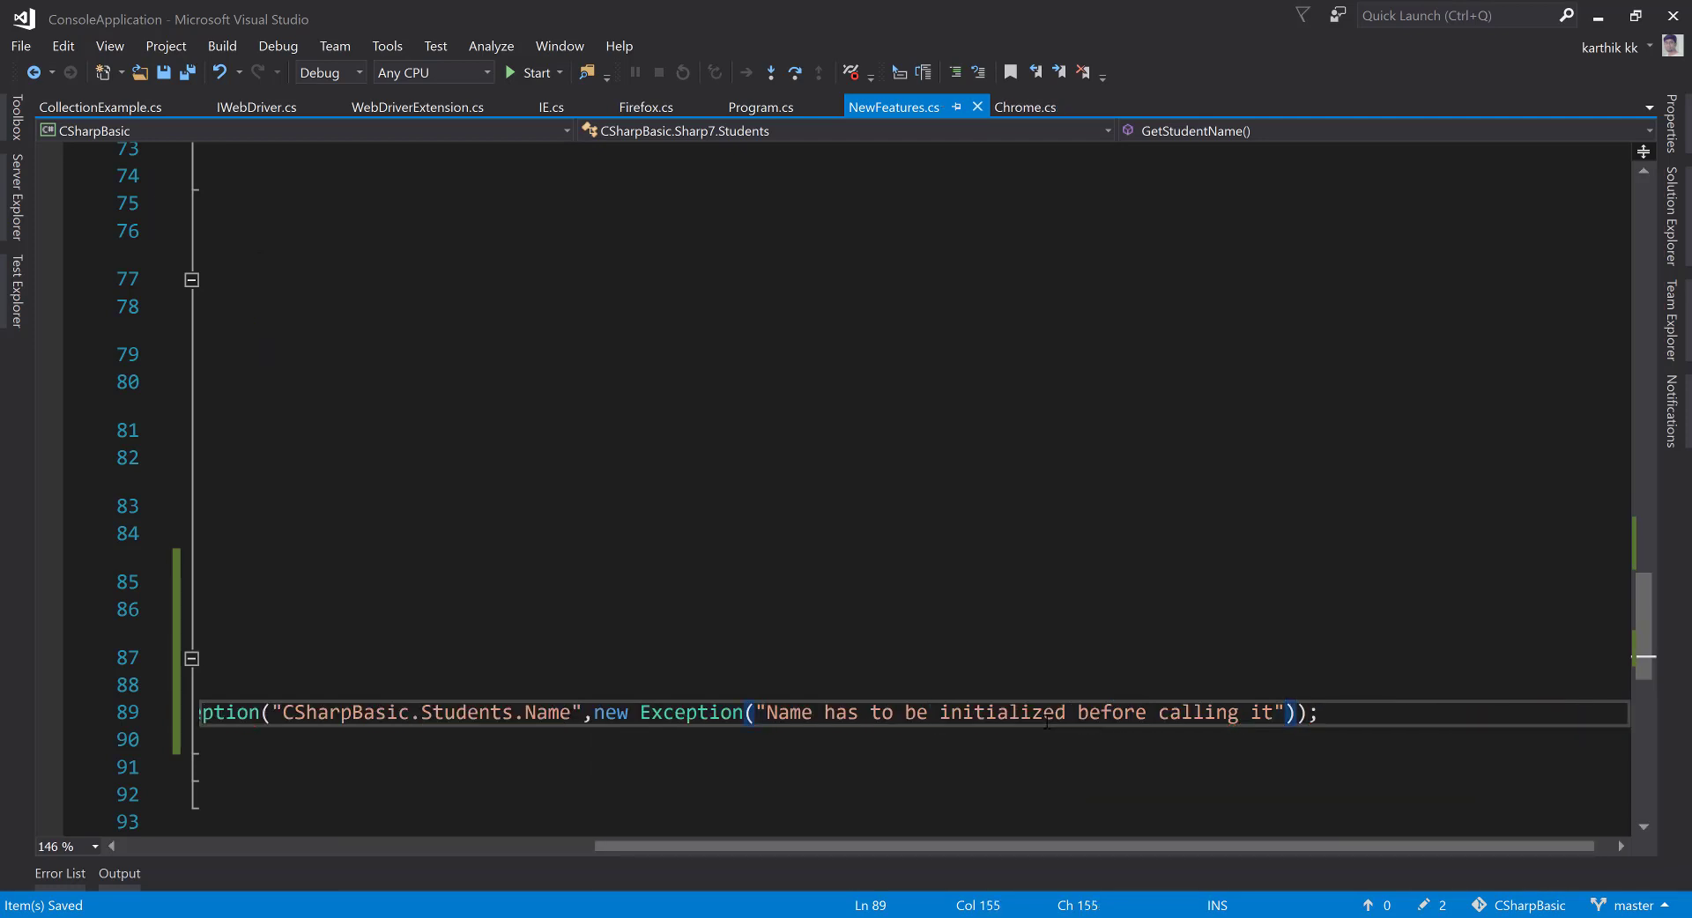
- Debug until the TypeInitializationException is thrown, inspect its inner message in Locals, and stop debugging
{"action": "left_click", "coordinate": [528, 72]}
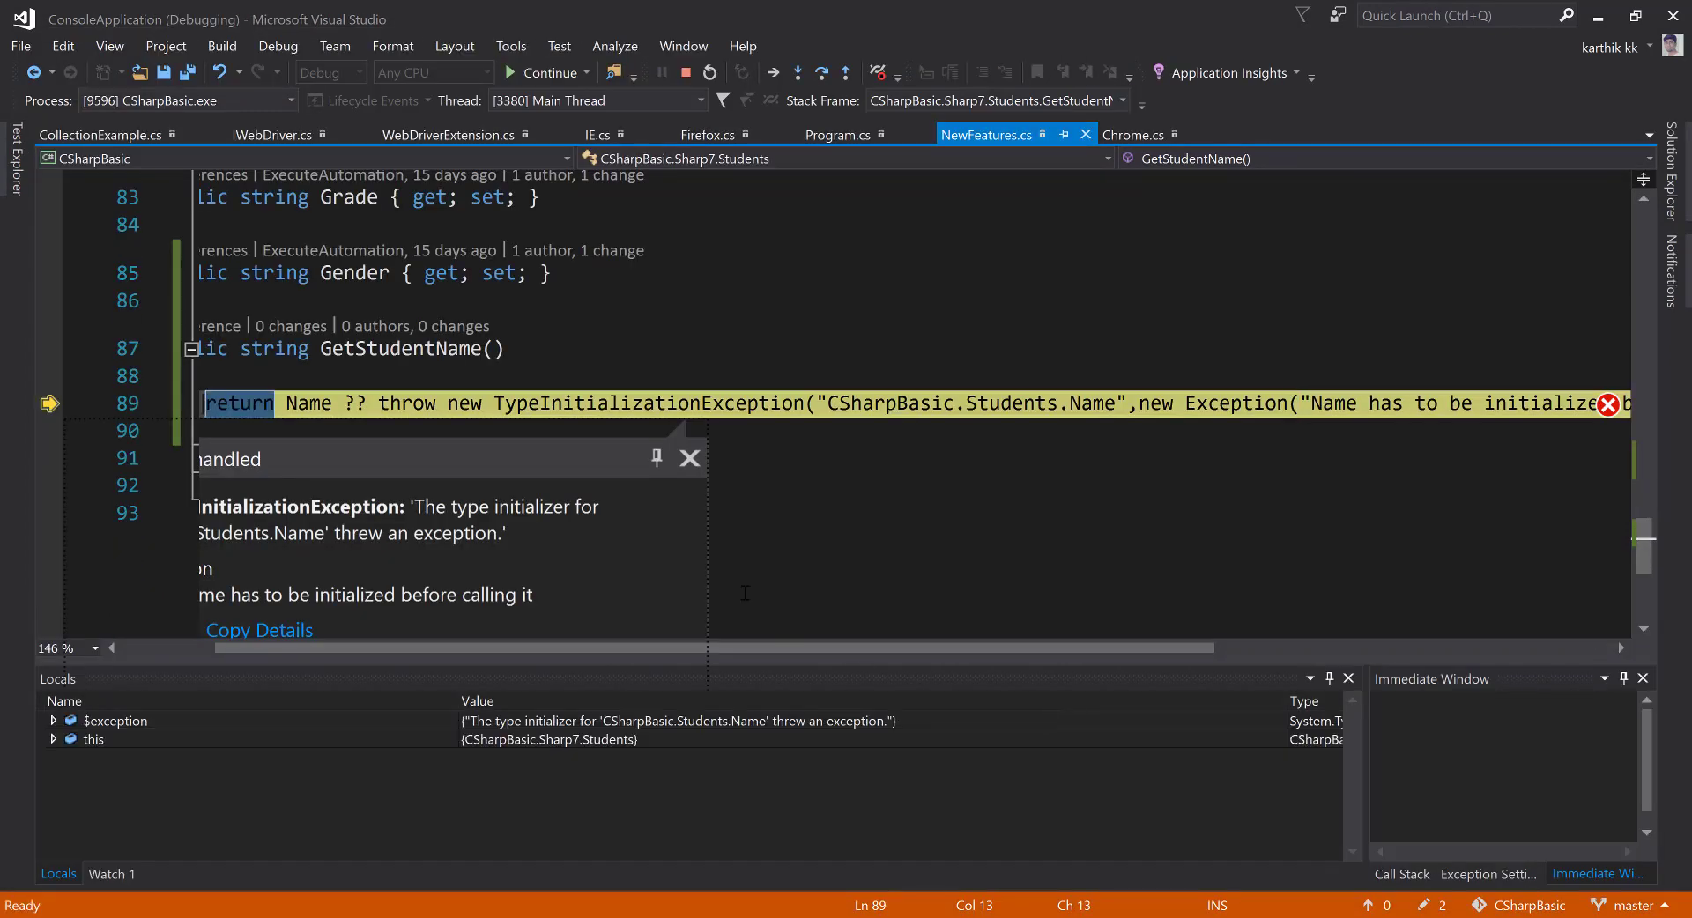
{"action": "left_click", "coordinate": [689, 459]}
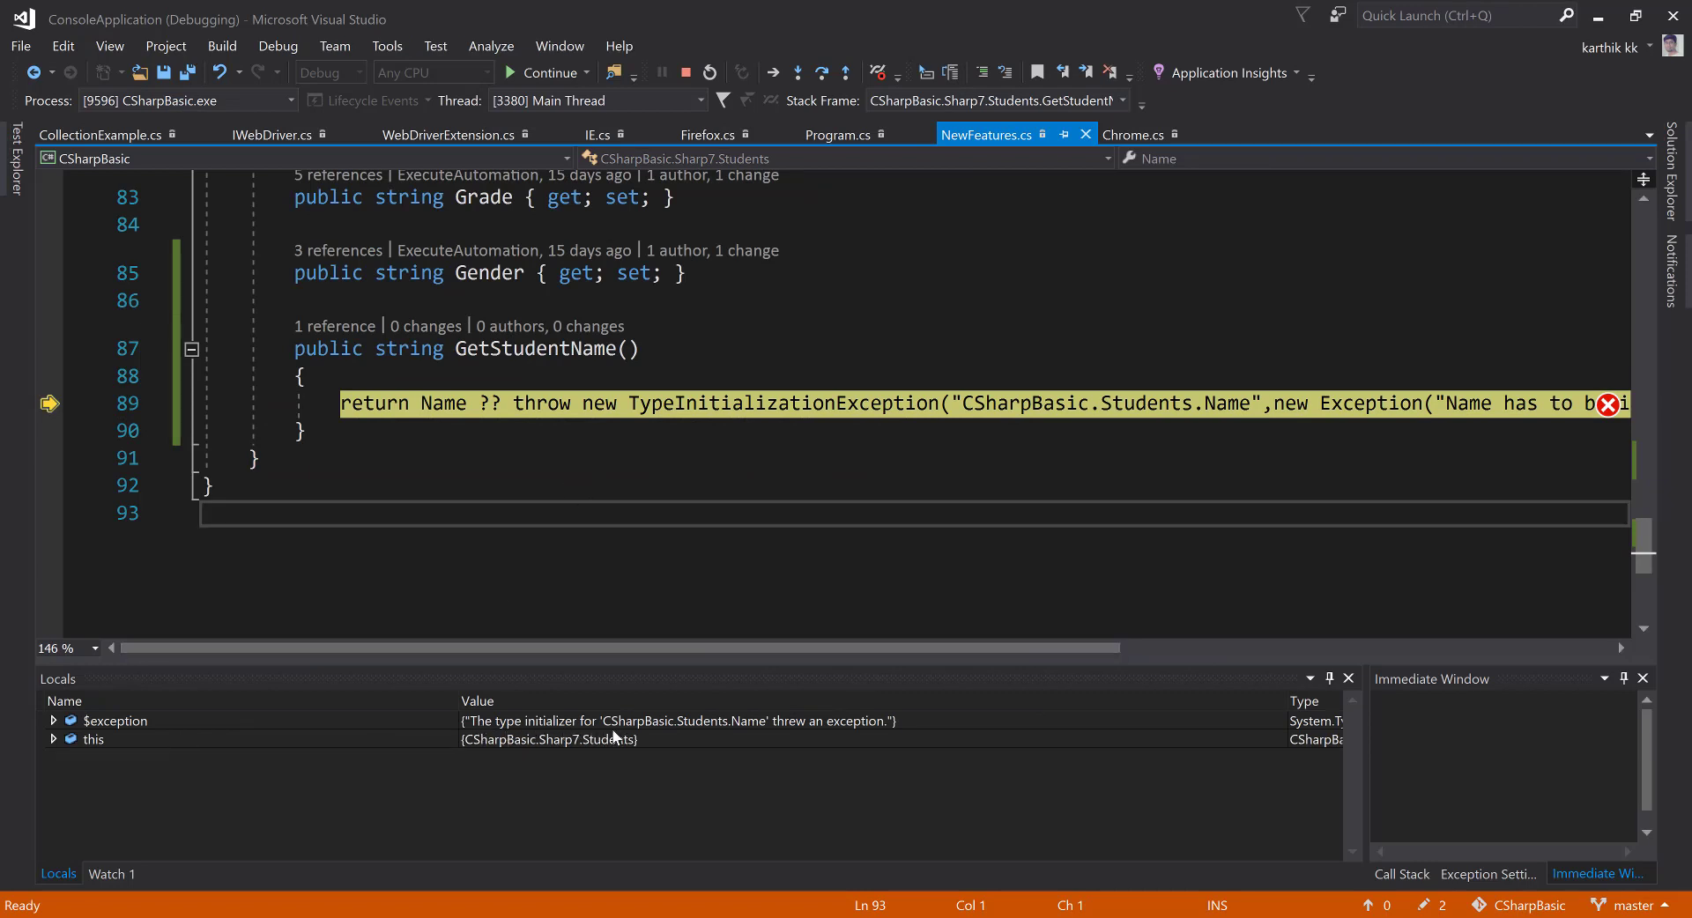
{"action": "mouse_move", "coordinate": [818, 735]}
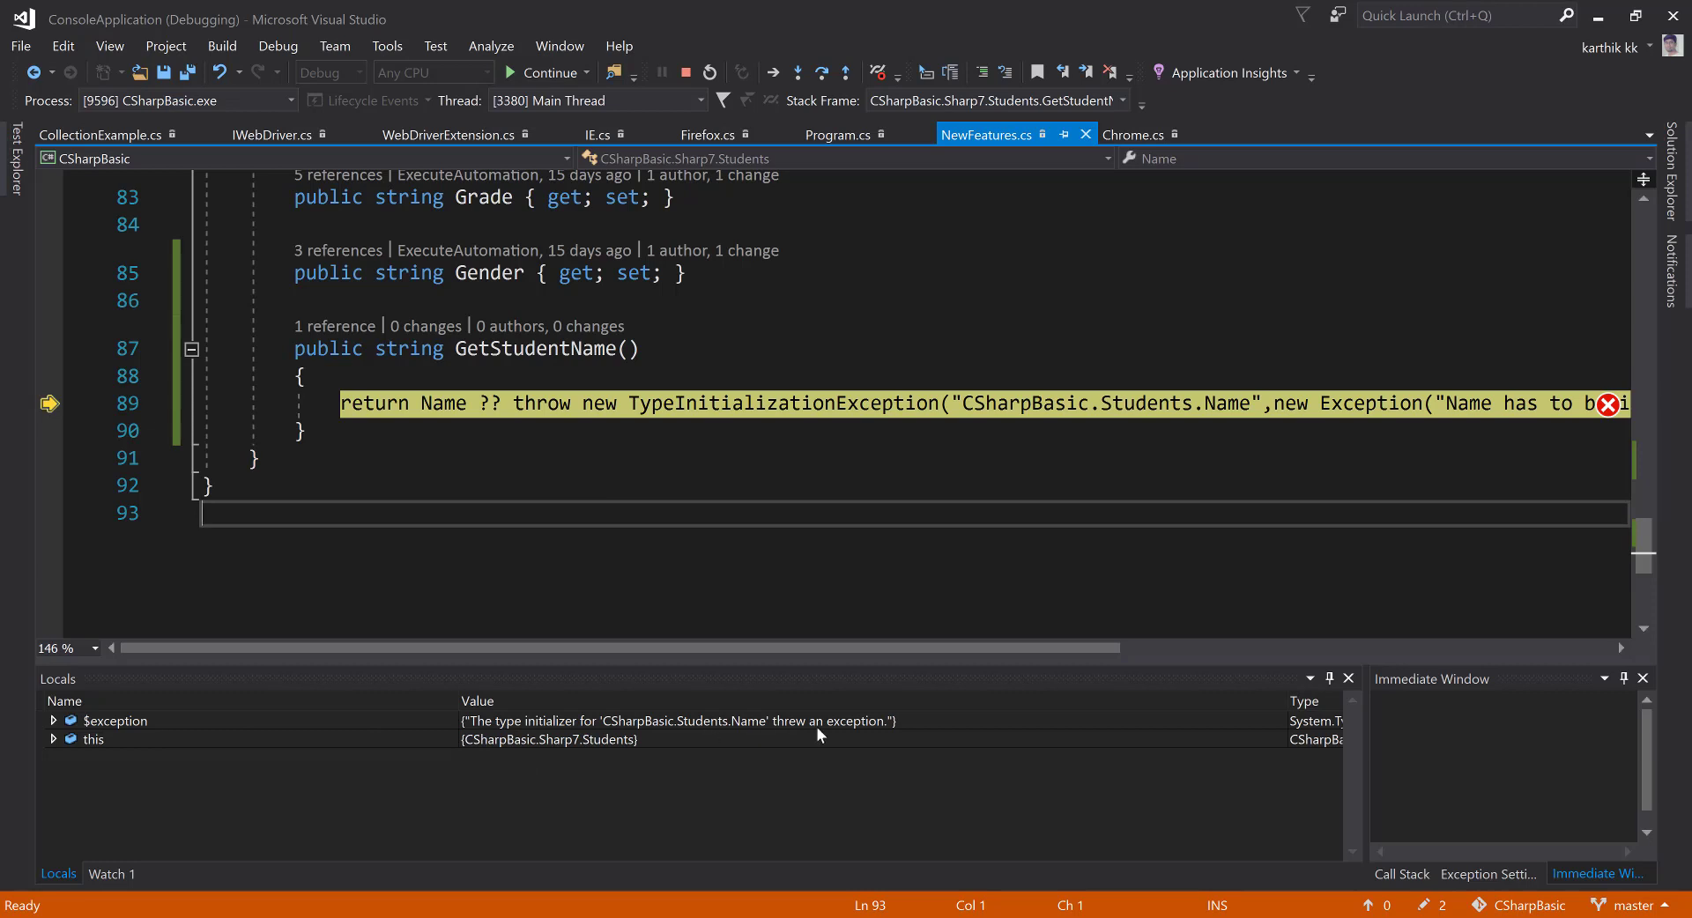
{"action": "left_click", "coordinate": [53, 721]}
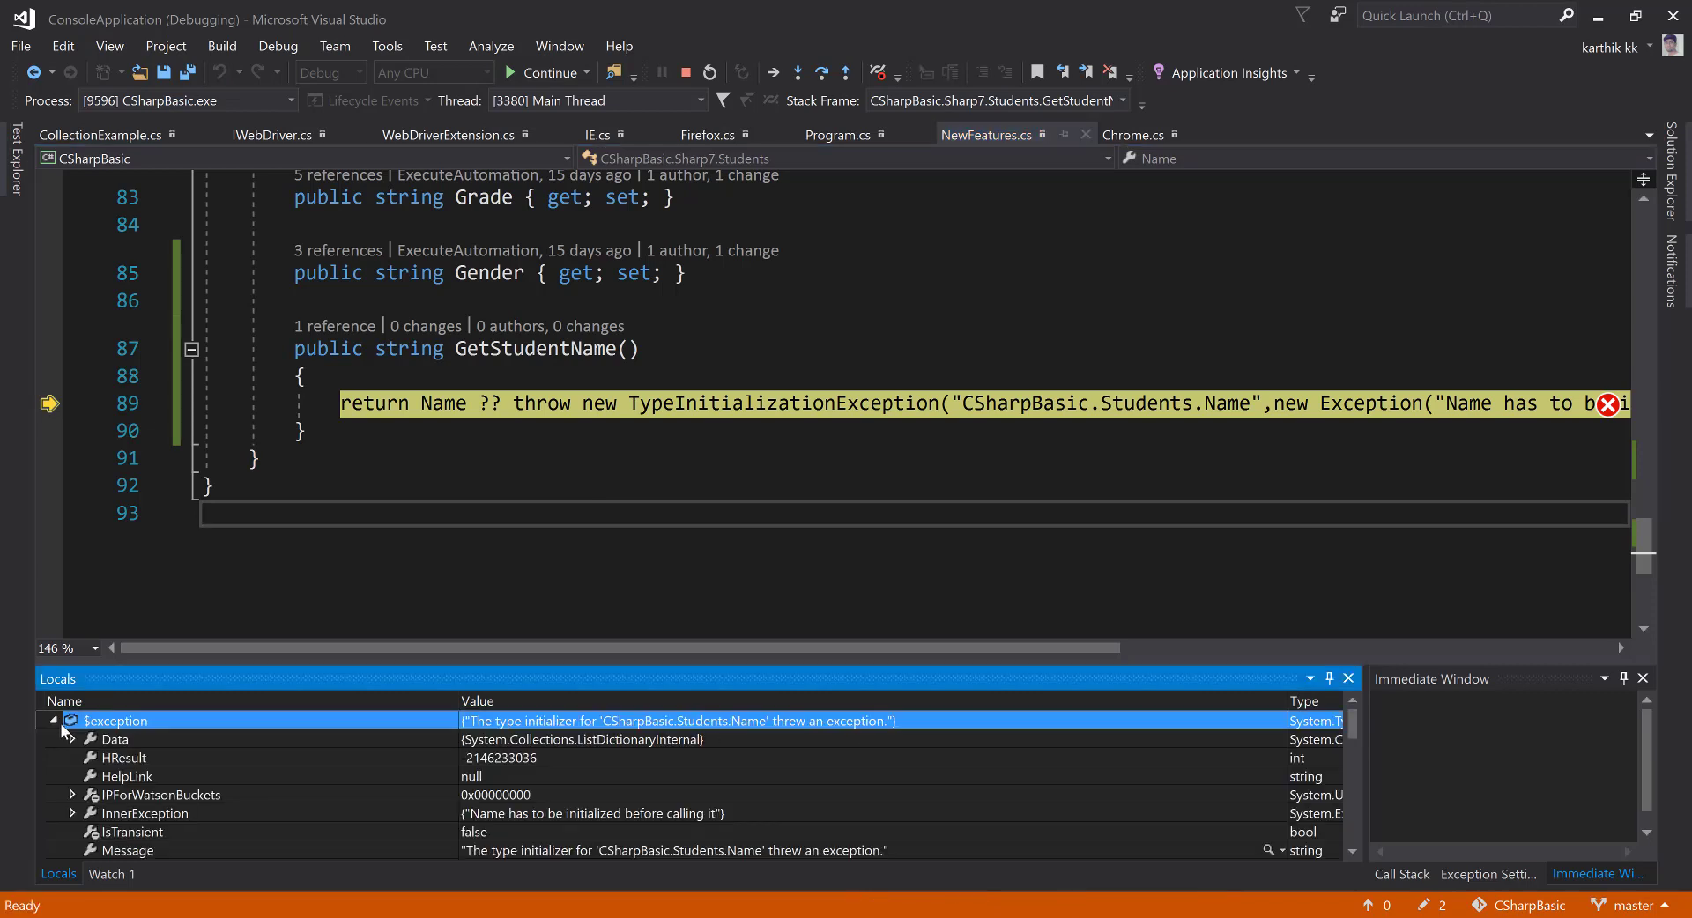
{"action": "left_click", "coordinate": [142, 812]}
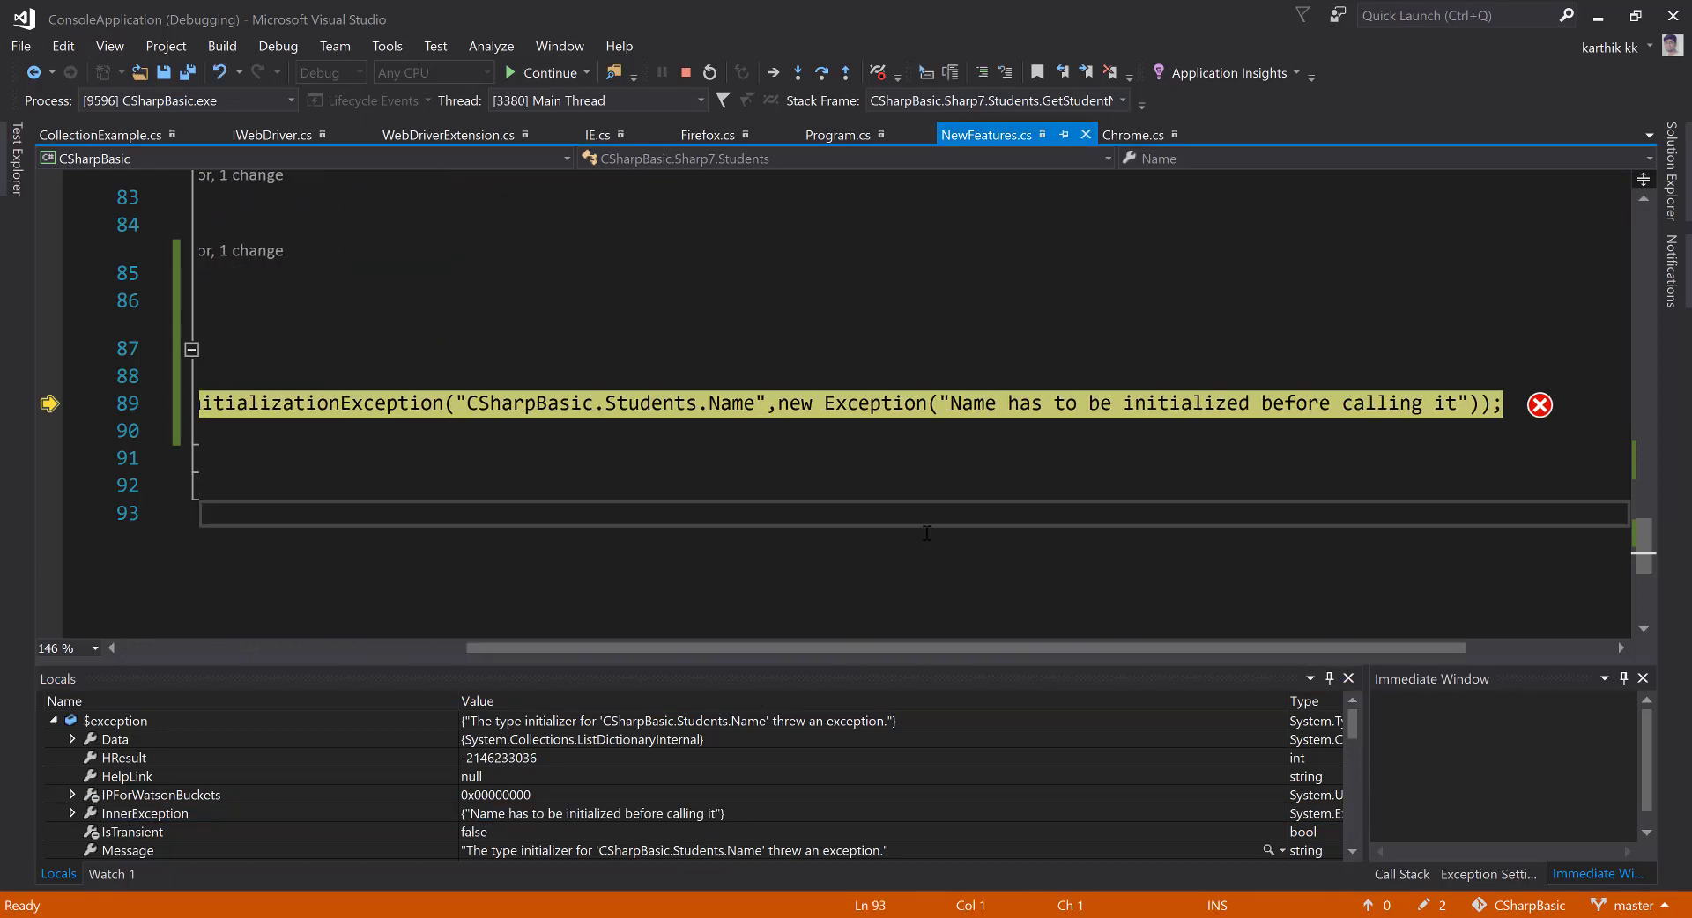
{"action": "scroll", "scroll_direction": "left", "scroll_amount": 3}
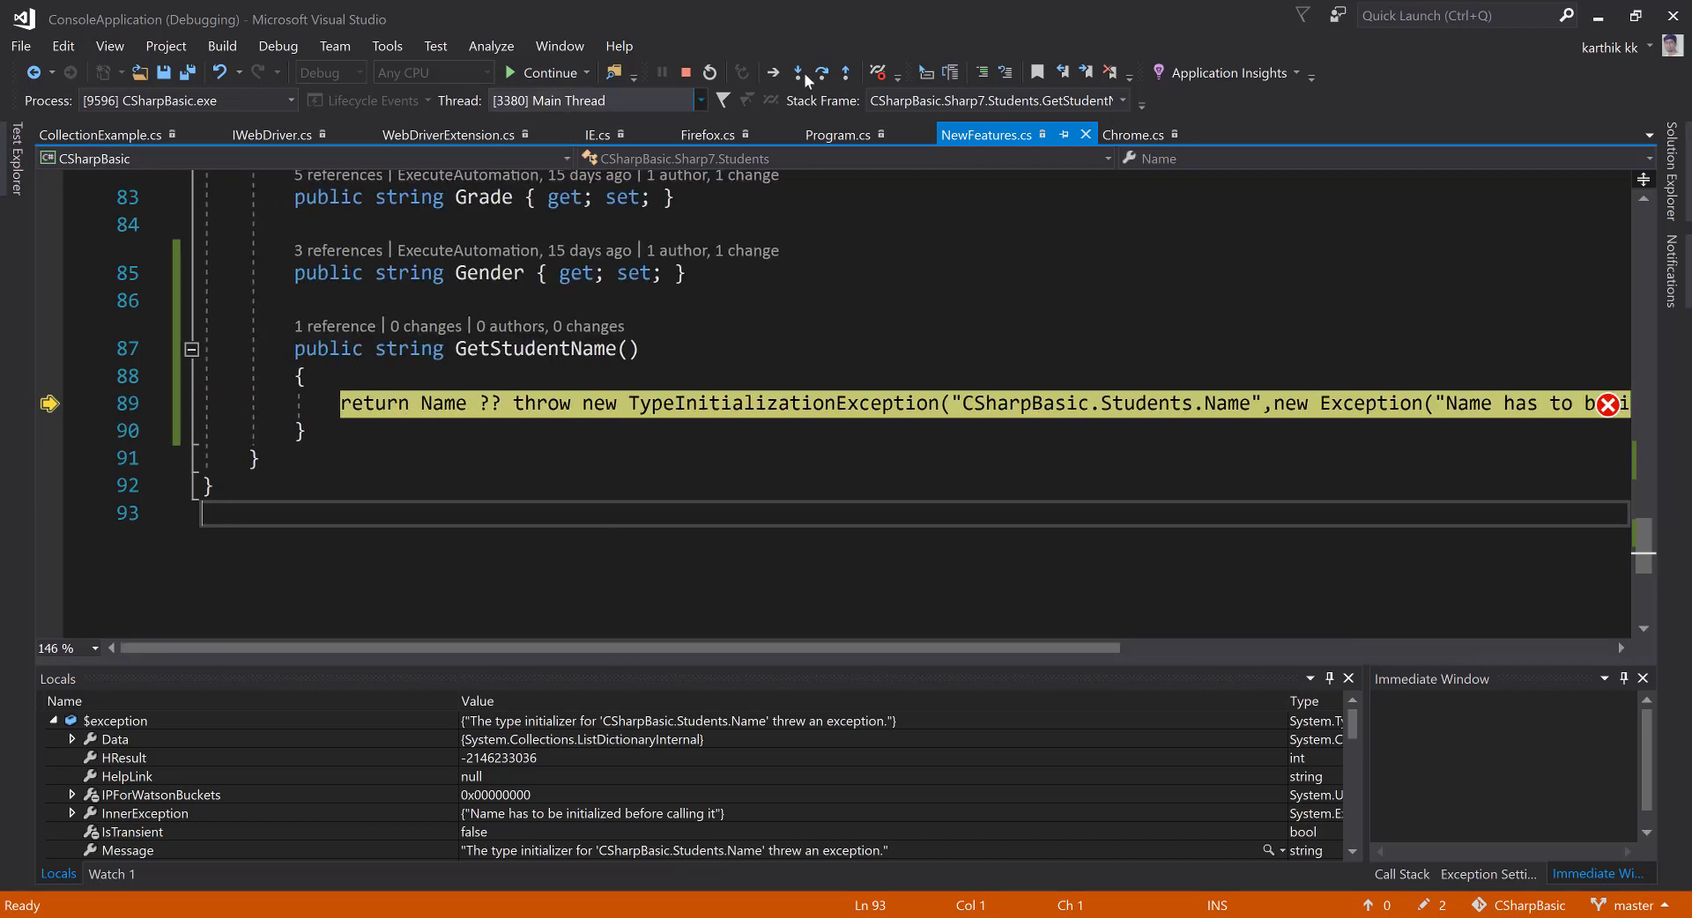
{"action": "left_click", "coordinate": [686, 72]}
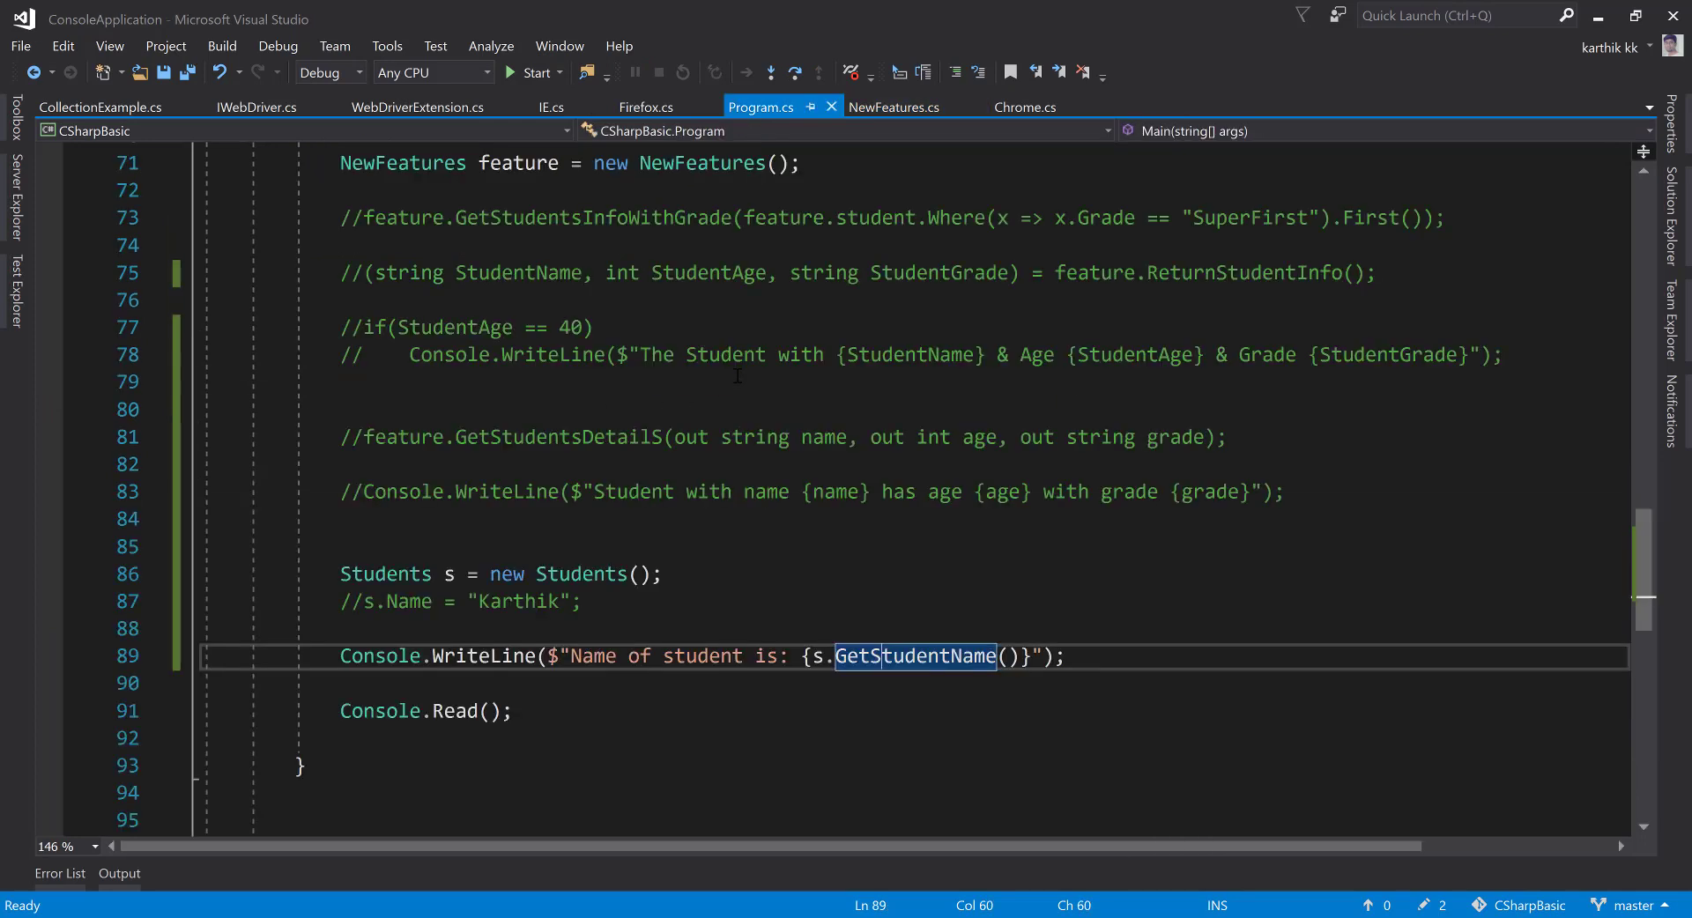
{"action": "left_click", "coordinate": [661, 601]}
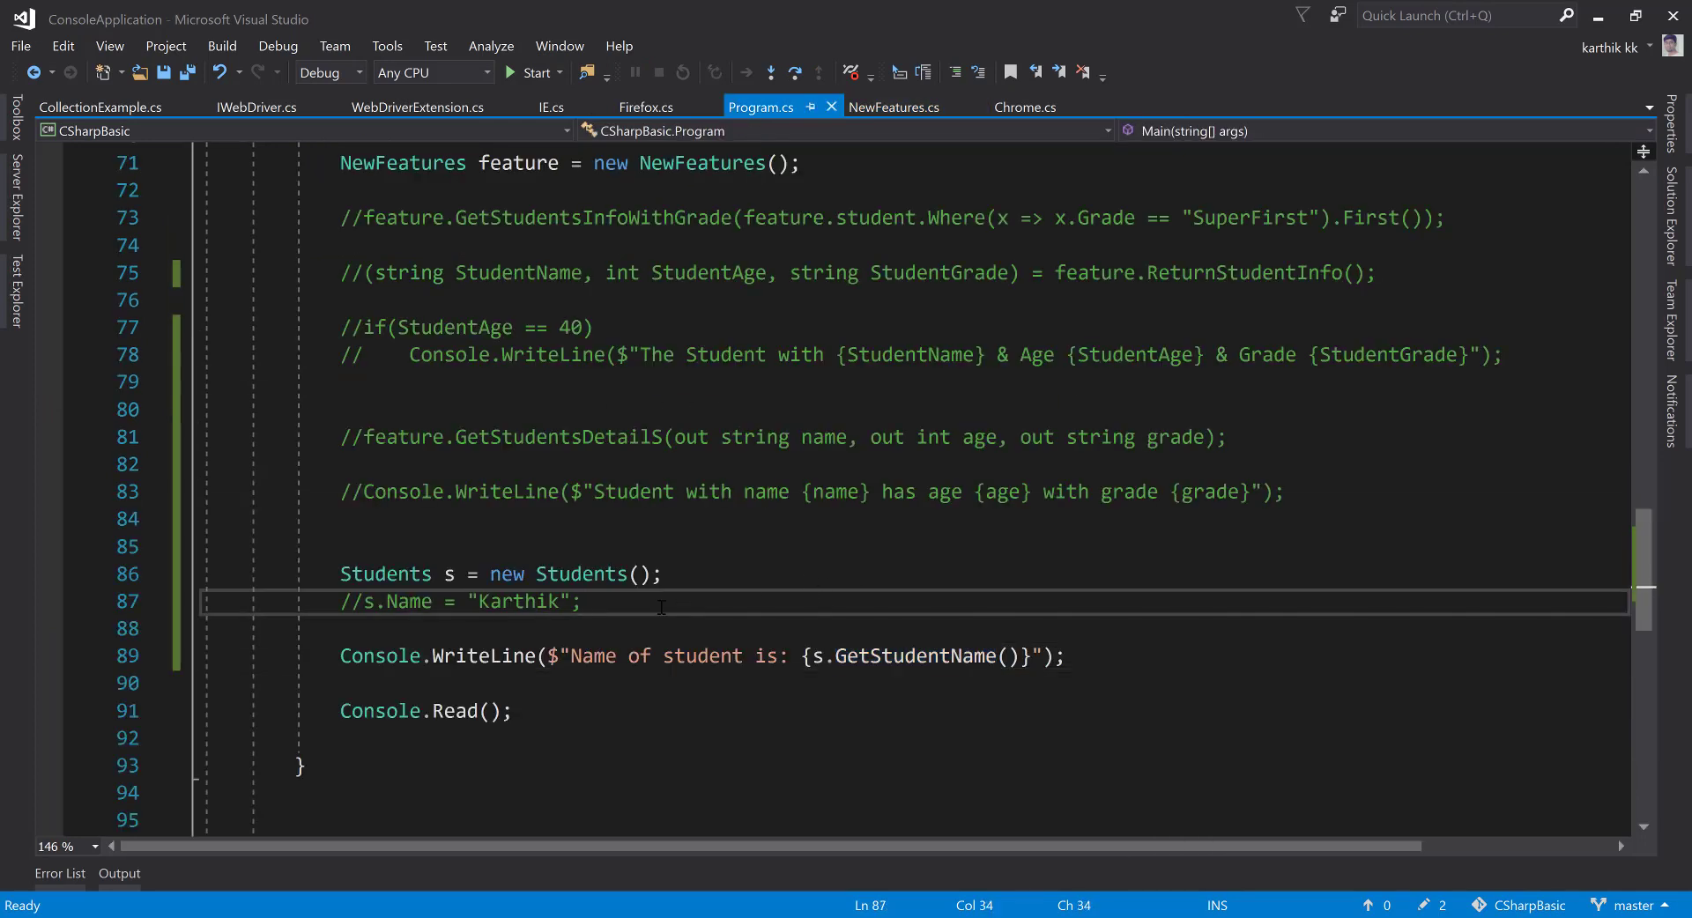